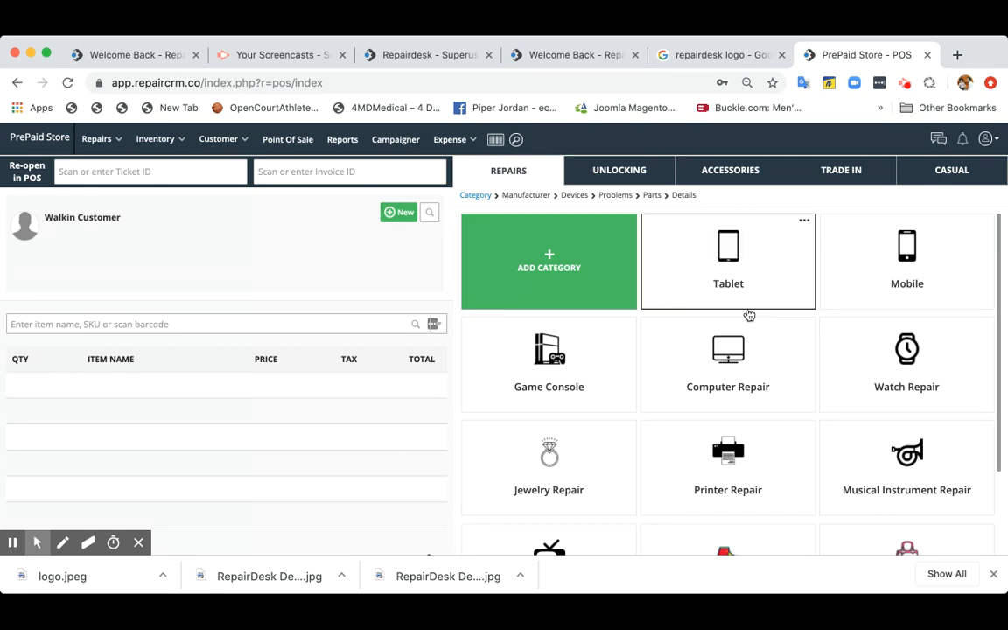
Go from the account menu's Store Settings to the Bill Payments module configuration page.
click(986, 138)
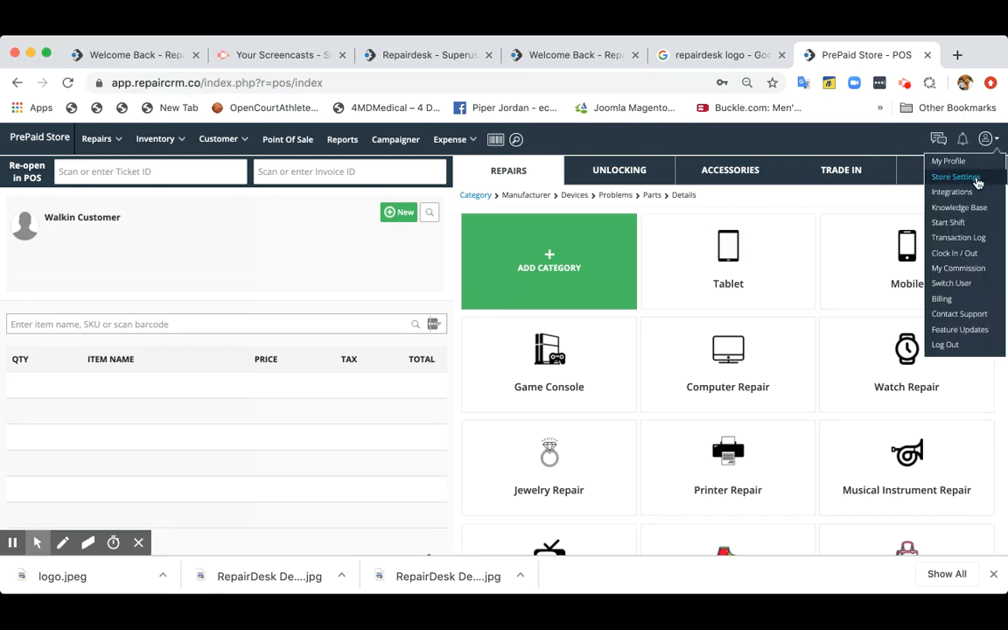
click(954, 176)
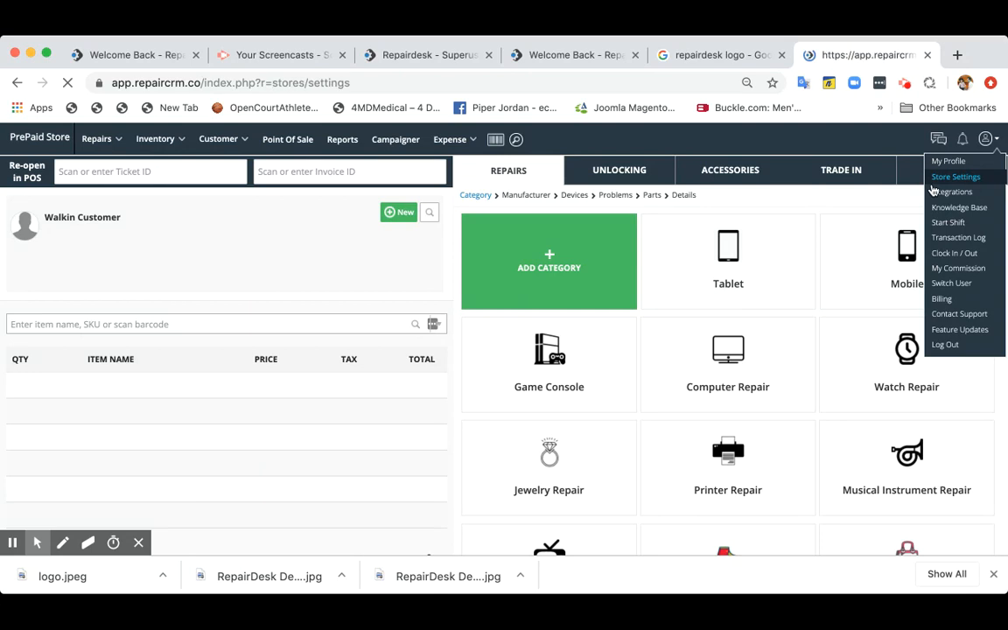
click(956, 177)
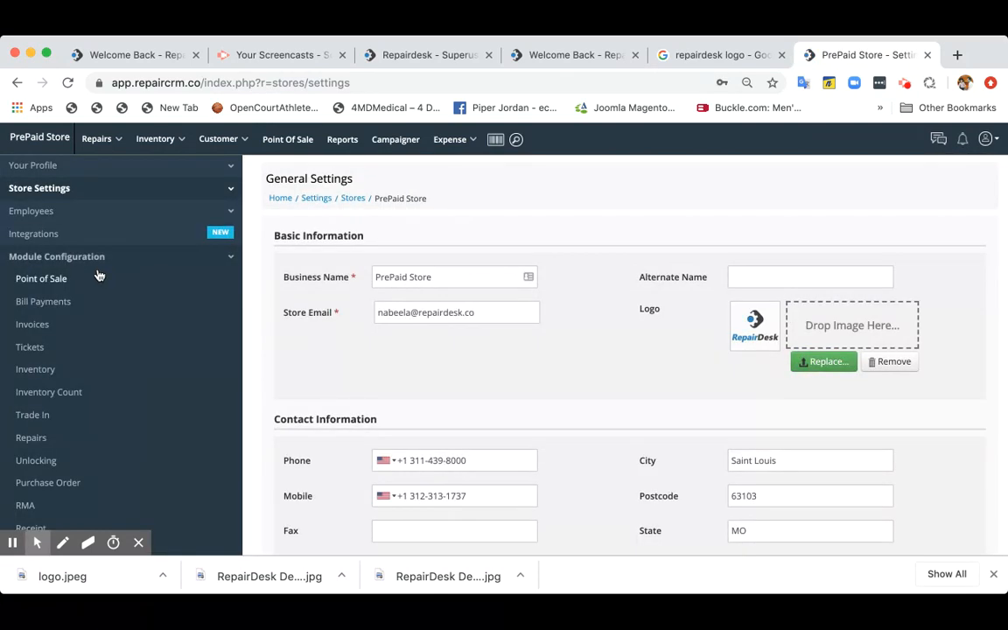
click(43, 301)
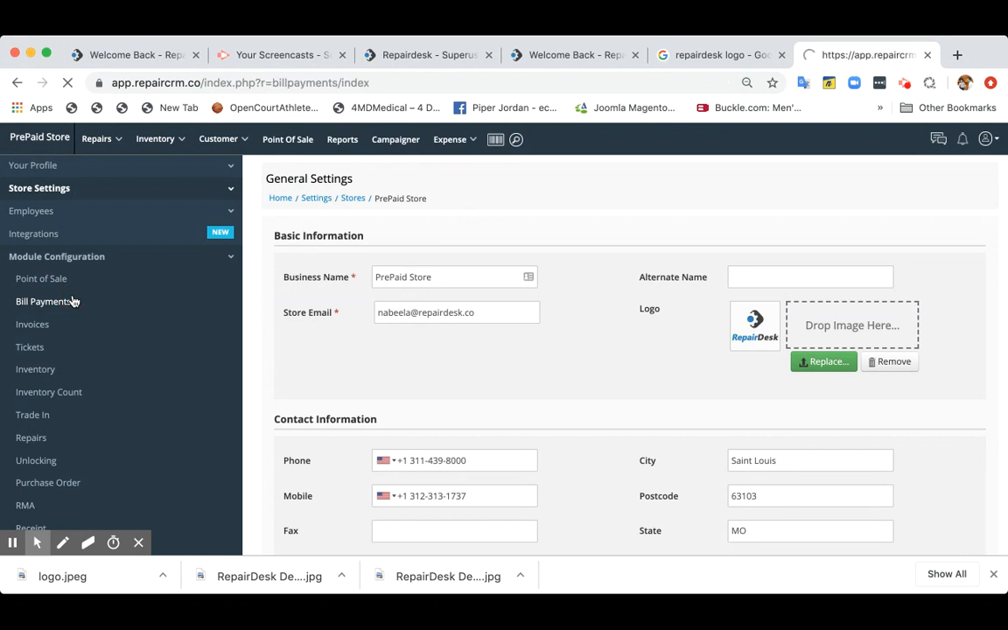
click(43, 301)
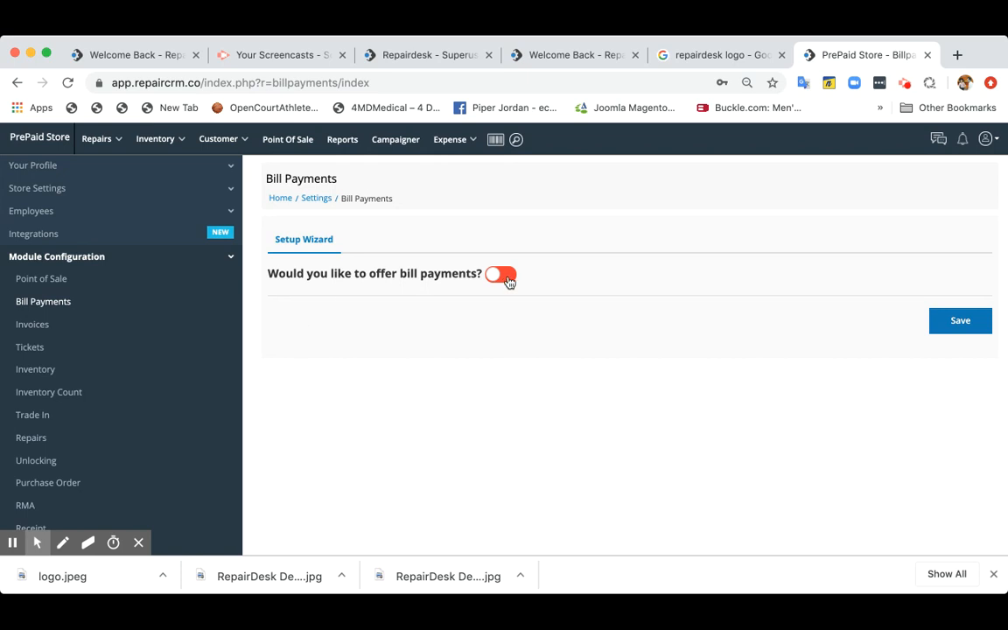
Switch on offering bill payments with VidaPay and epay as providers, QPay deselected.
click(502, 273)
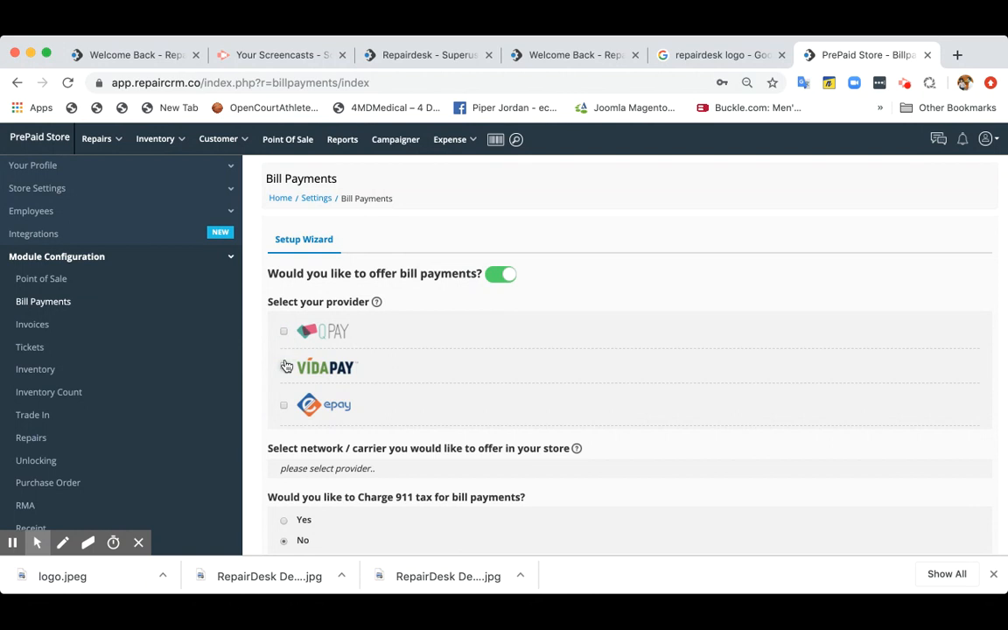
click(283, 366)
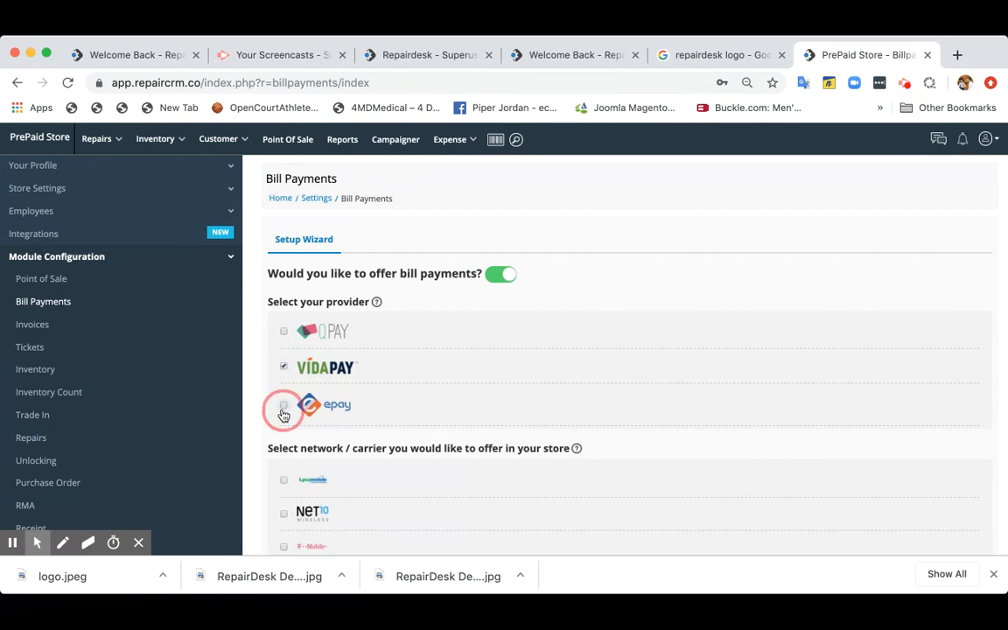
click(284, 404)
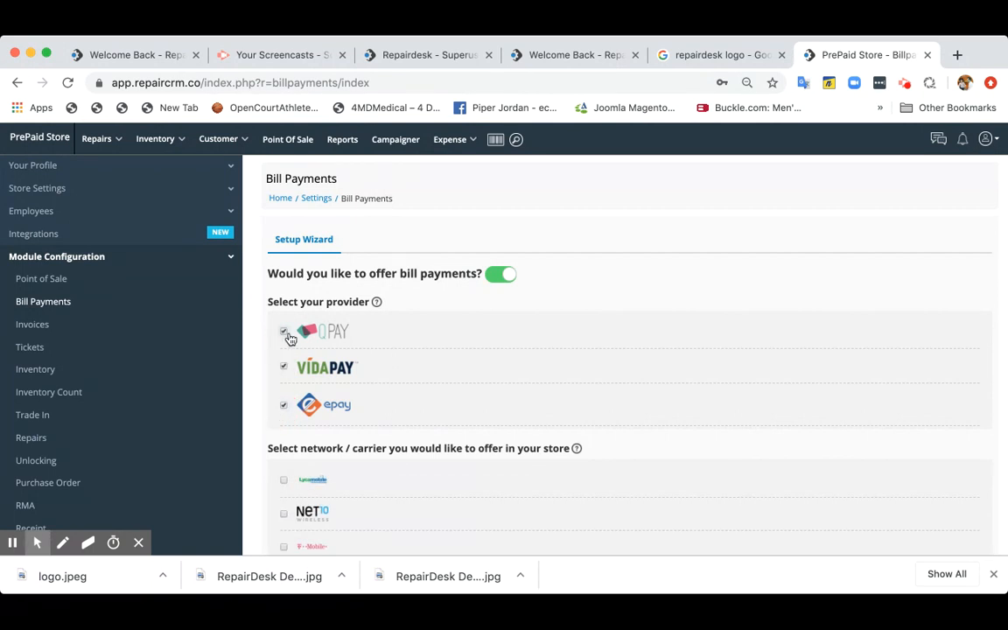
scroll(down, 3)
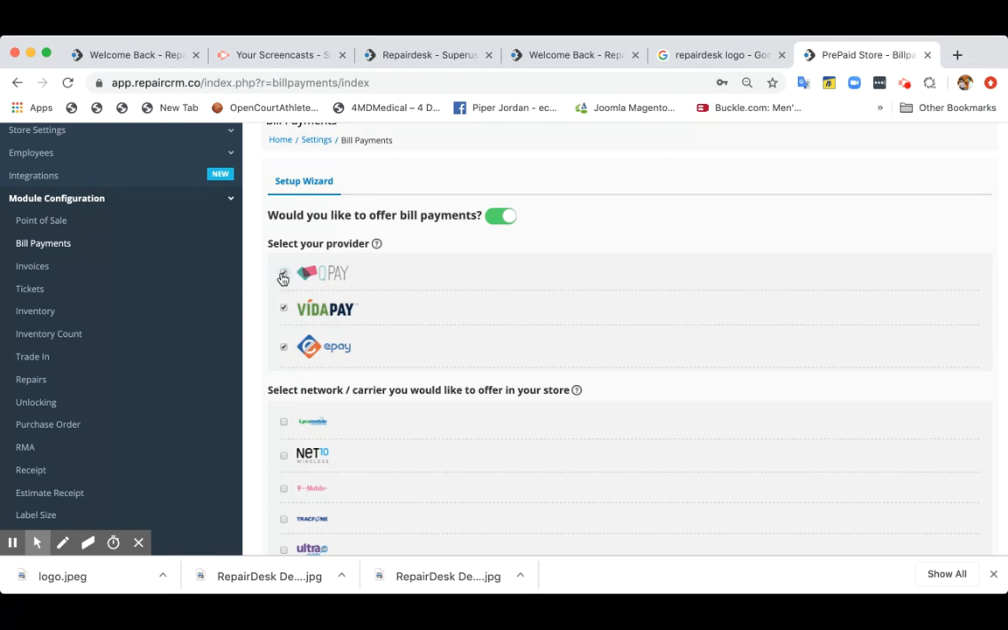
click(284, 272)
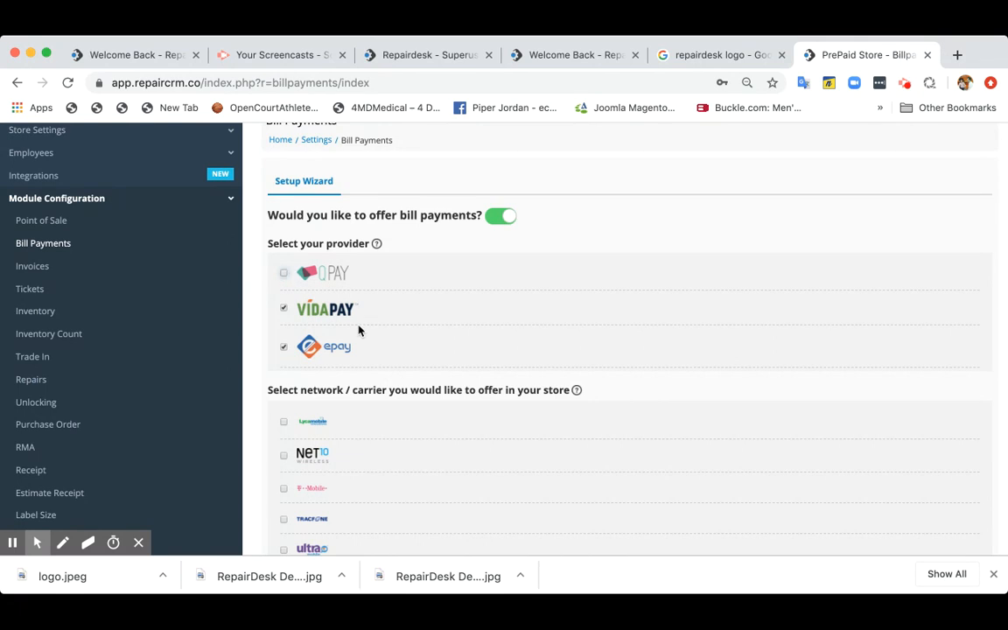
scroll(down, 3)
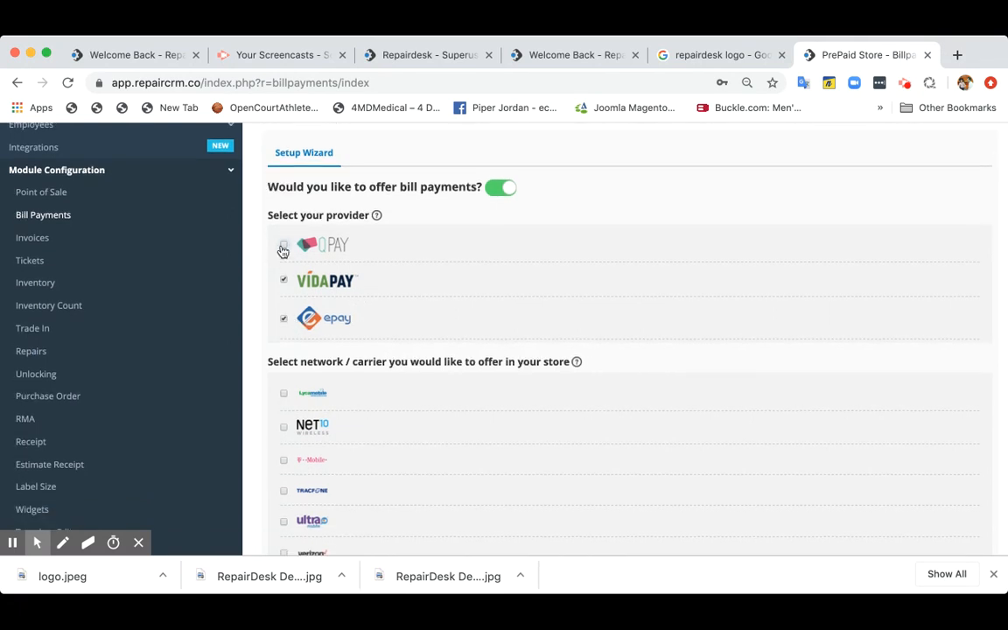
scroll(down, 3)
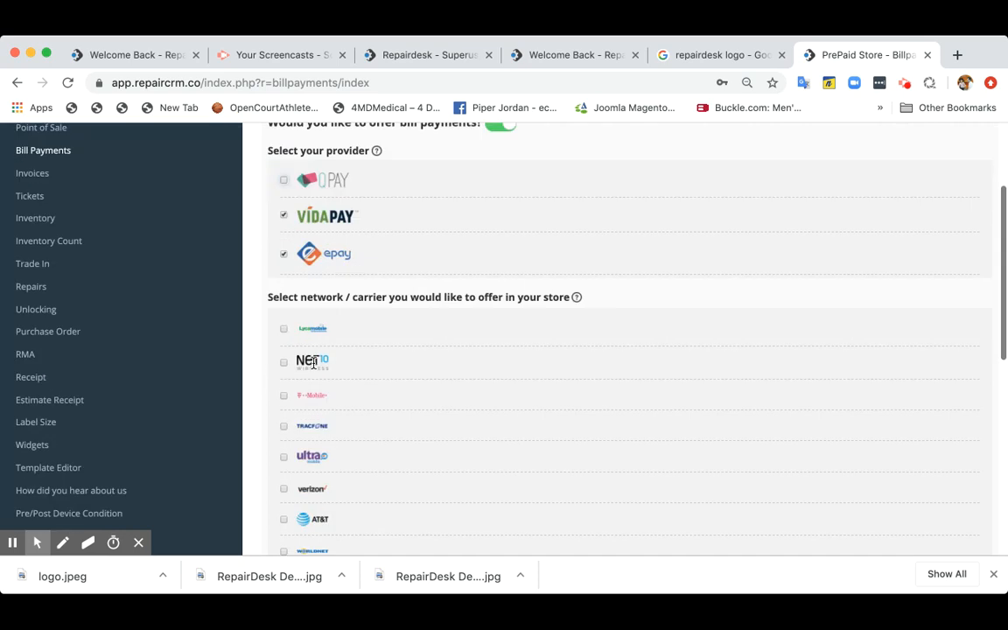
Tick the Net10 and Tracfone carriers while scrolling through the carrier list.
scroll(down, 3)
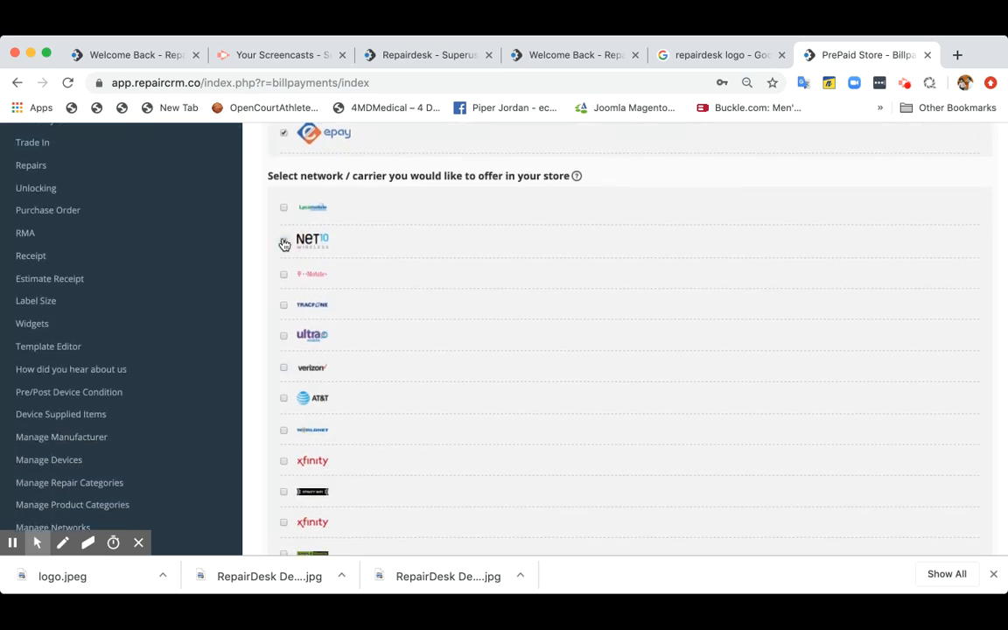
click(283, 240)
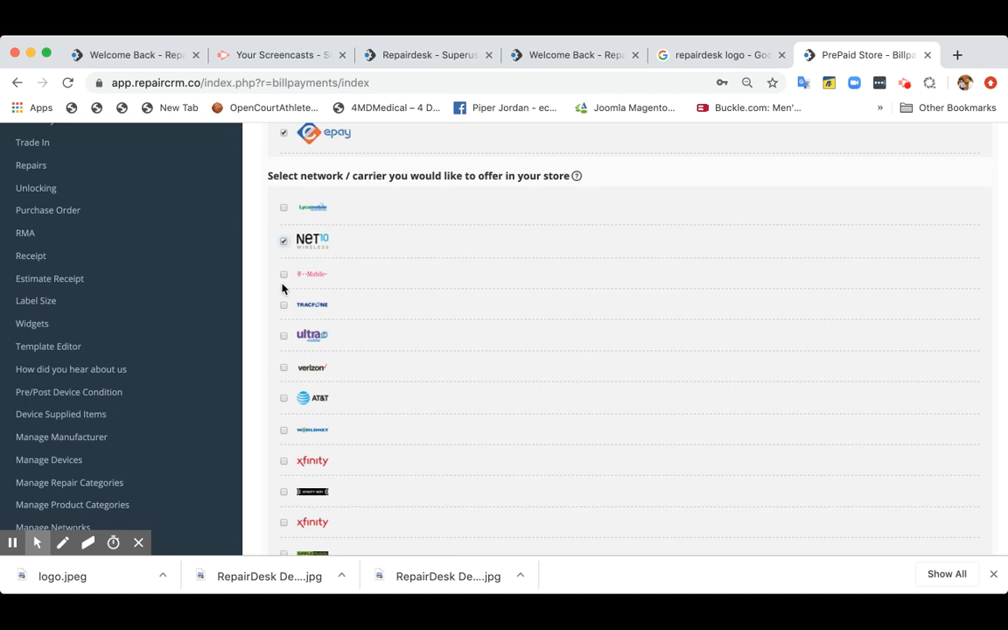
mouse_move(283, 308)
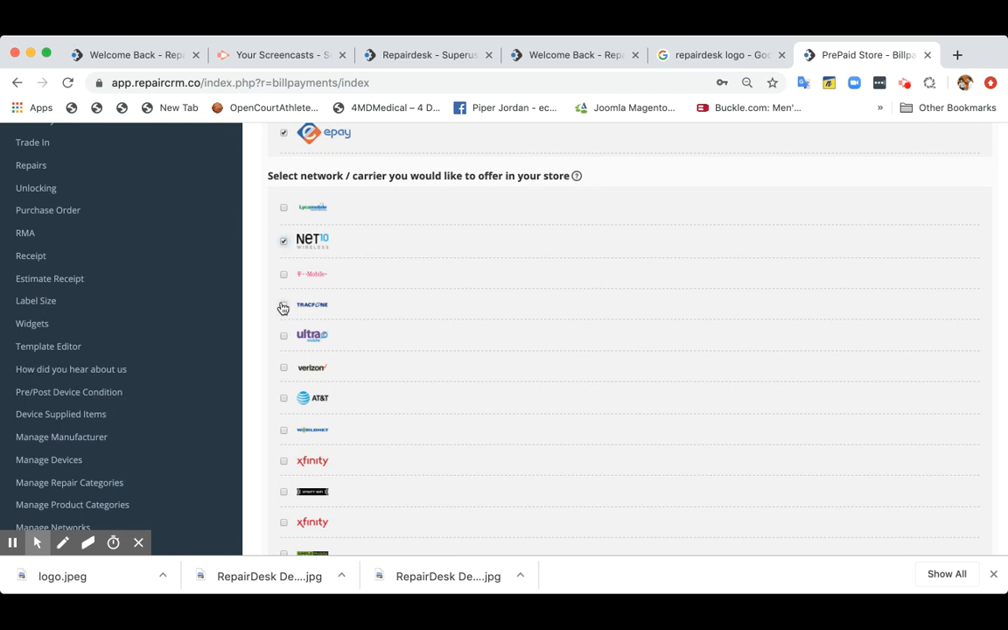
click(282, 304)
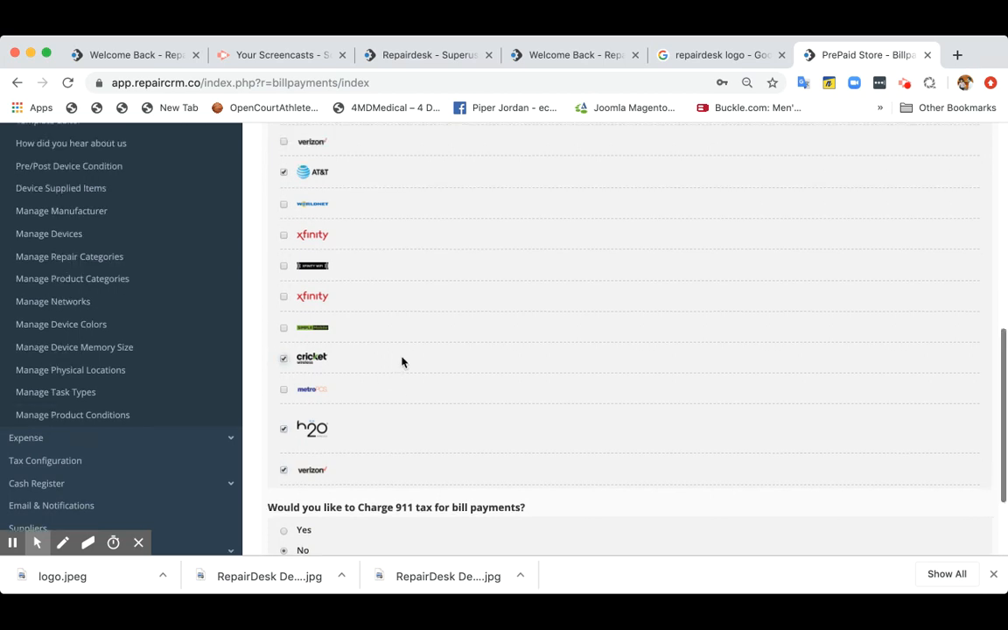
scroll(down, 3)
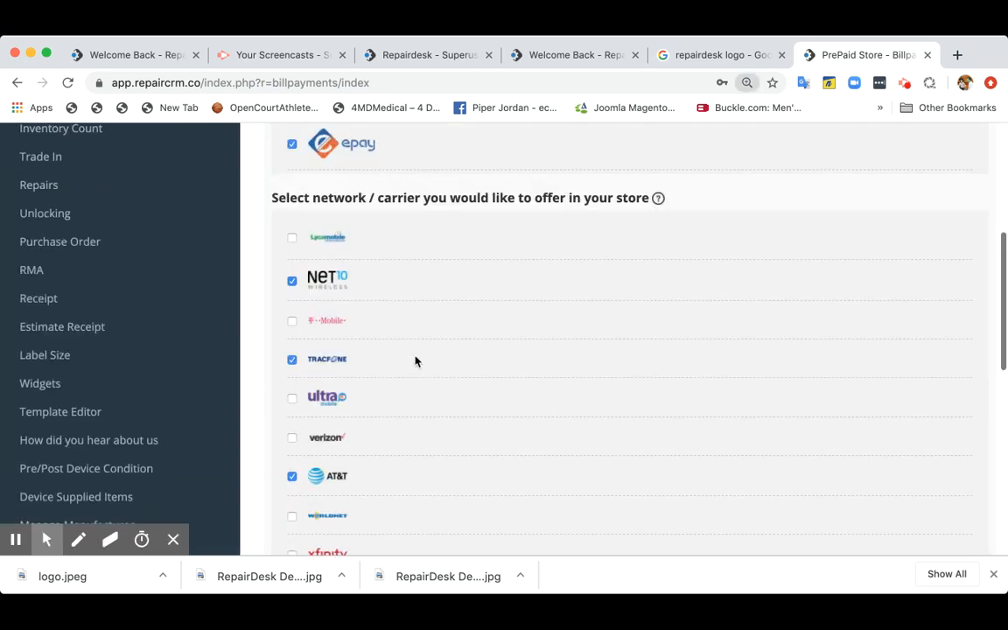
scroll(down, 3)
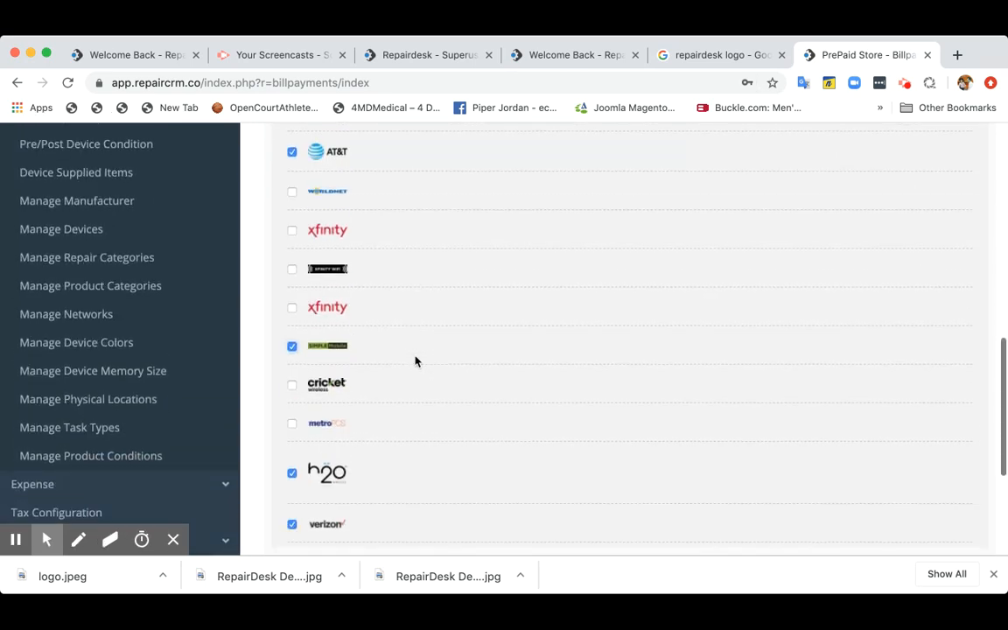
scroll(down, 3)
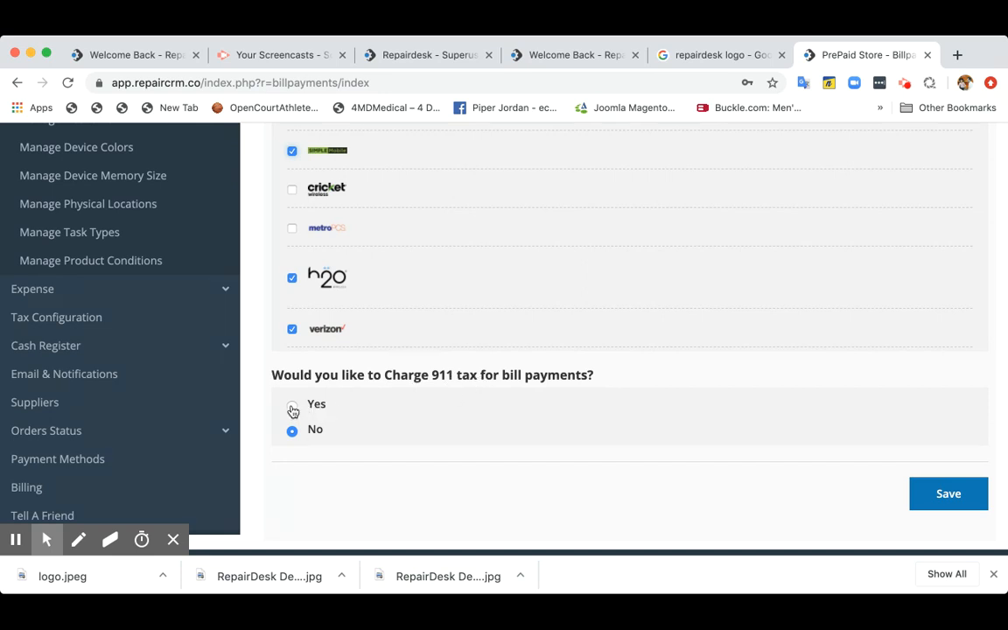
Set Charge 911 tax to Yes with a 0.75 dollar amount.
click(292, 404)
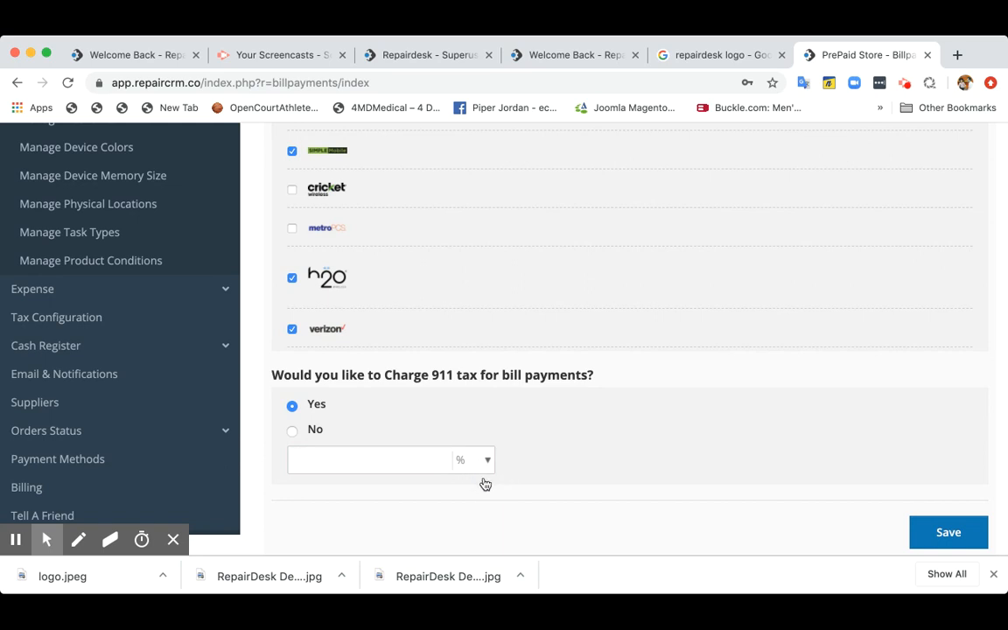
click(367, 460)
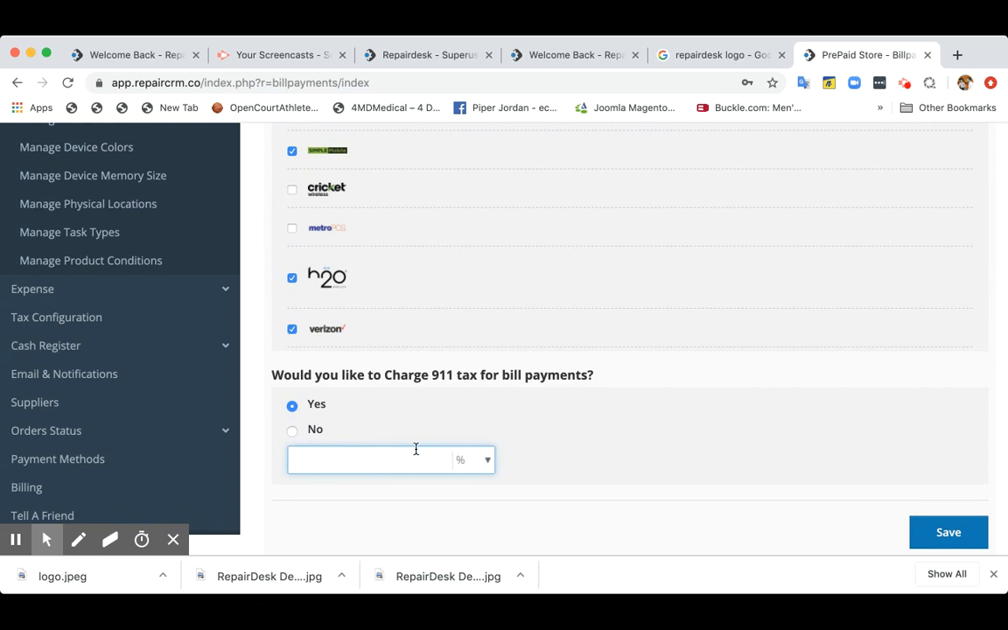
text(0.75)
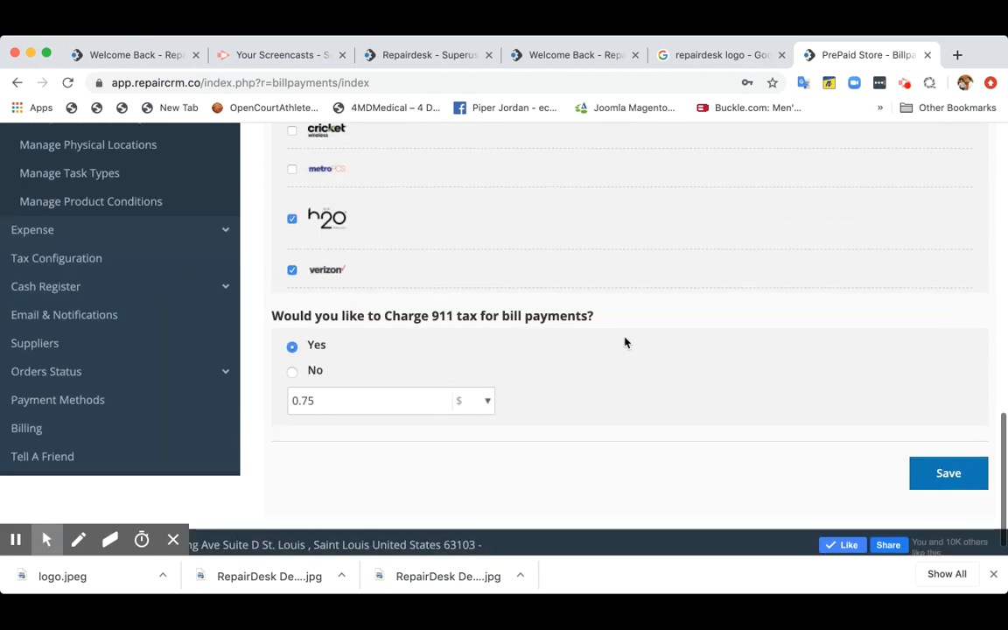
mouse_move(812, 383)
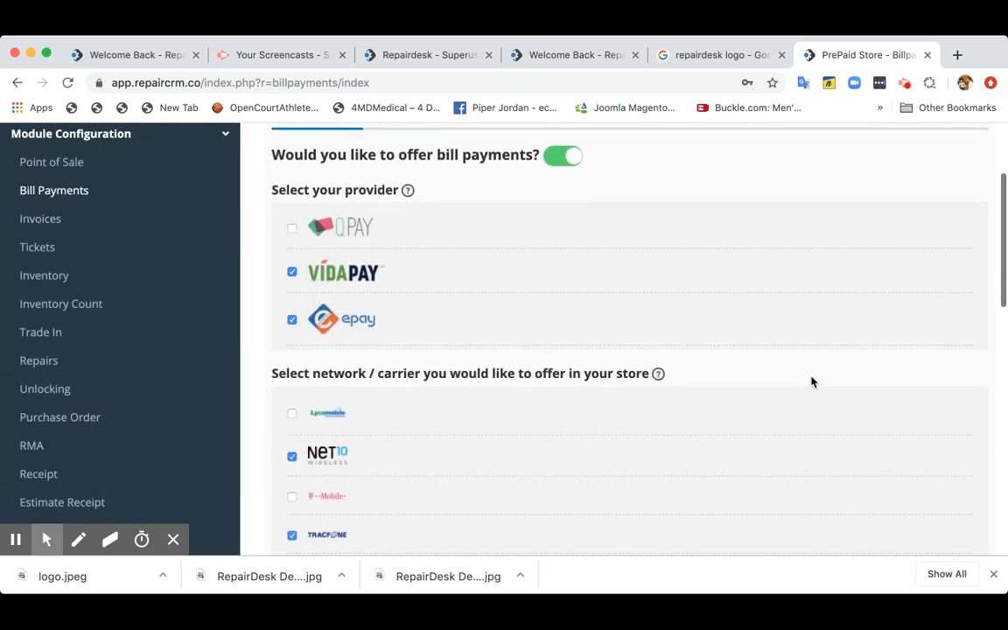
scroll(down, 3)
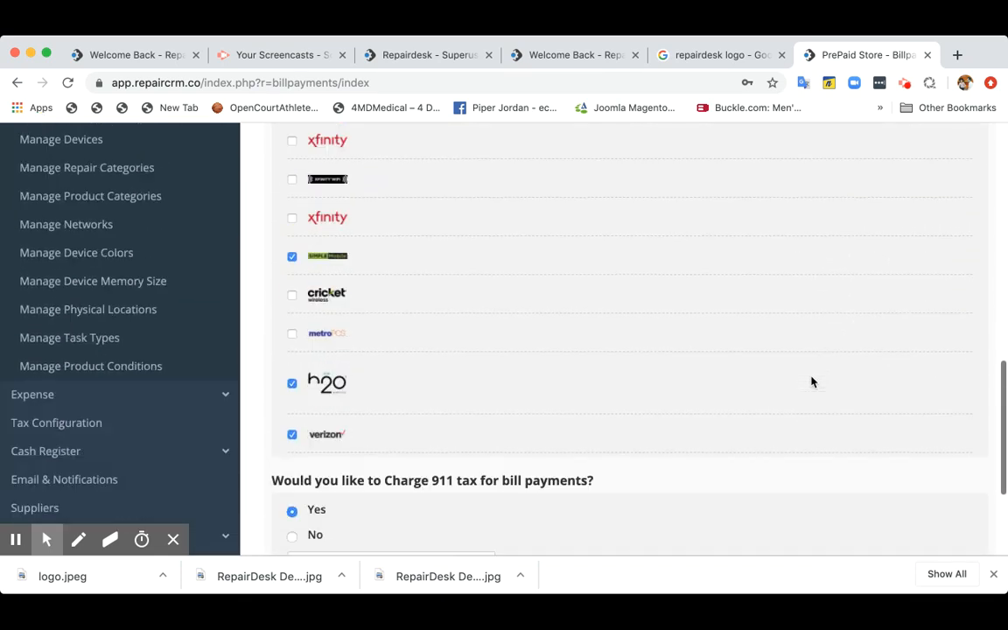
scroll(down, 3)
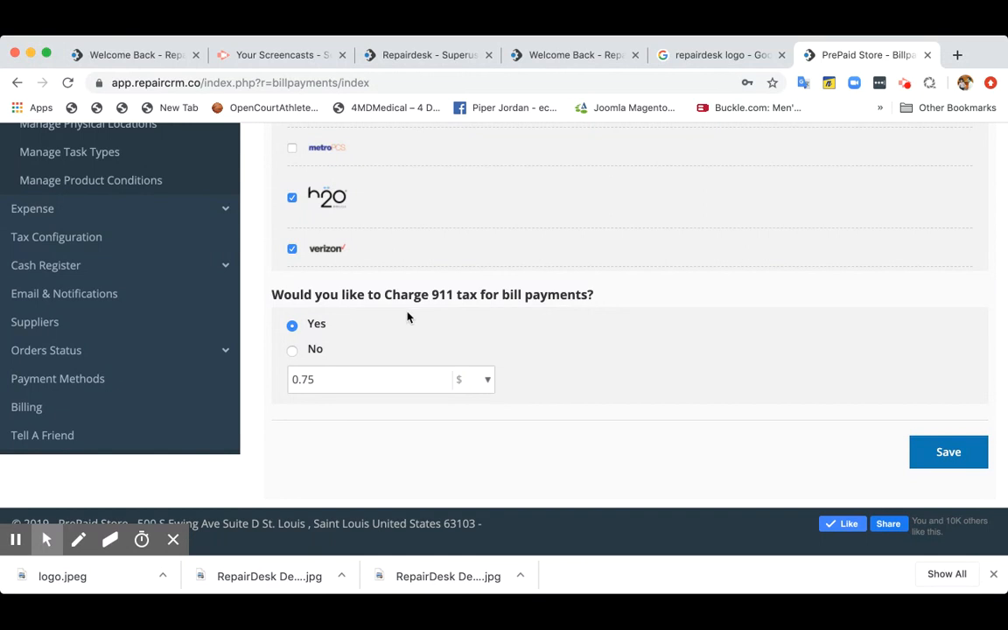
click(390, 379)
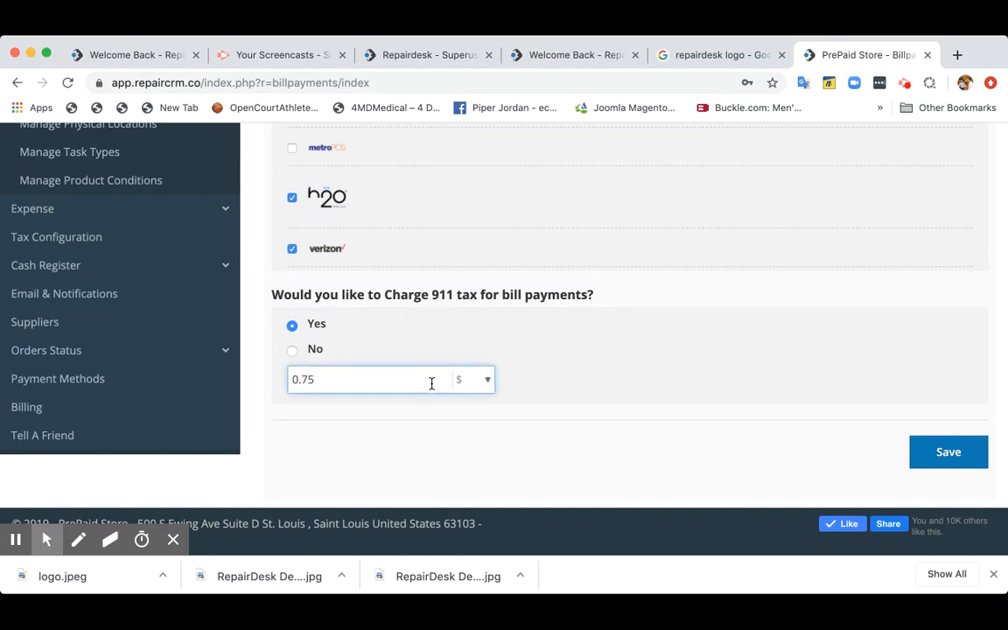
mouse_move(866, 444)
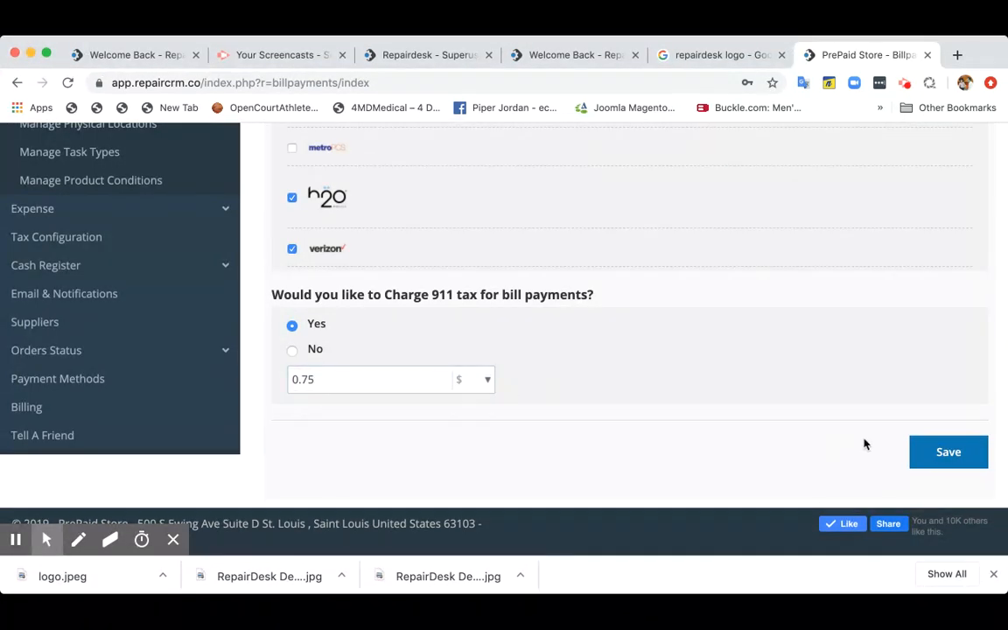
Save the configuration from the Bill Payments setup wizard.
click(948, 452)
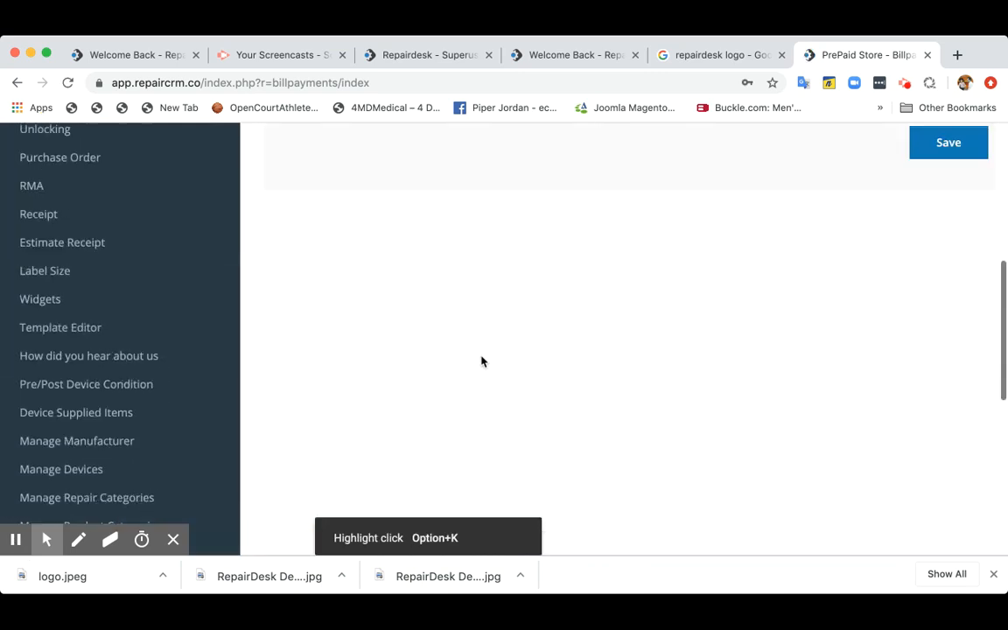
click(948, 142)
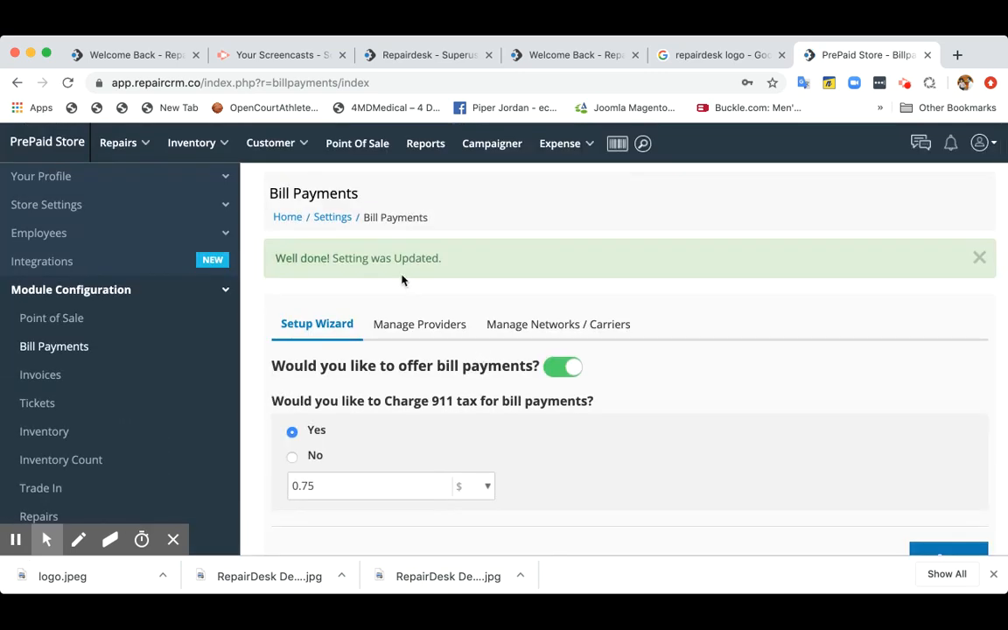
mouse_move(419, 324)
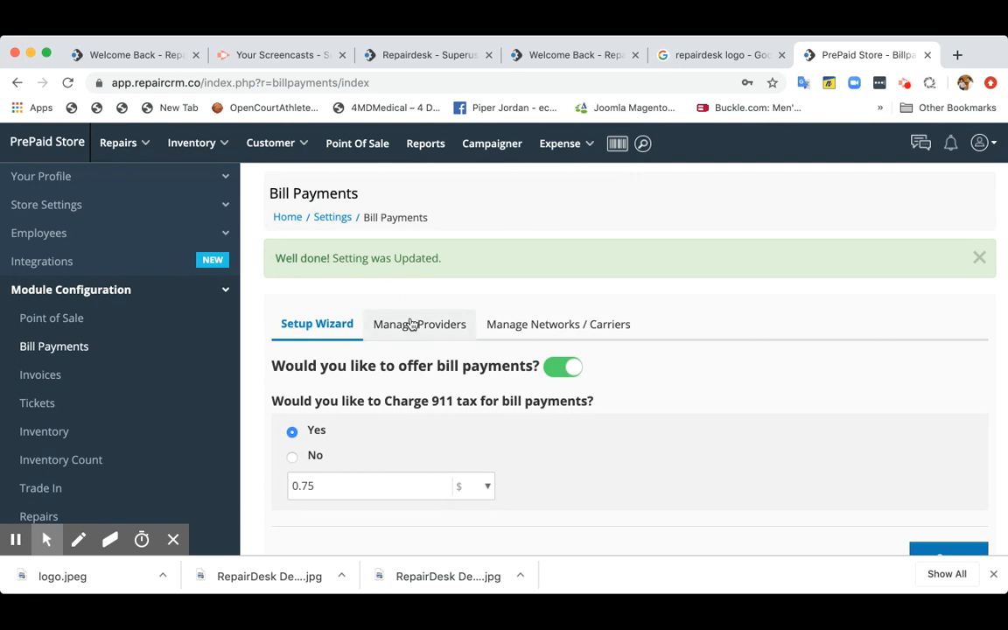
click(419, 324)
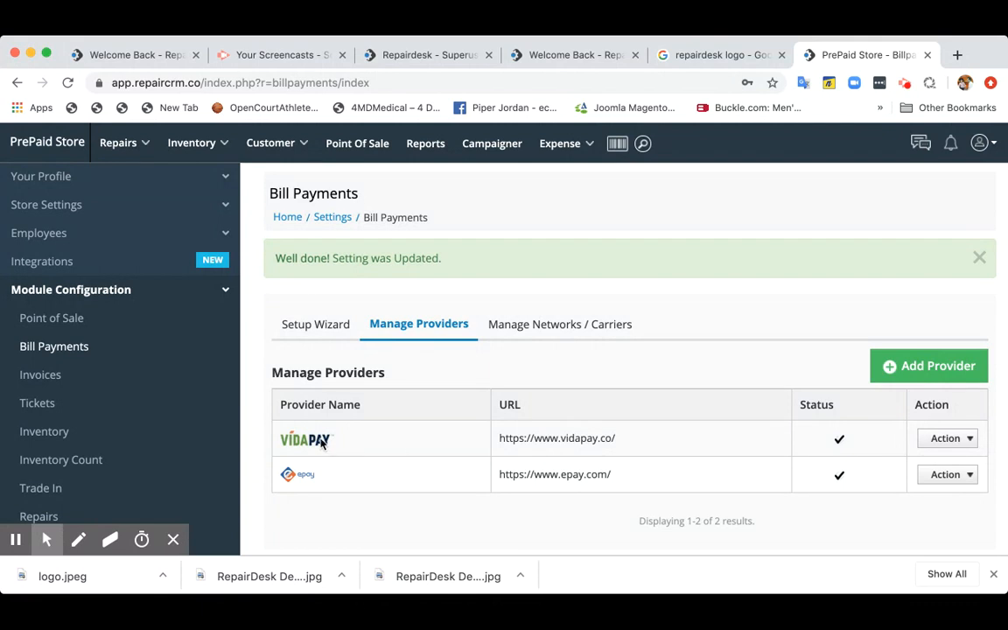
mouse_move(842, 459)
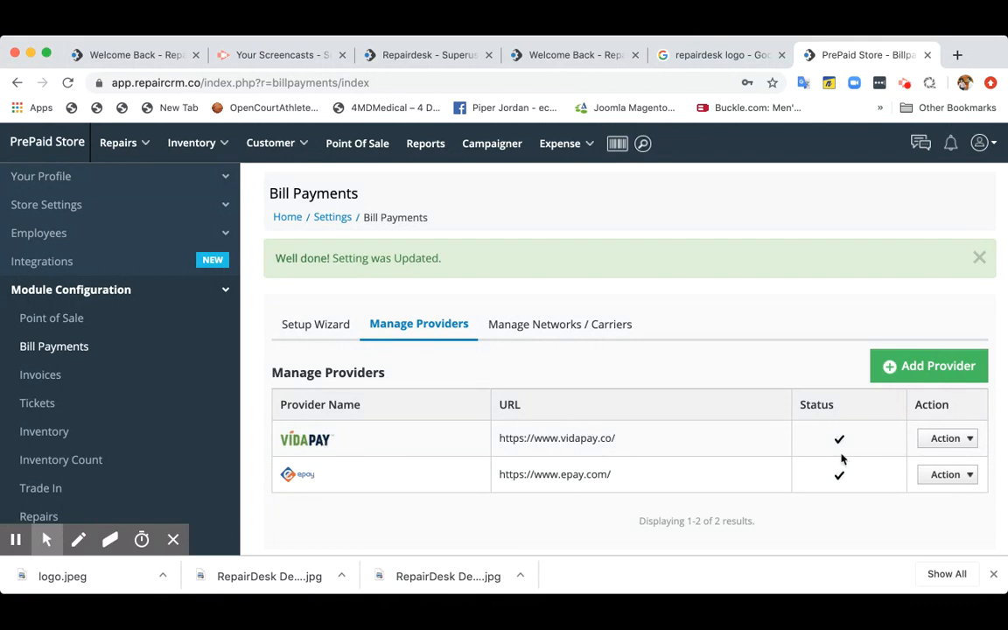
mouse_move(961, 496)
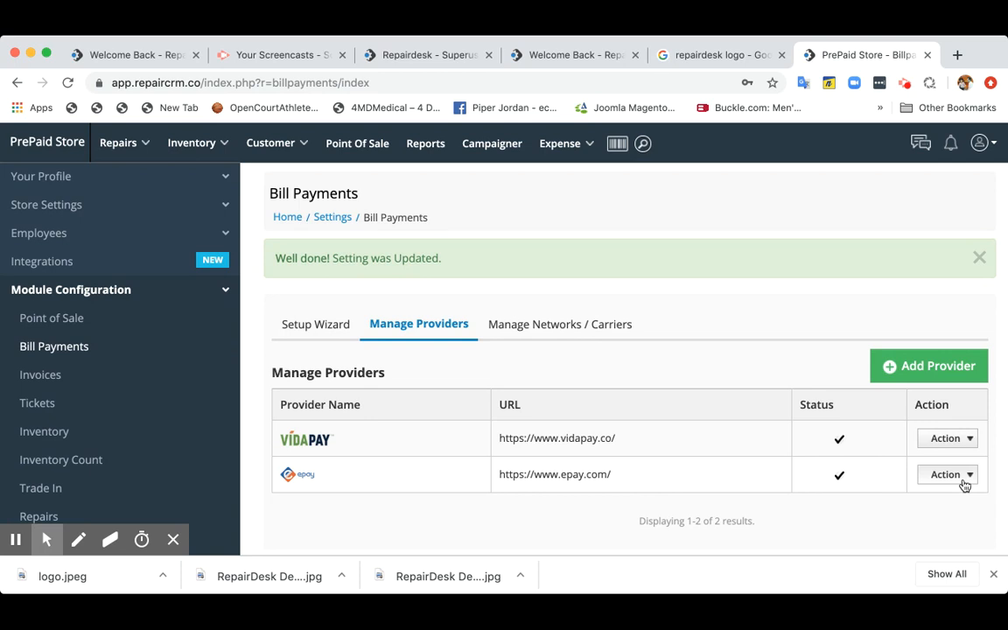
click(948, 474)
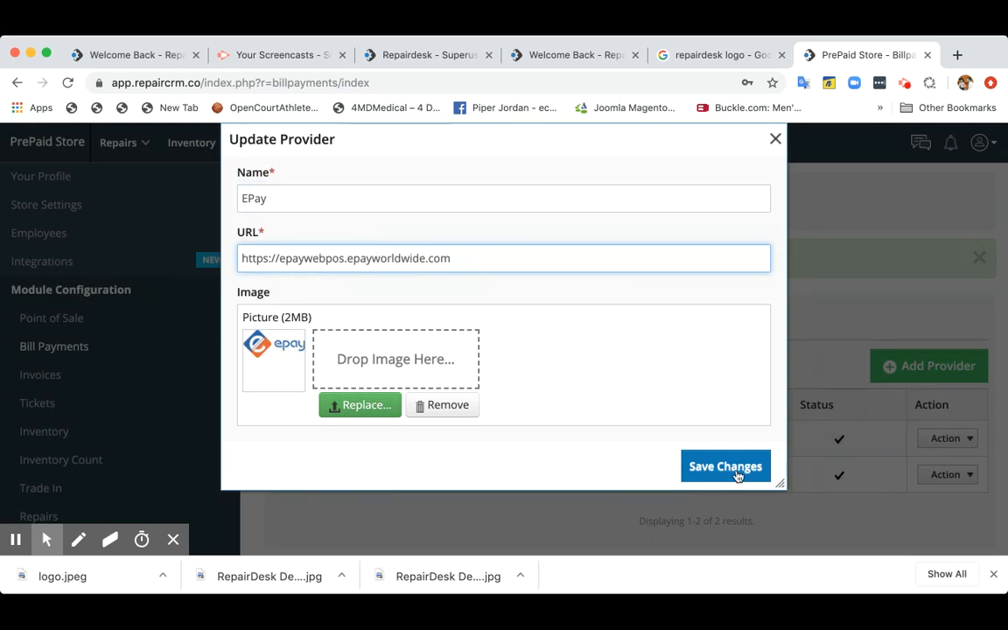
click(724, 465)
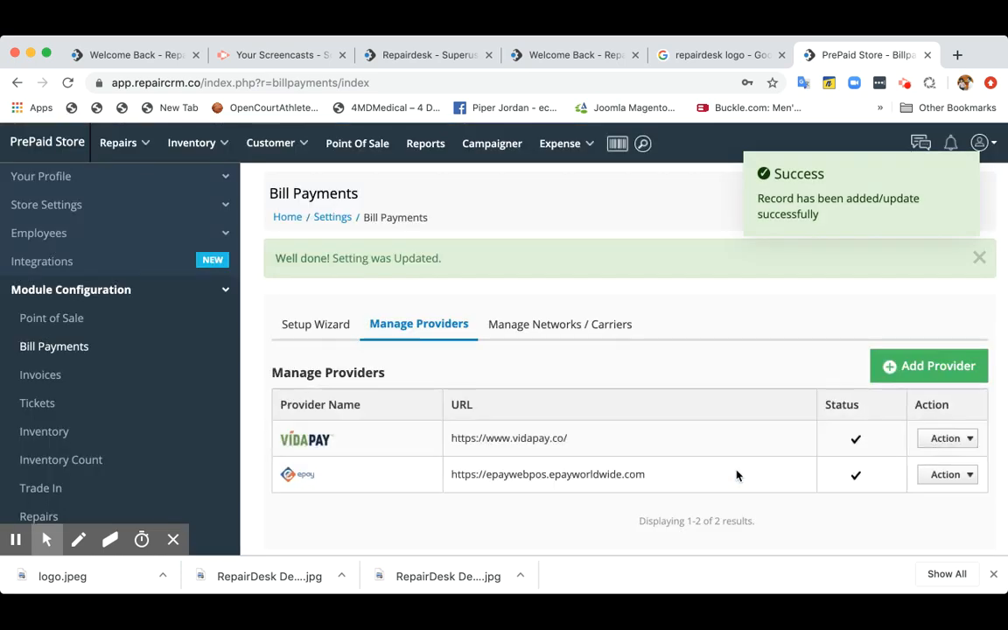
mouse_move(928, 366)
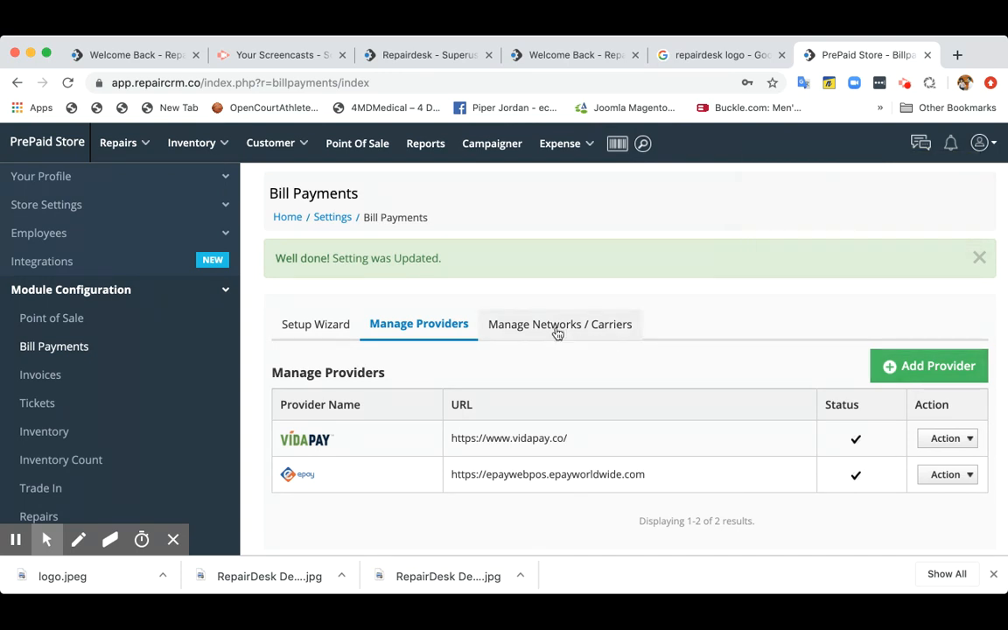
Set H2O Wireless under Manage Networks to collect a fee with cost price 1, and save.
click(560, 324)
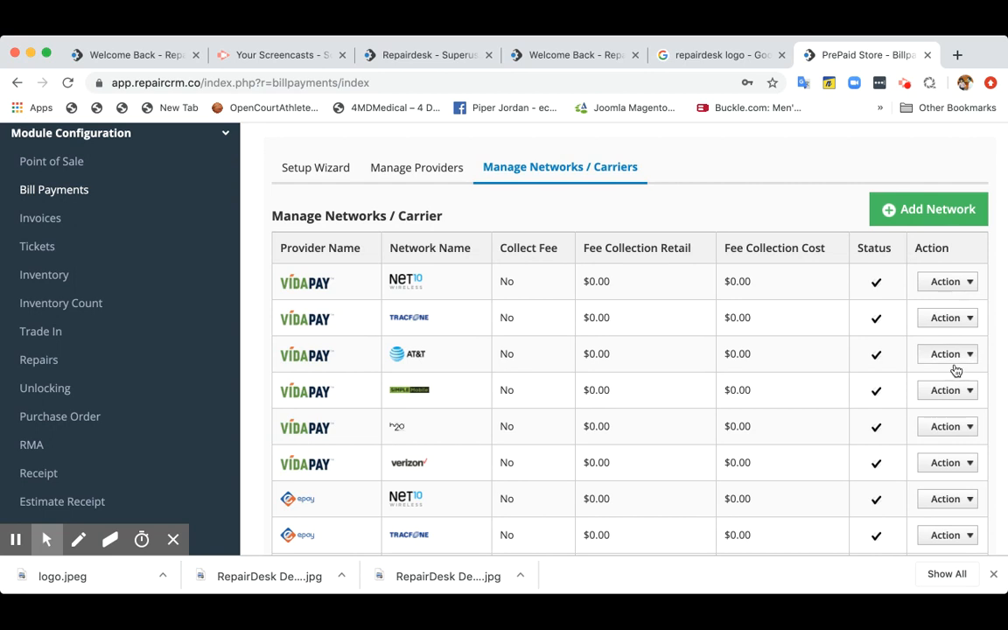
scroll(down, 3)
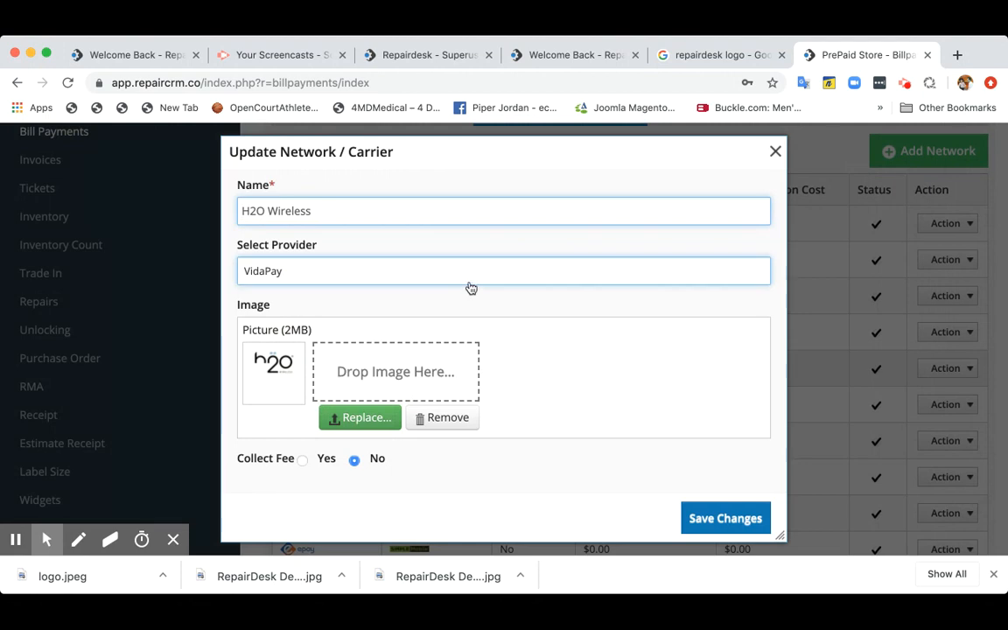
scroll(down, 3)
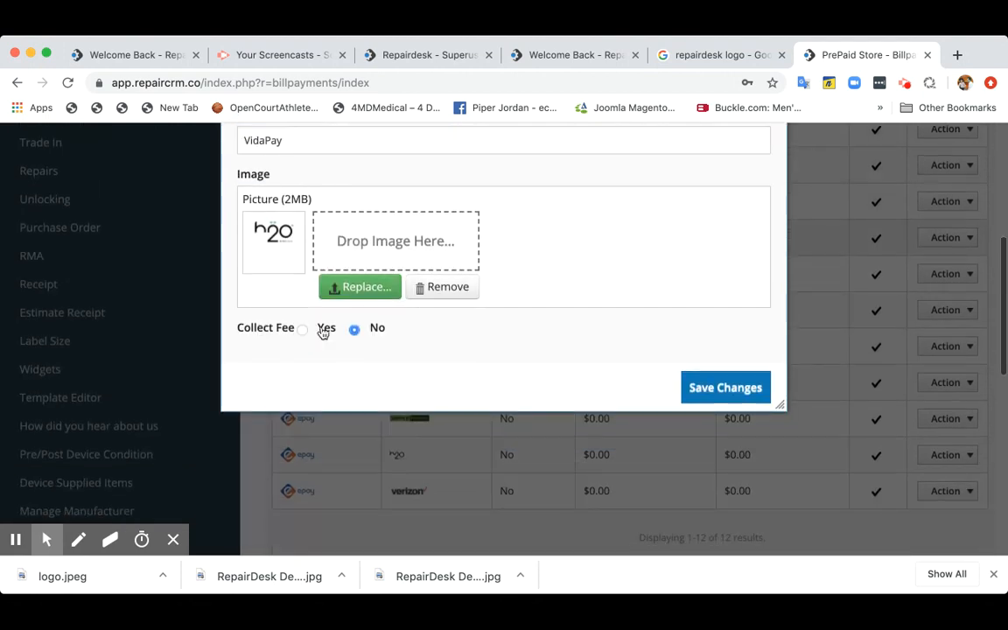
click(302, 327)
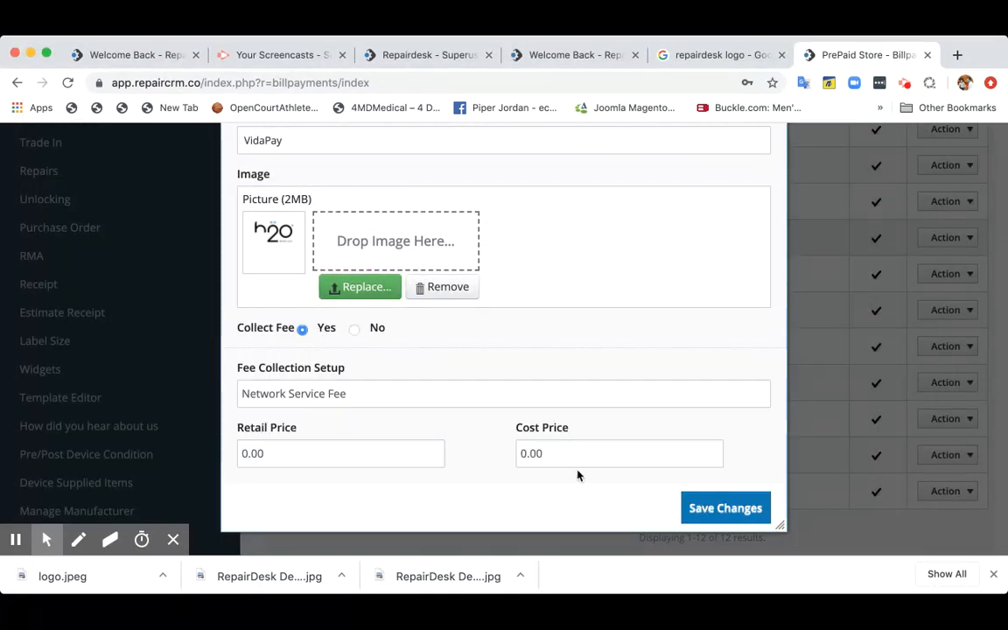
click(619, 453)
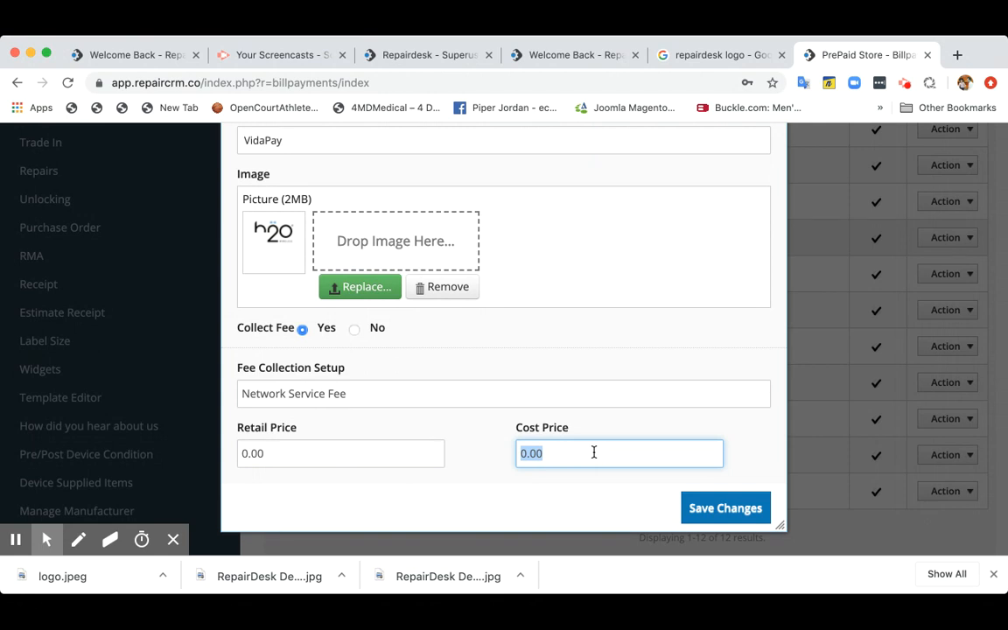
text(1)
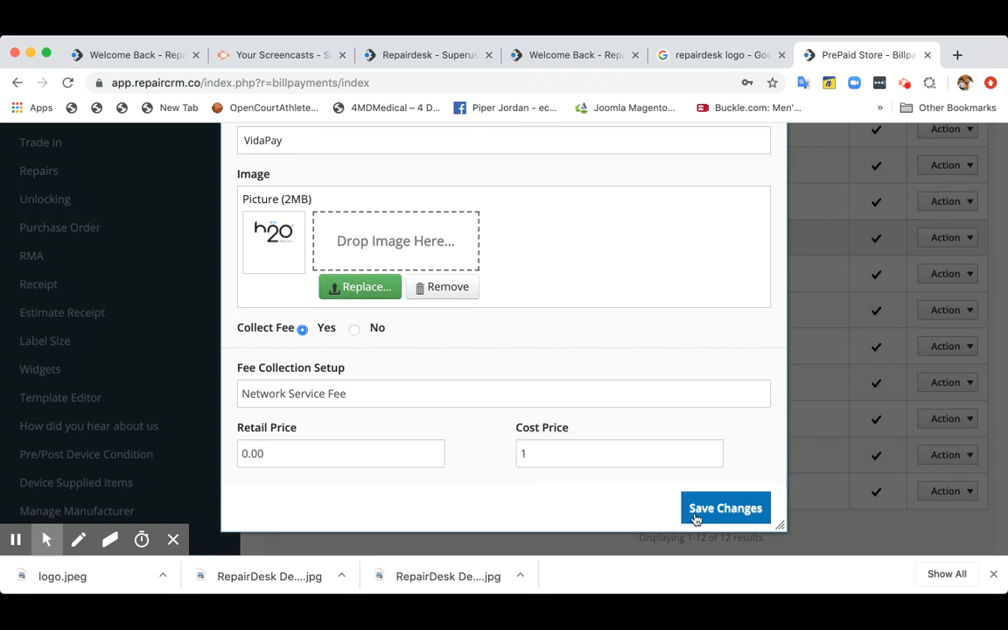
click(725, 508)
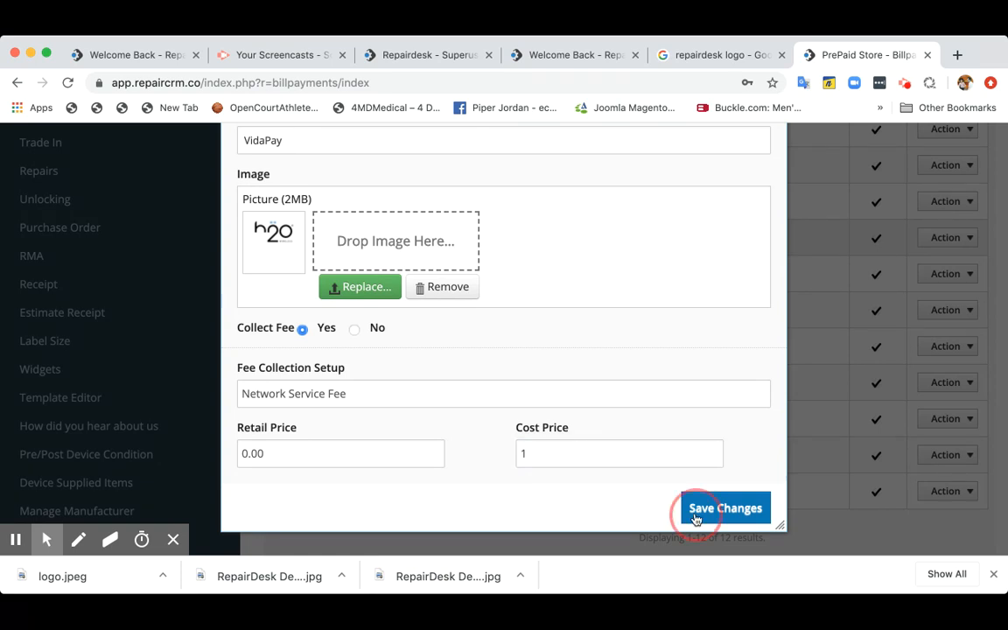
click(726, 509)
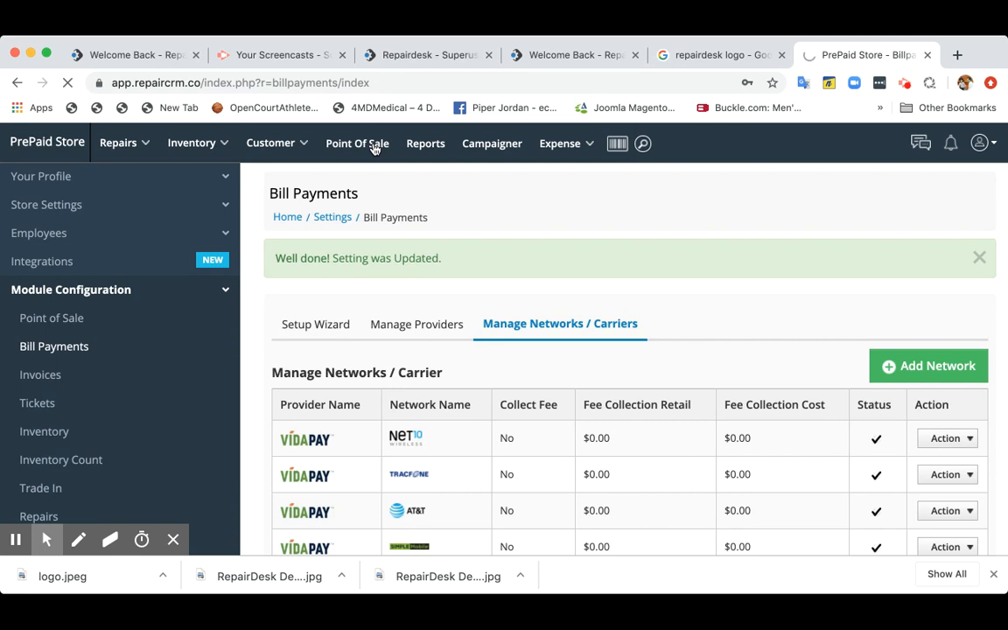
Open Point Of Sale and bring up the customer search.
click(357, 143)
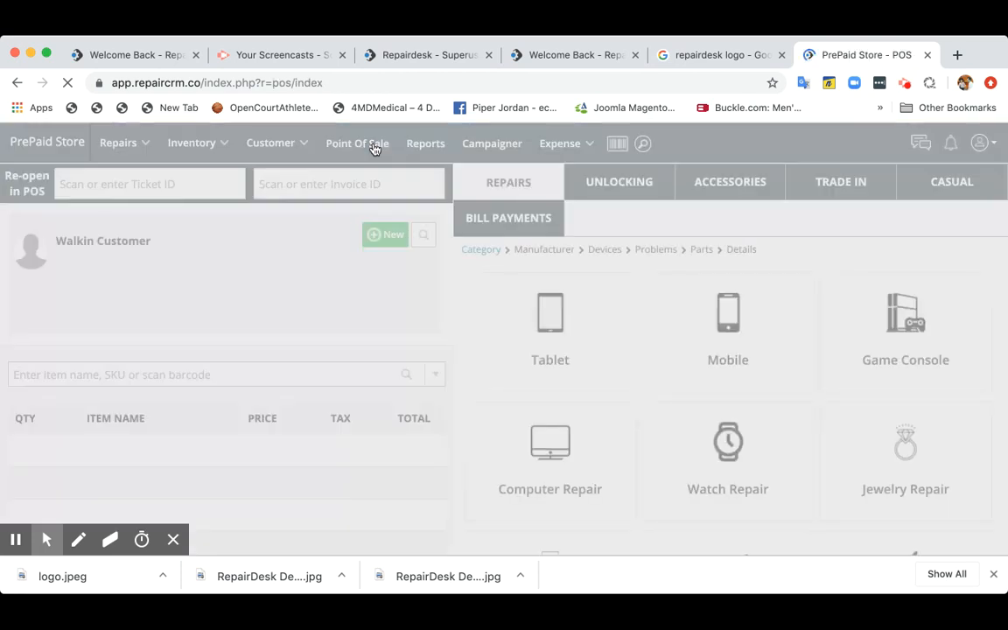
click(357, 142)
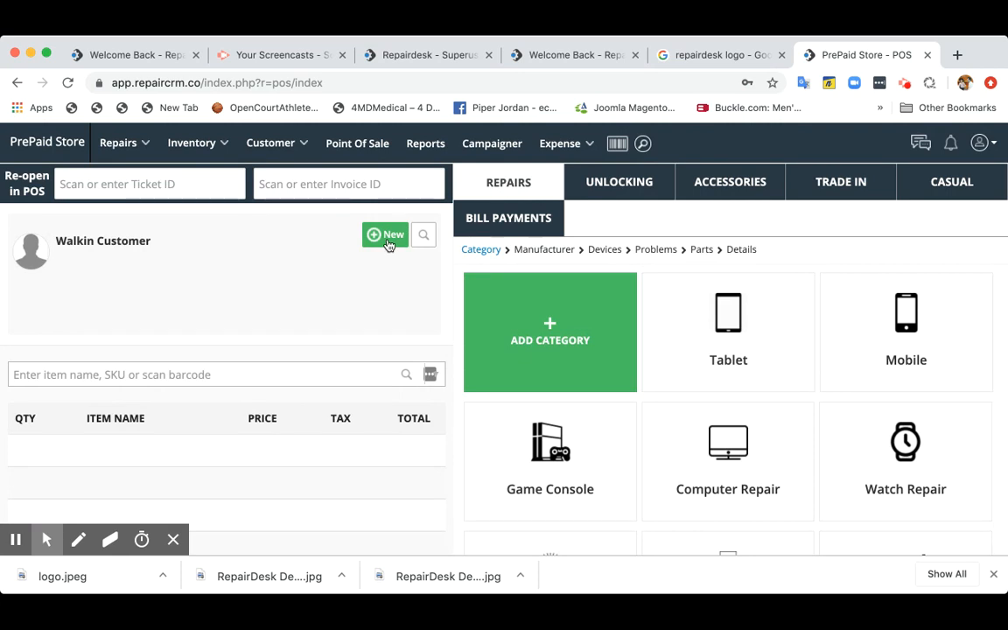
mouse_move(416, 245)
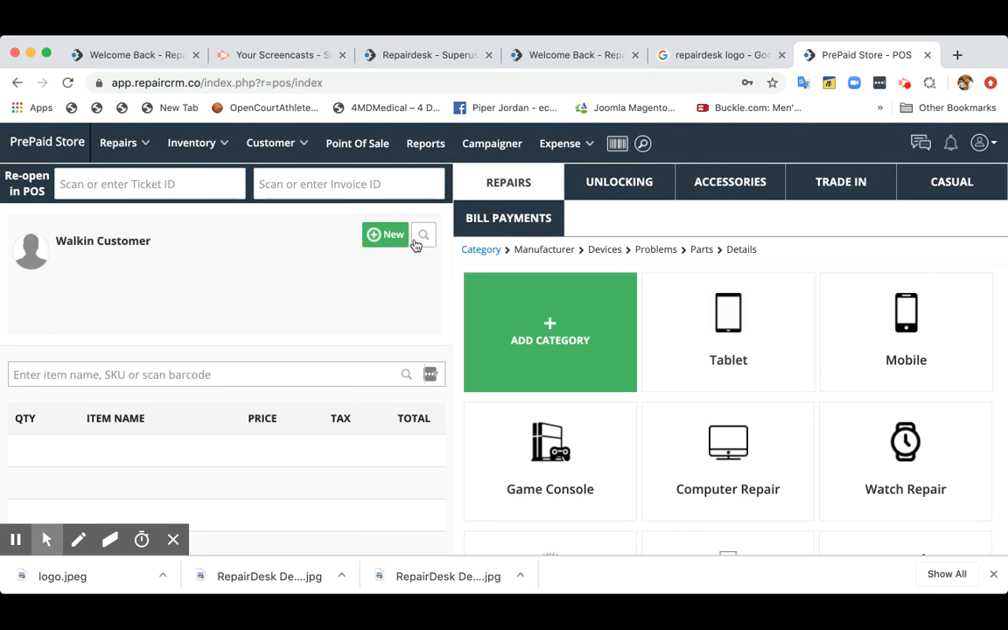
click(424, 234)
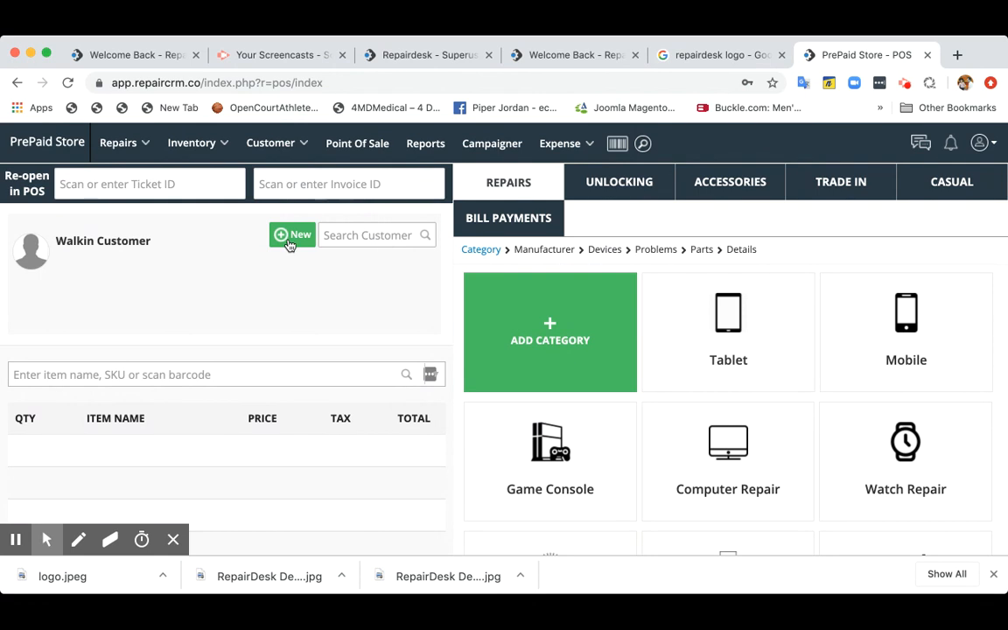
click(291, 234)
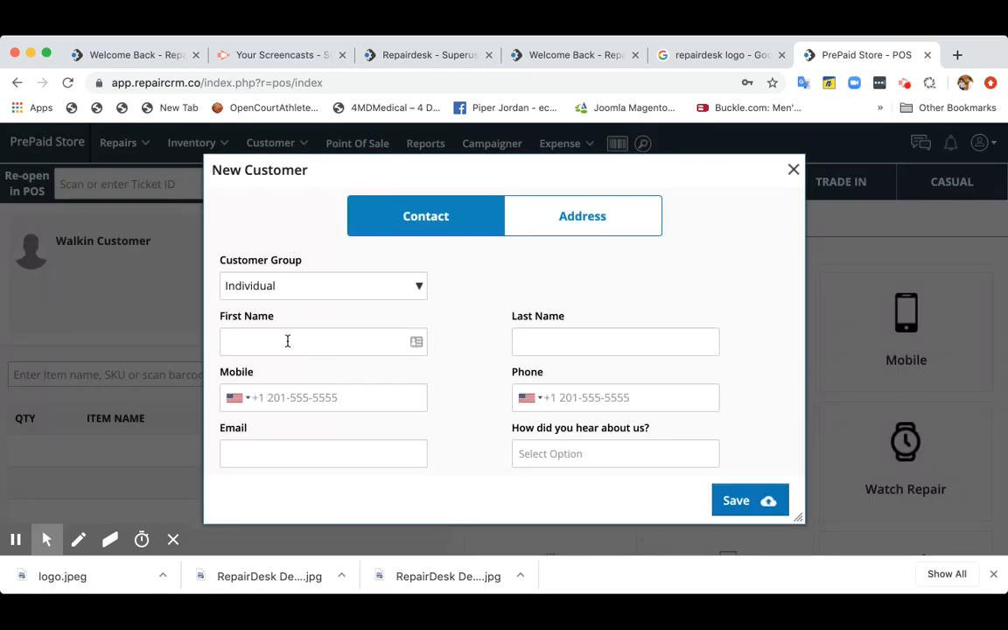
text(Doe)
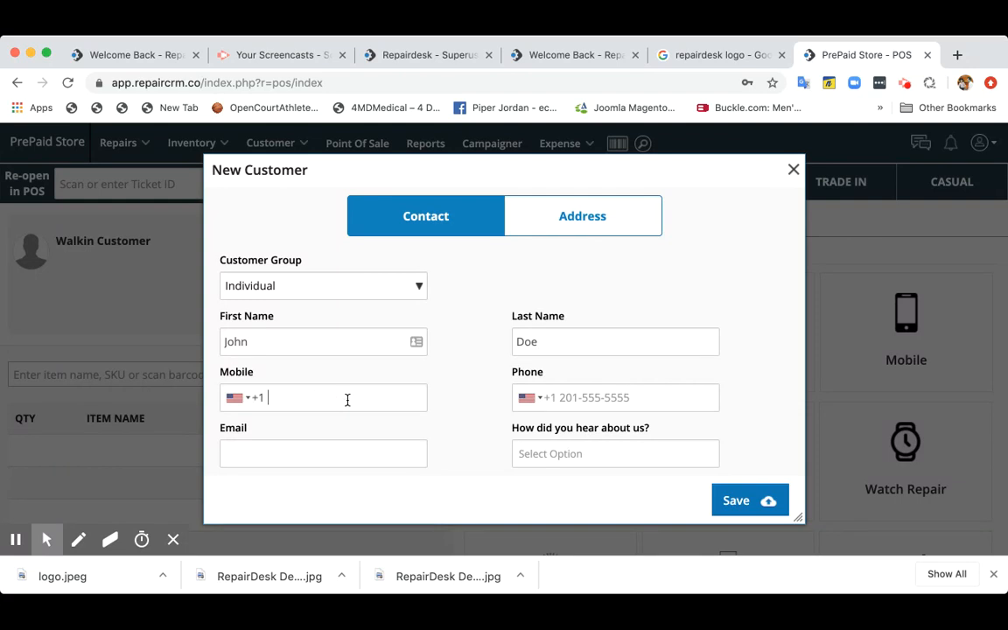
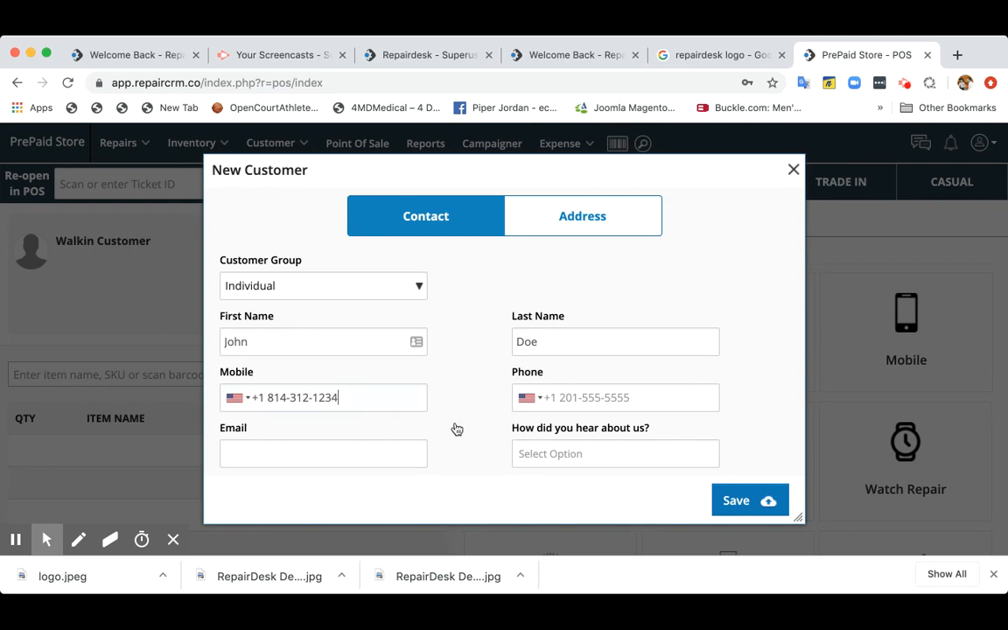
click(615, 454)
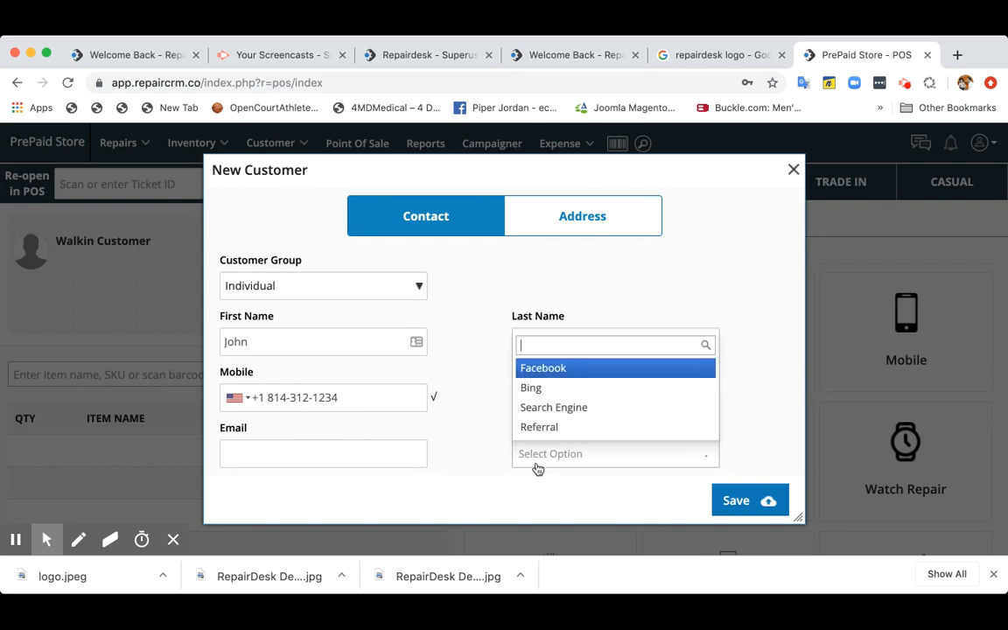
mouse_move(553, 407)
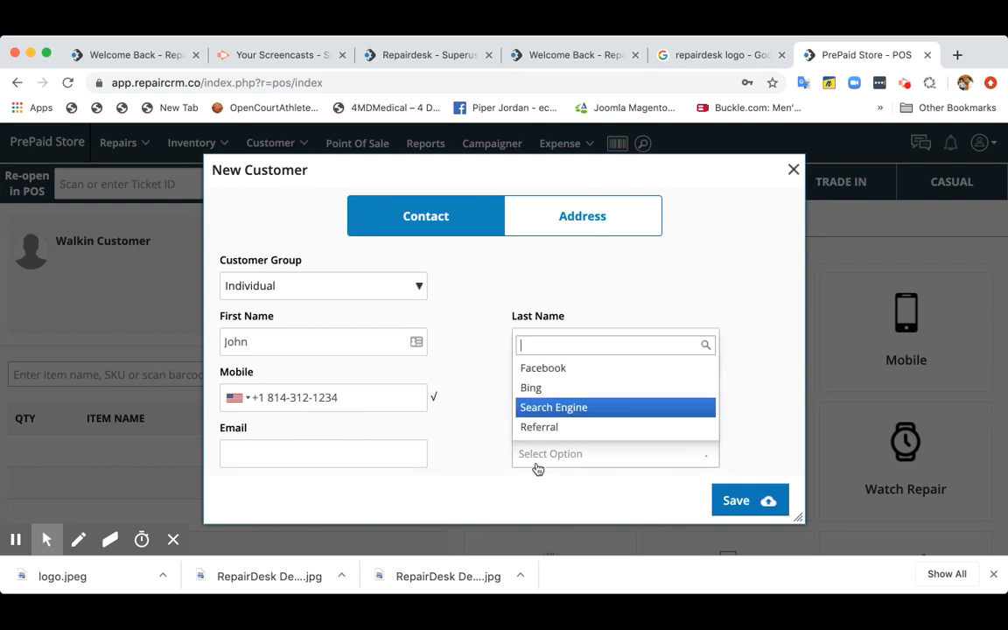
click(553, 407)
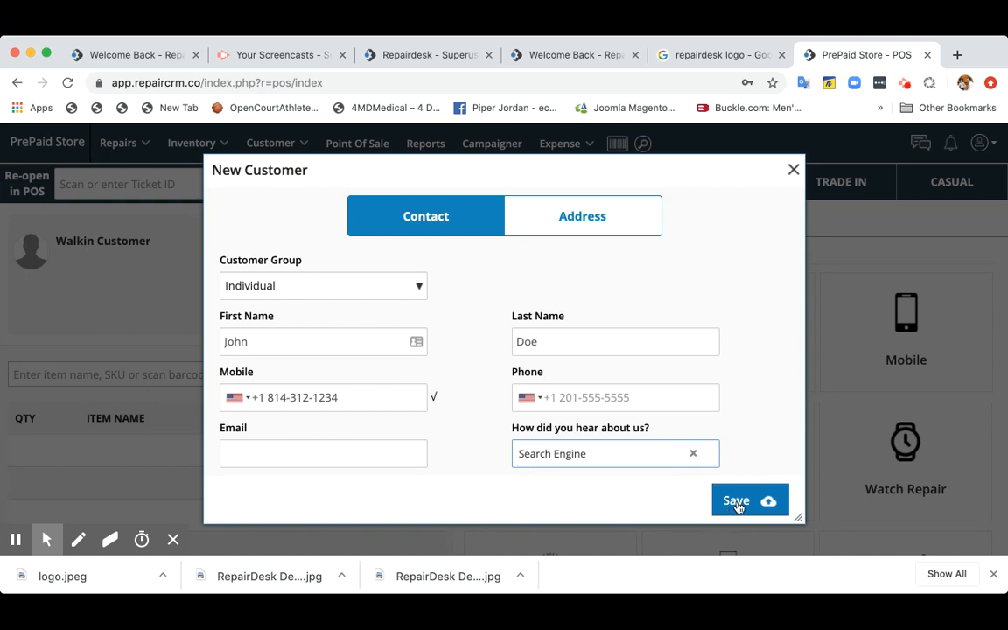
click(736, 500)
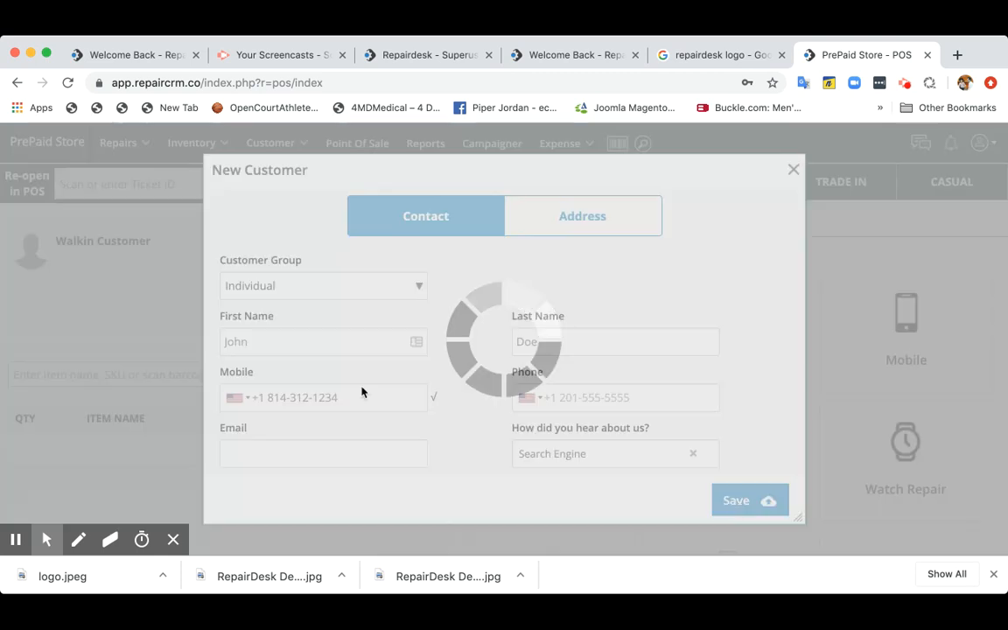
click(736, 500)
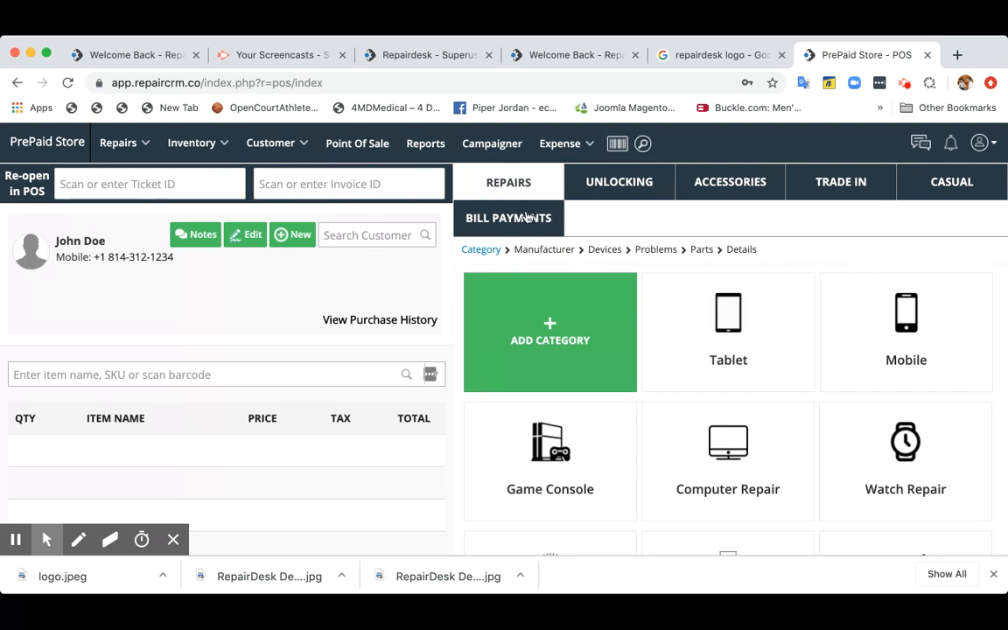
Add the $50.00 EPay bill payment plan to the cart.
click(508, 218)
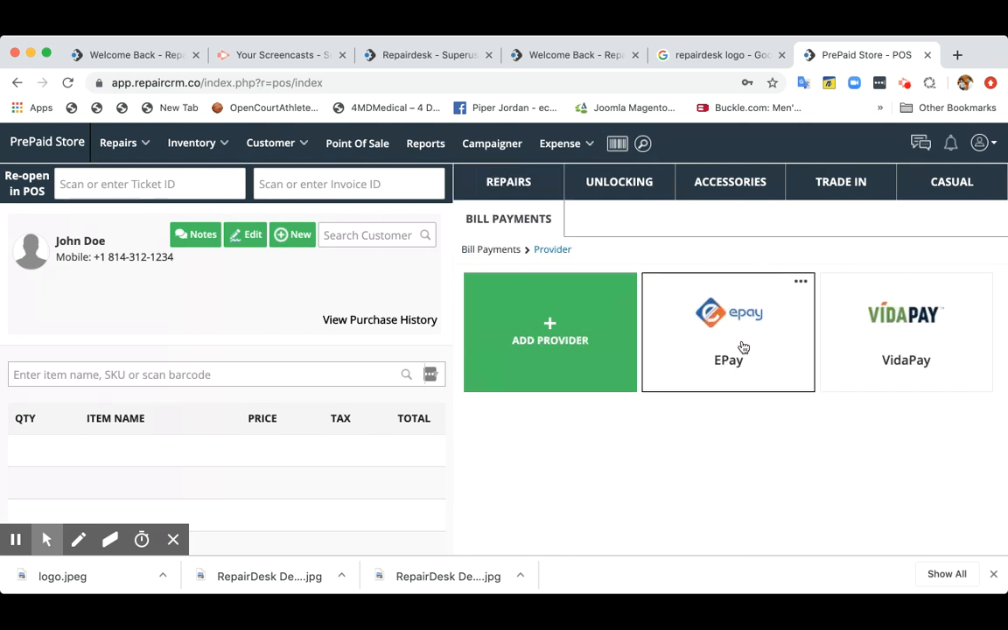
mouse_move(783, 355)
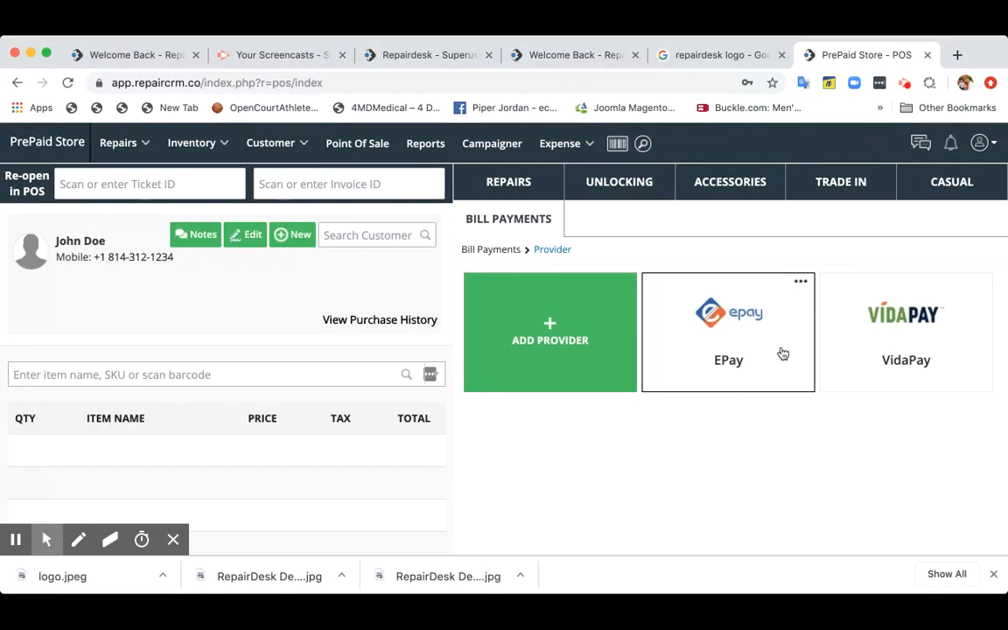
click(728, 333)
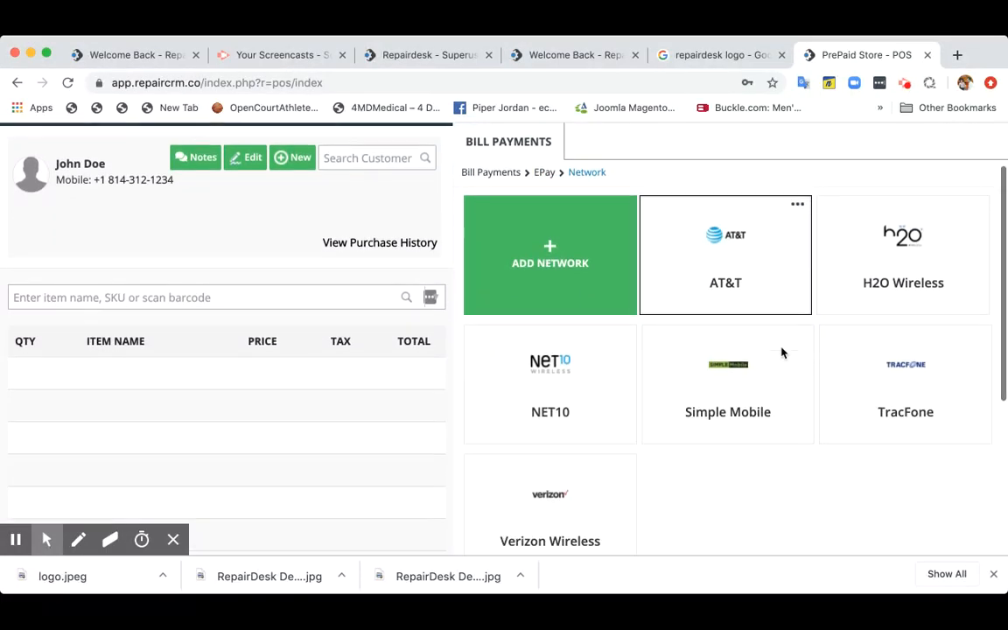
scroll(down, 3)
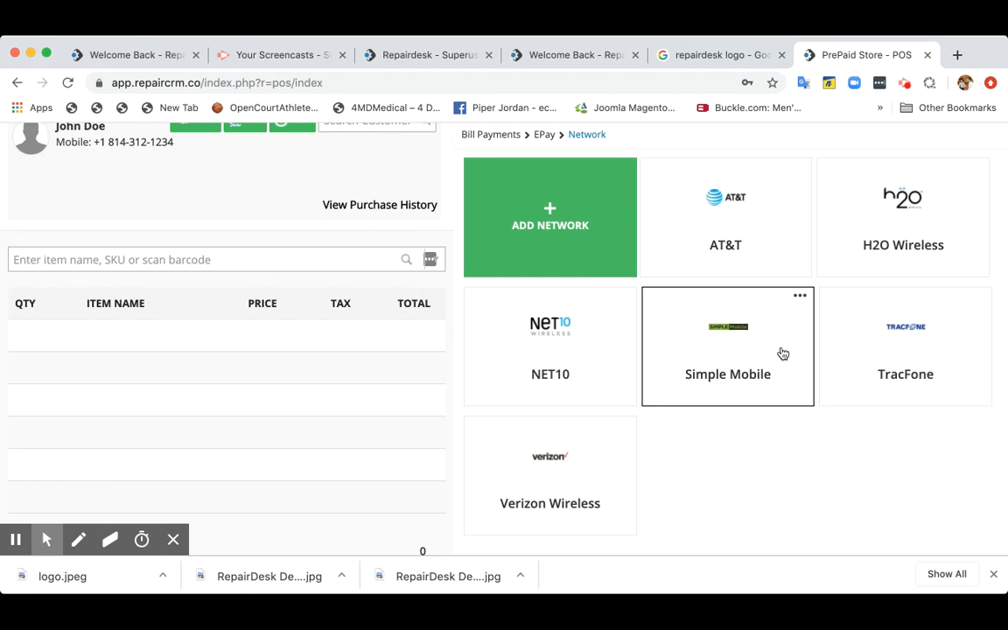
mouse_move(903, 244)
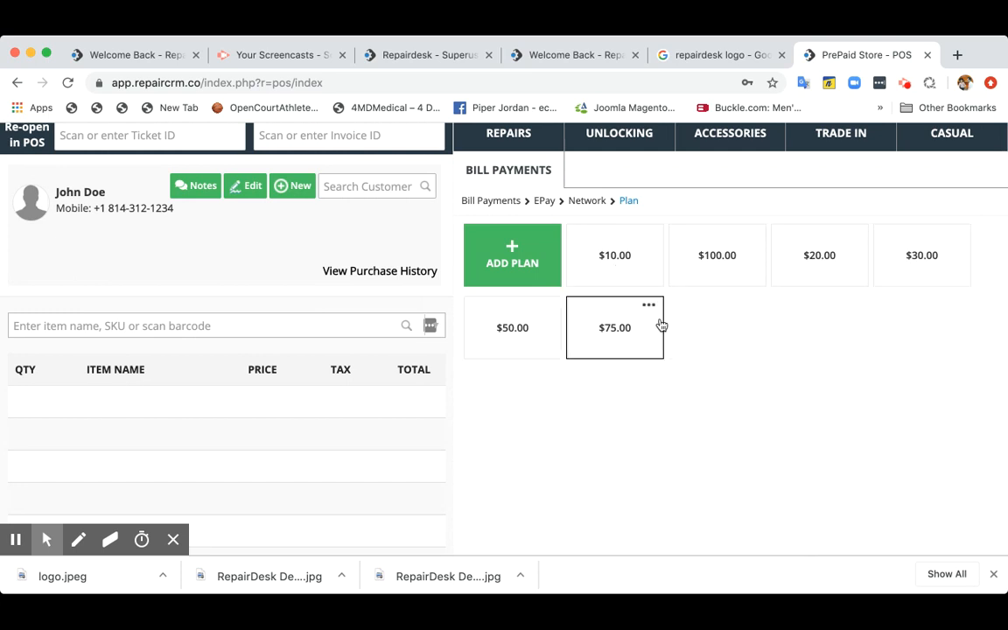
mouse_move(655, 336)
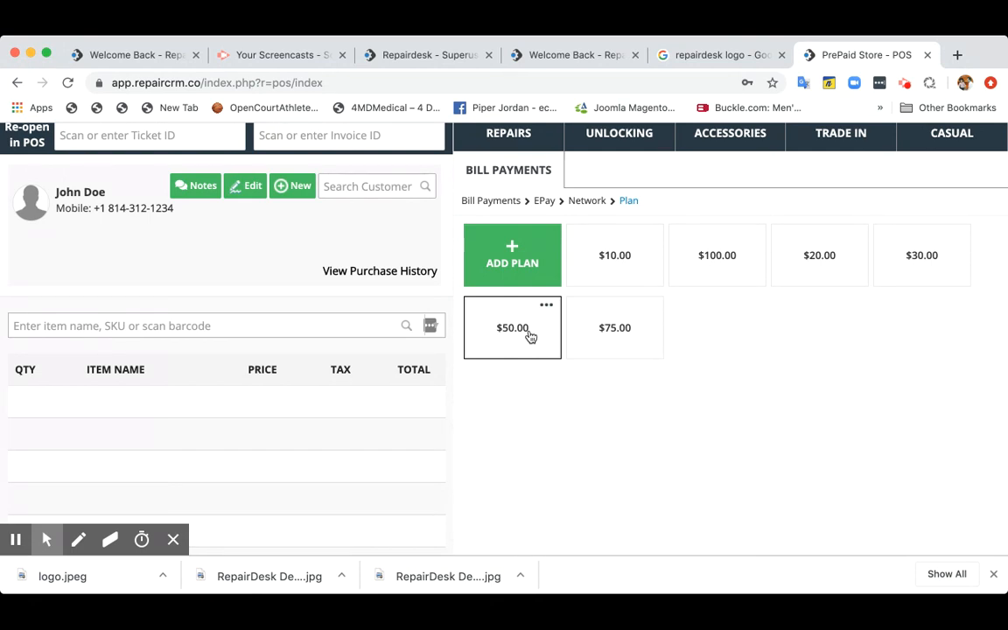
click(512, 327)
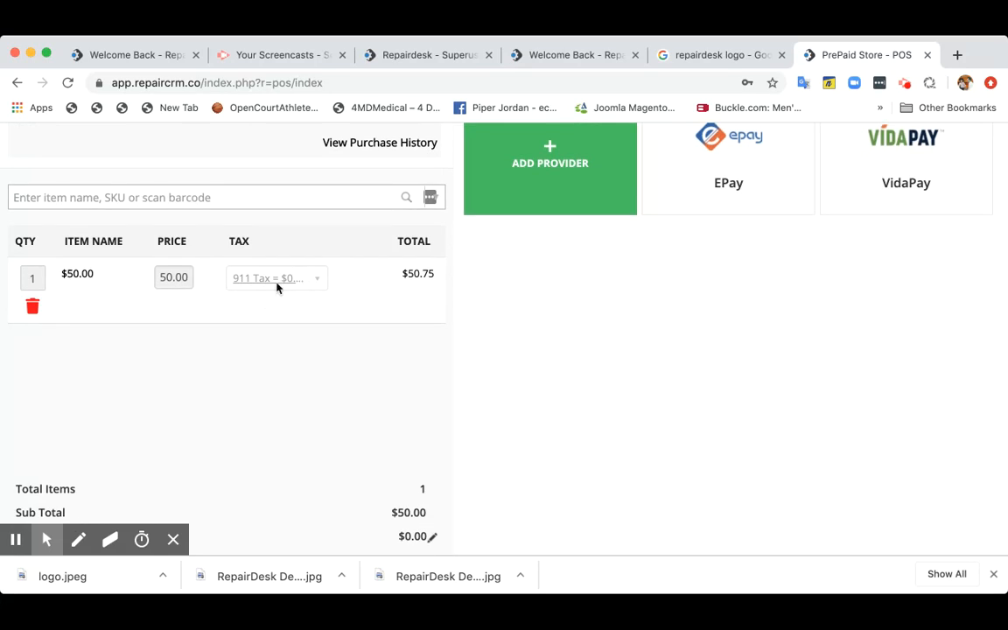
mouse_move(390, 397)
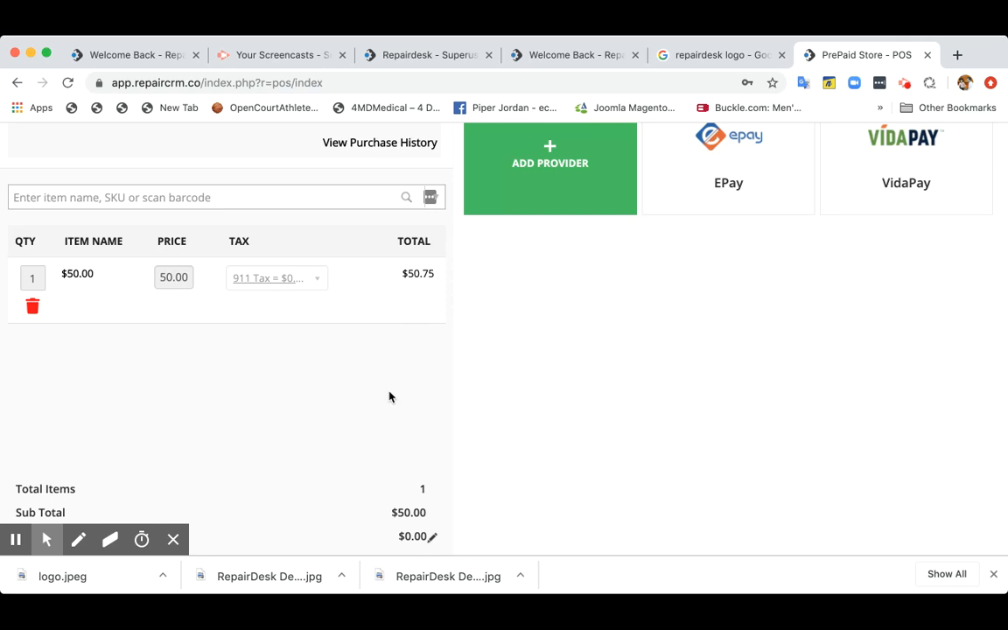
Check out the $50.75 sale with full cash payment and no change due.
scroll(down, 3)
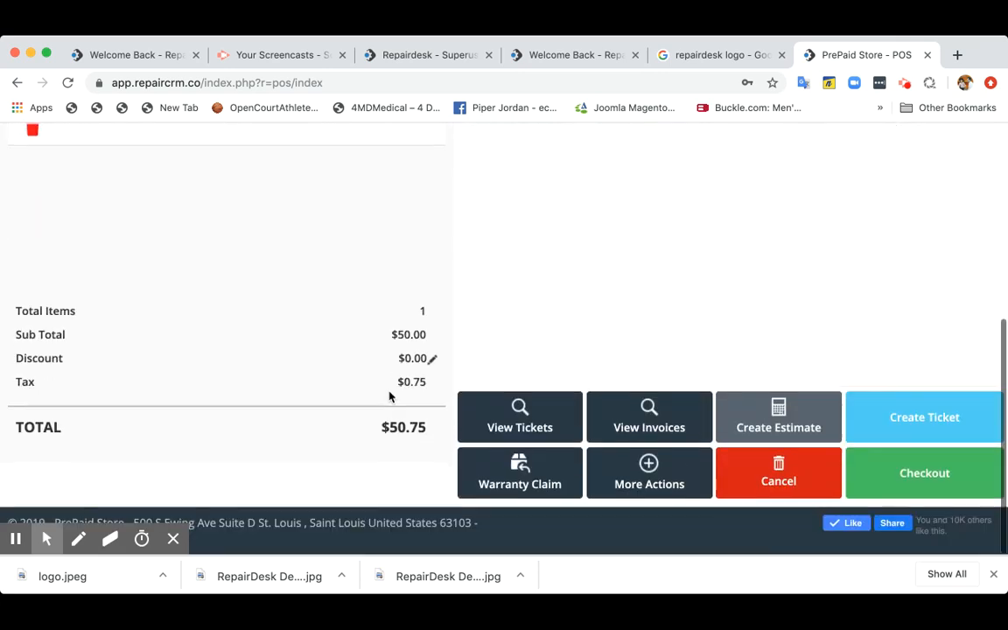
click(924, 473)
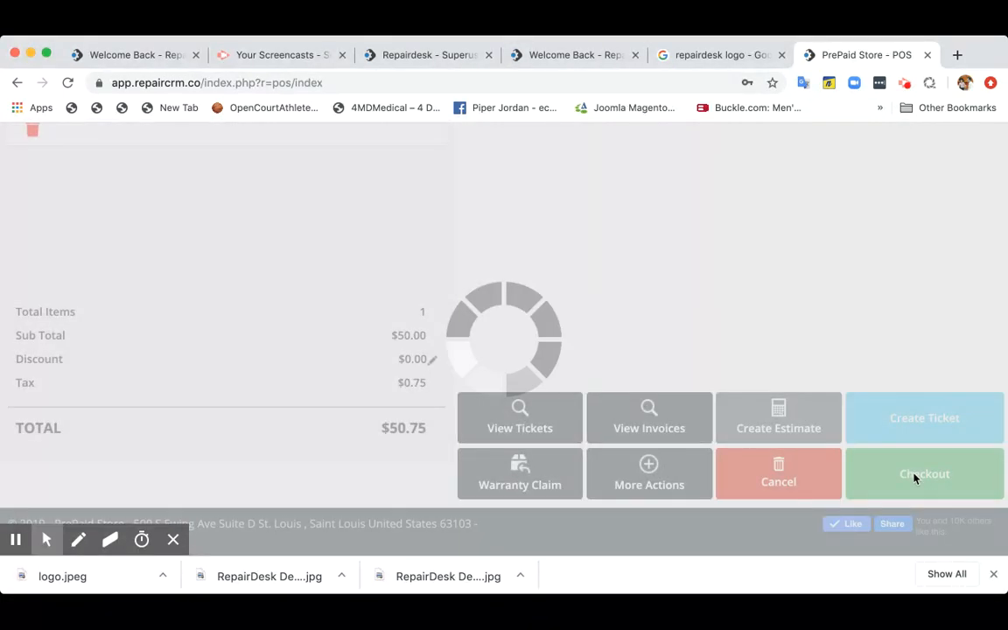
click(924, 473)
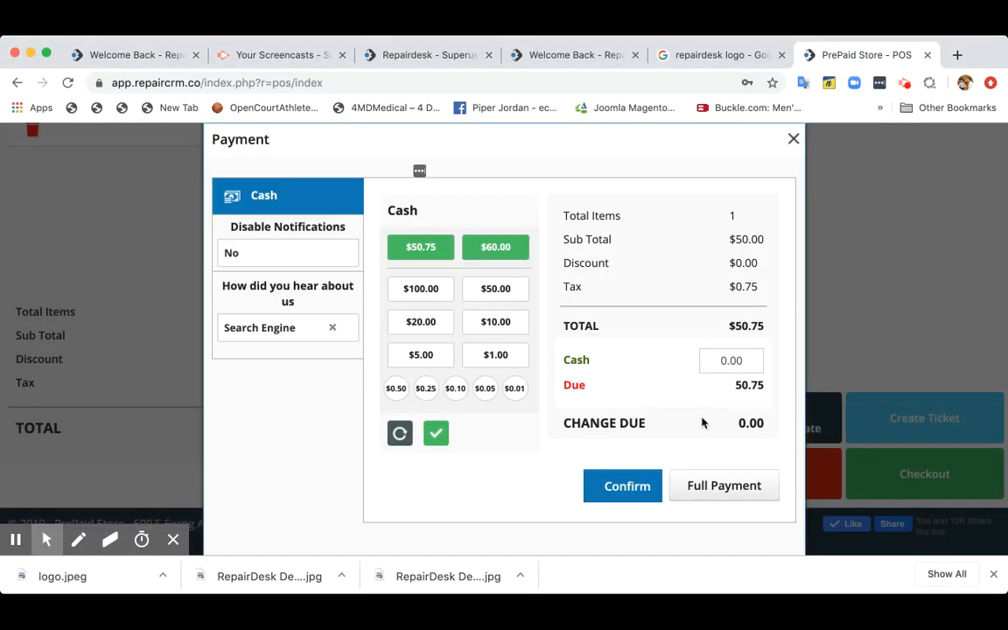
mouse_move(690, 462)
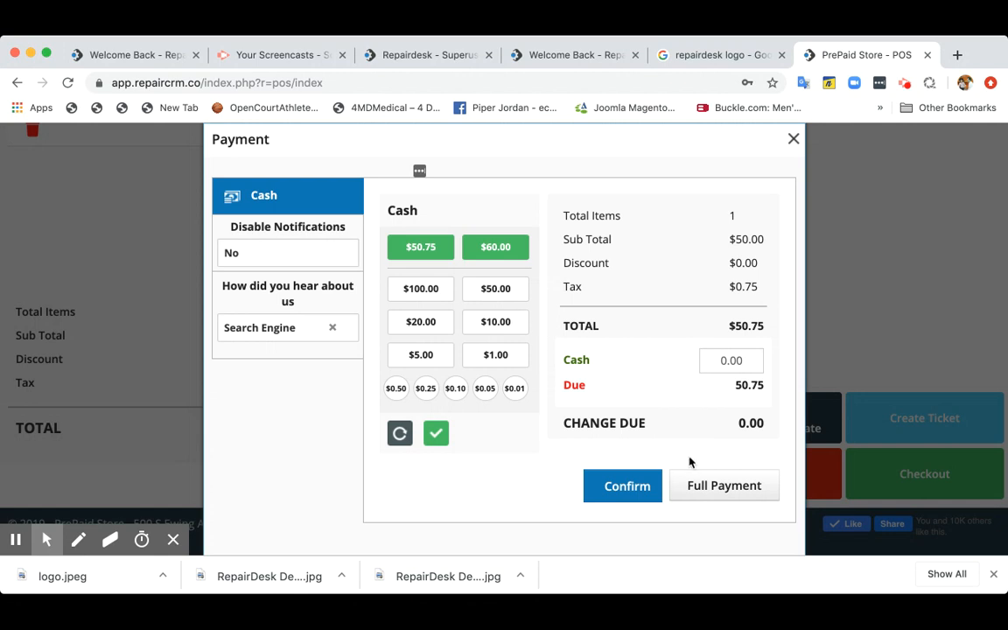
click(724, 485)
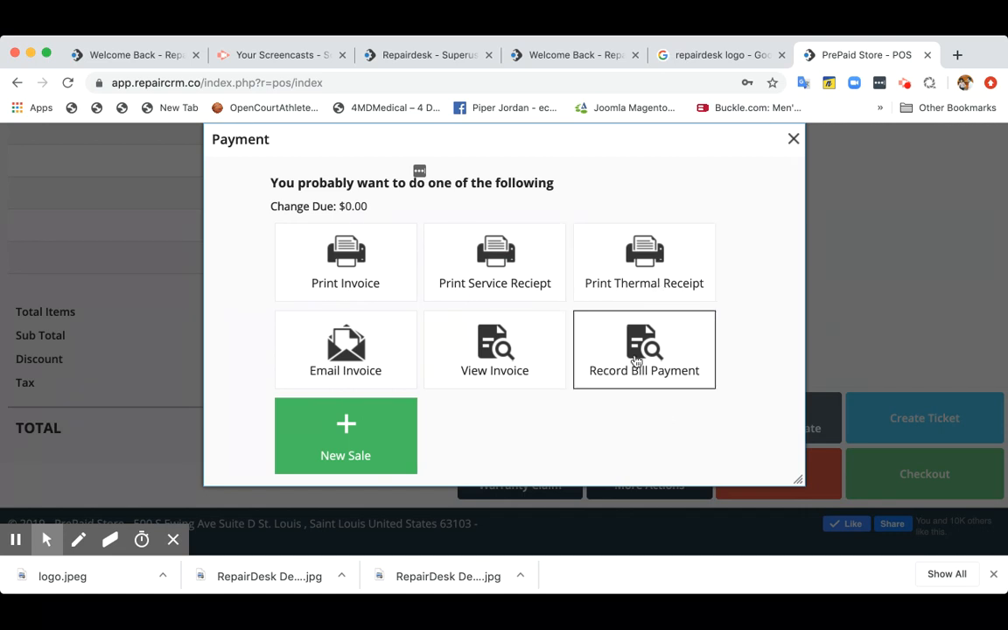
Open Record Bill Payment, fill the Order ID and Pin # fields, and submit.
click(644, 349)
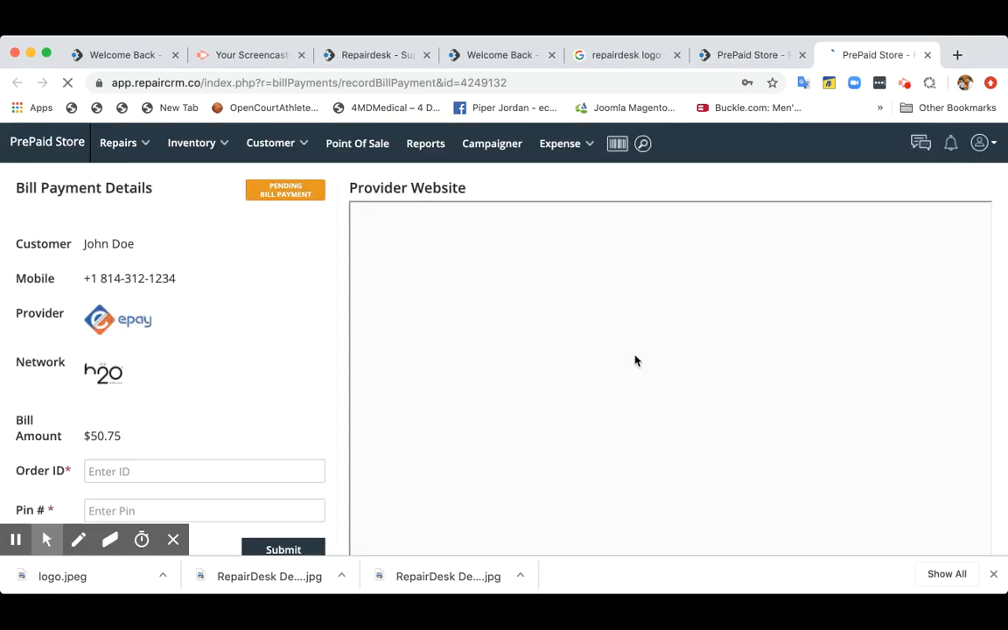
scroll(down, 3)
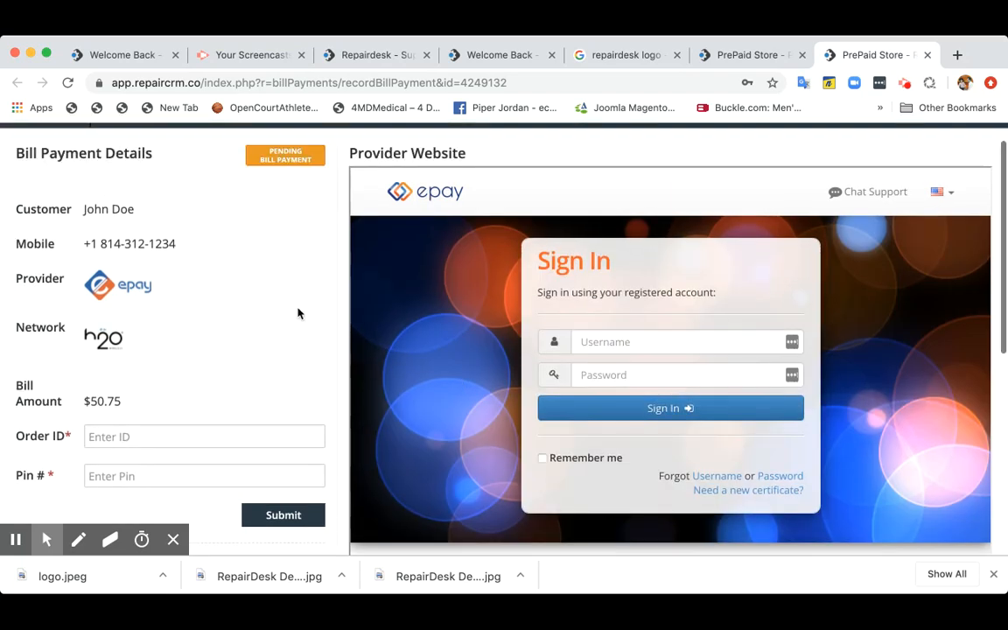
mouse_move(637, 360)
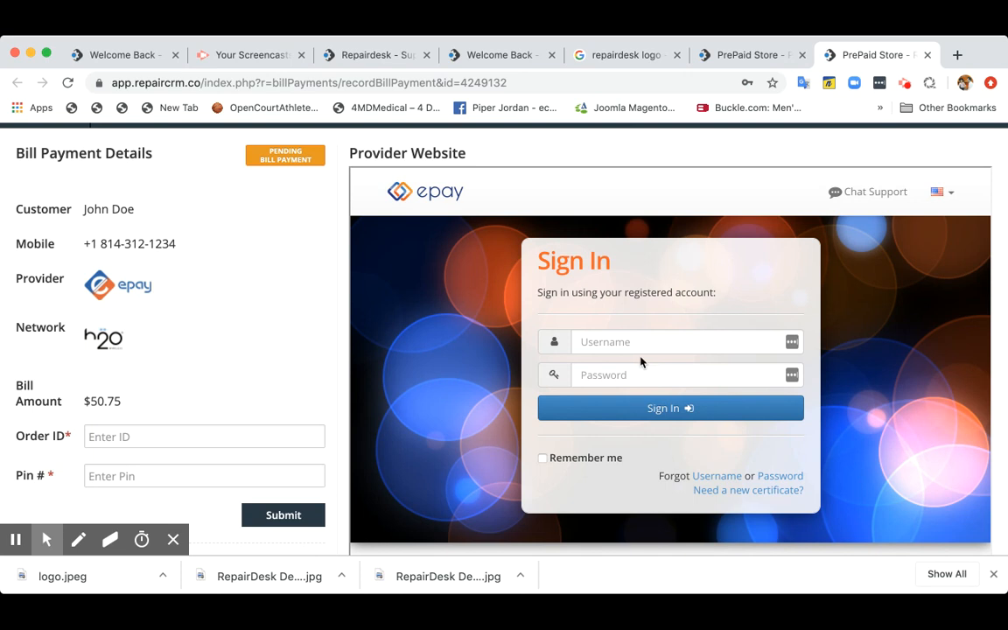
click(204, 434)
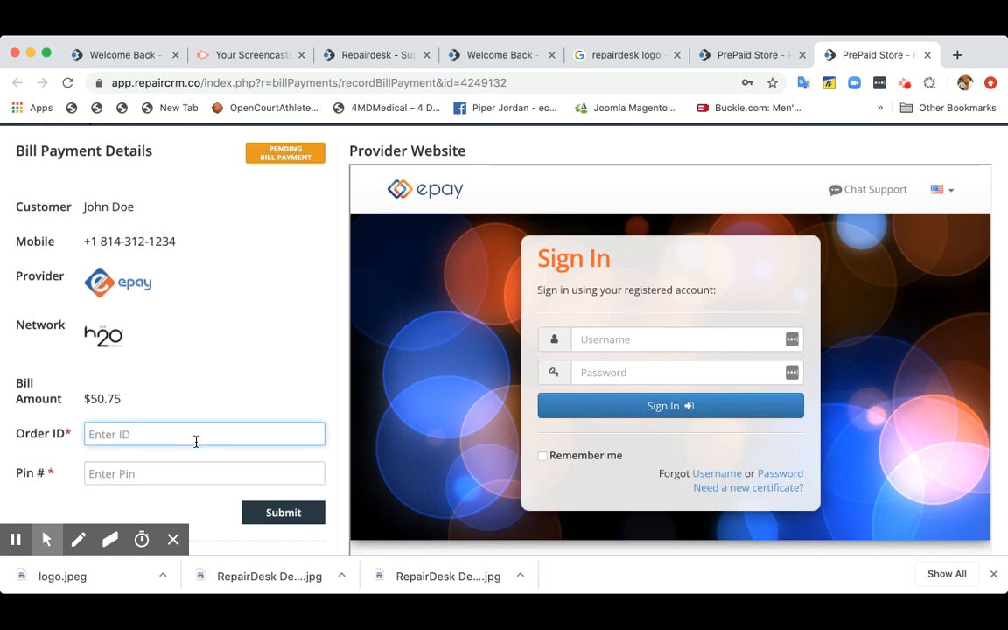
scroll(down, 3)
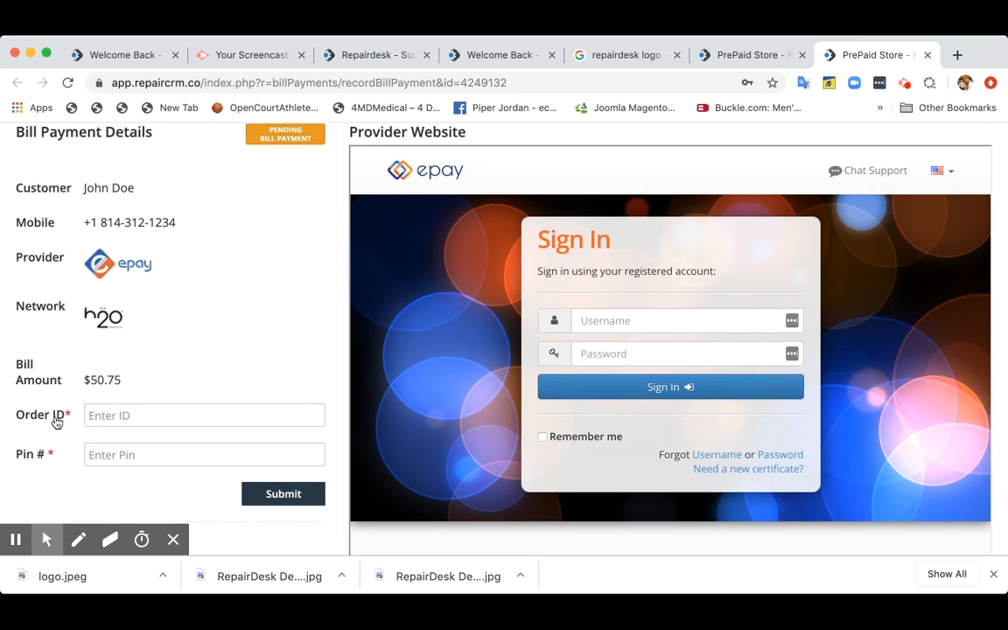
click(203, 454)
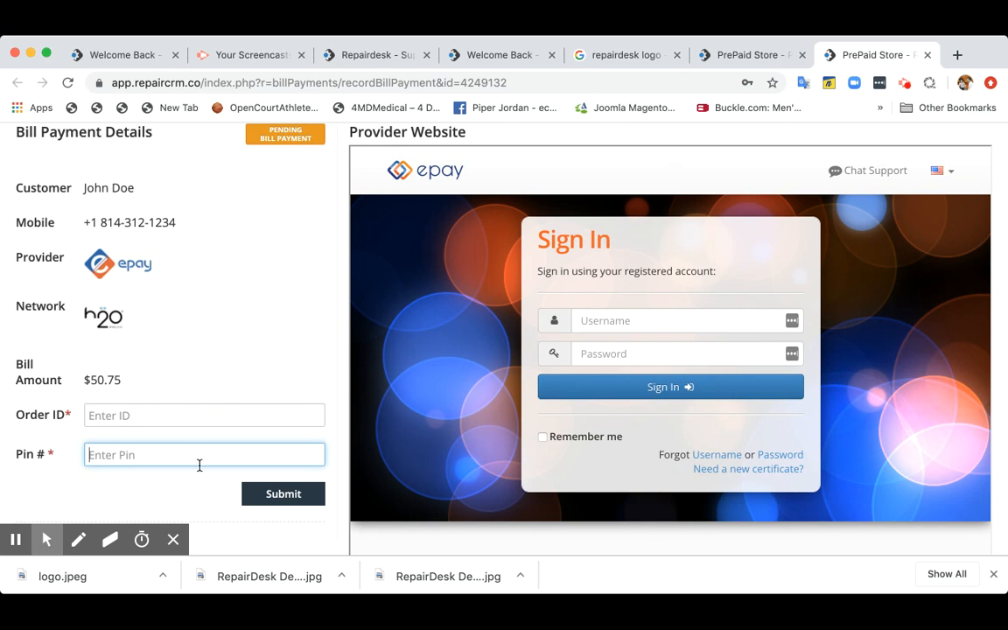
text(1231231231)
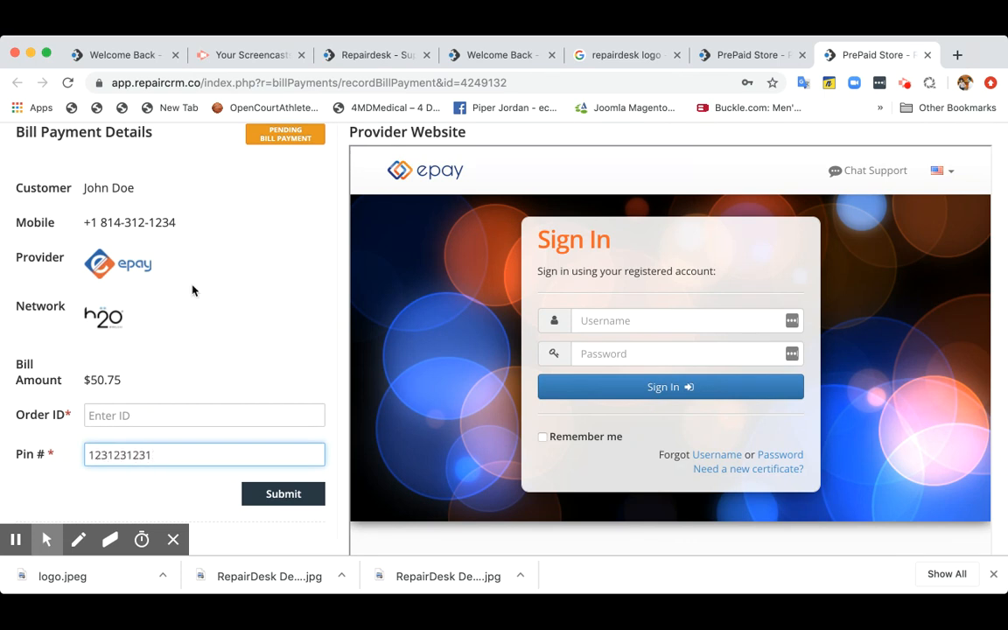
scroll(down, 3)
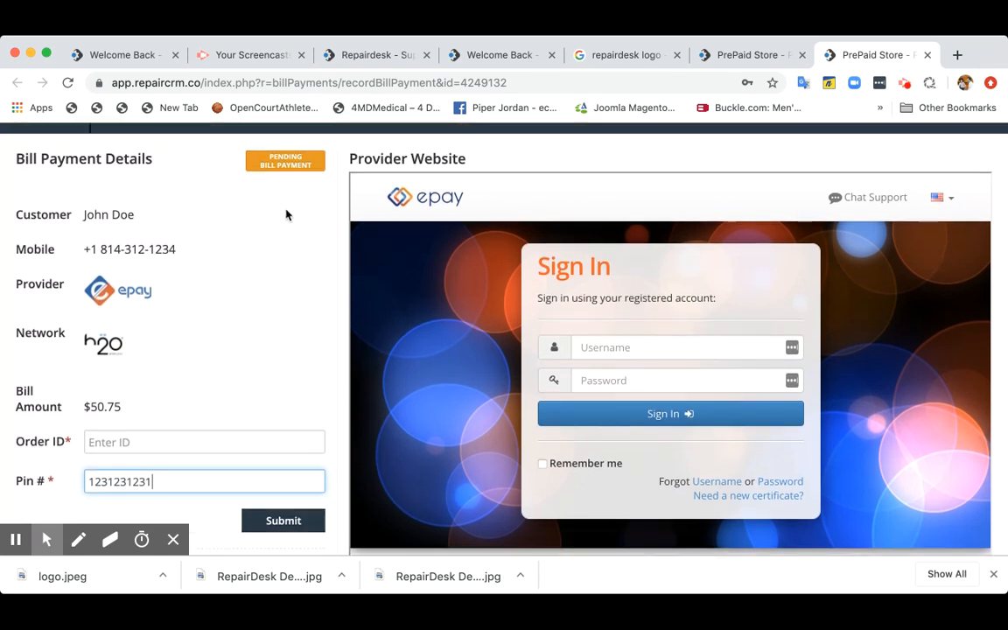
scroll(down, 3)
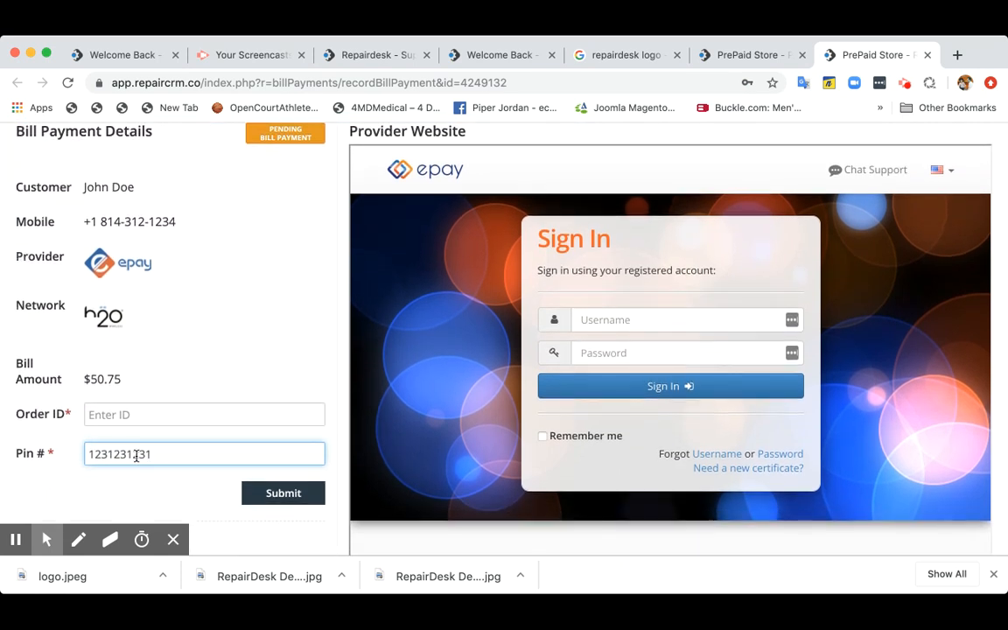
scroll(down, 3)
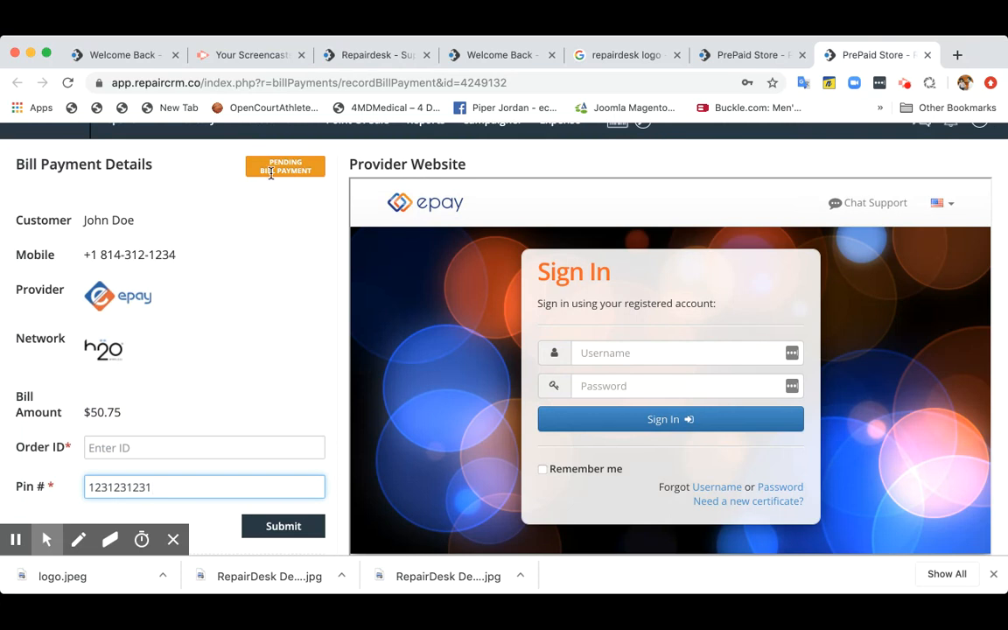
scroll(down, 3)
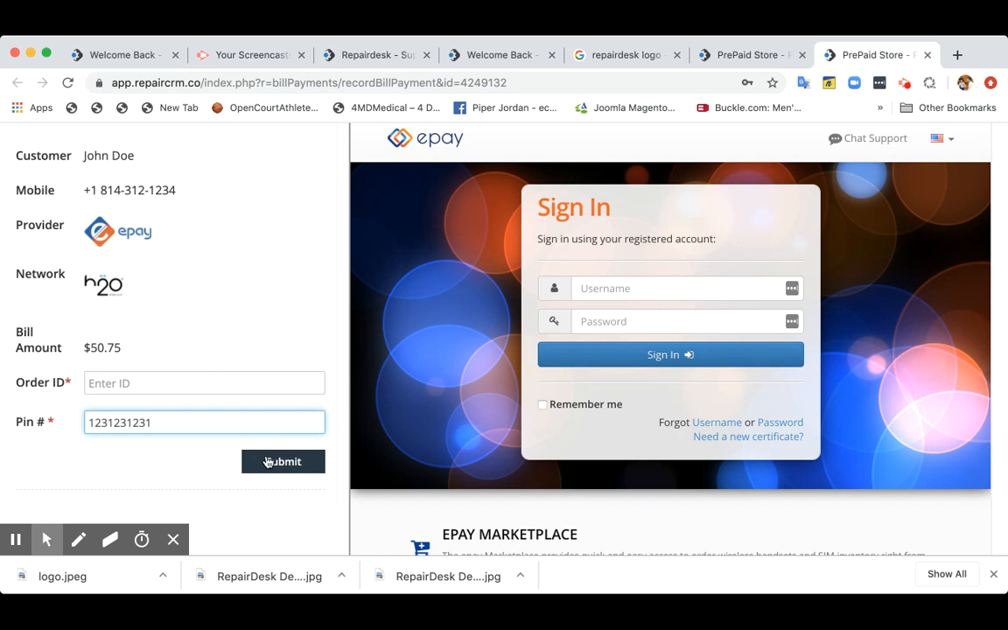
click(283, 462)
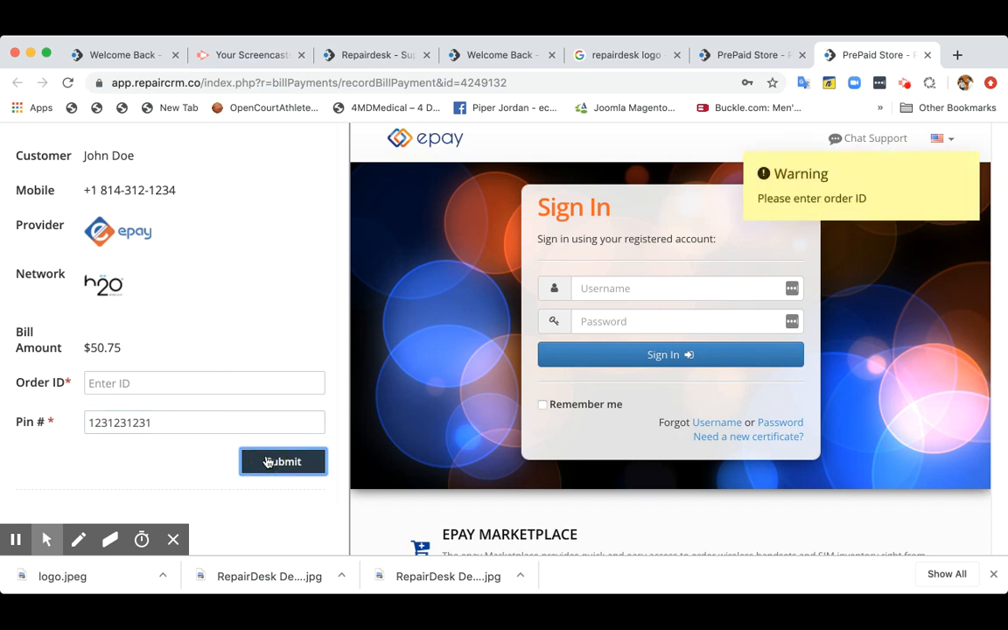
triple_click(203, 422)
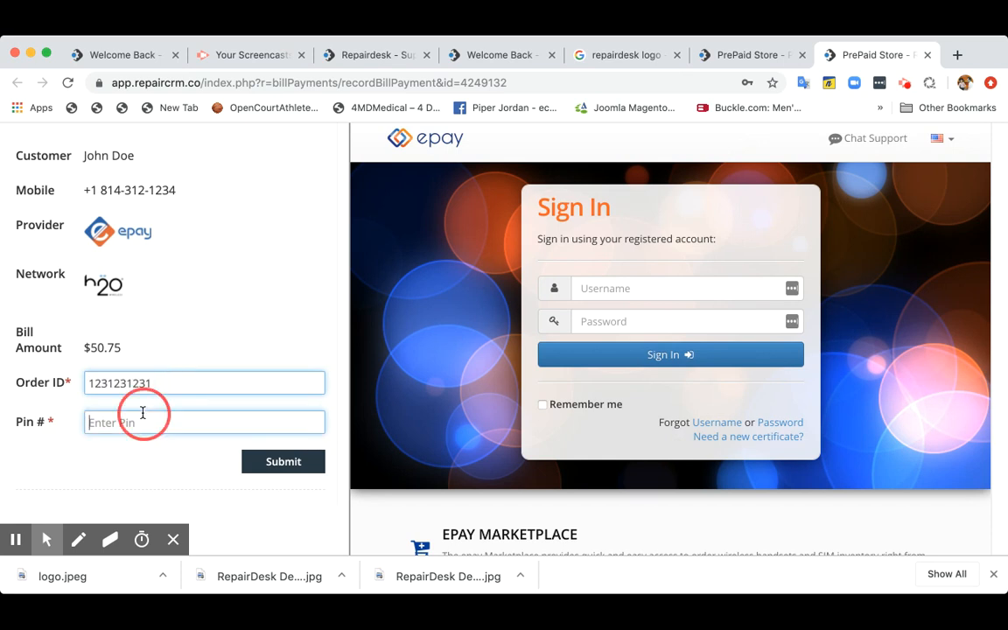
text(1231231231)
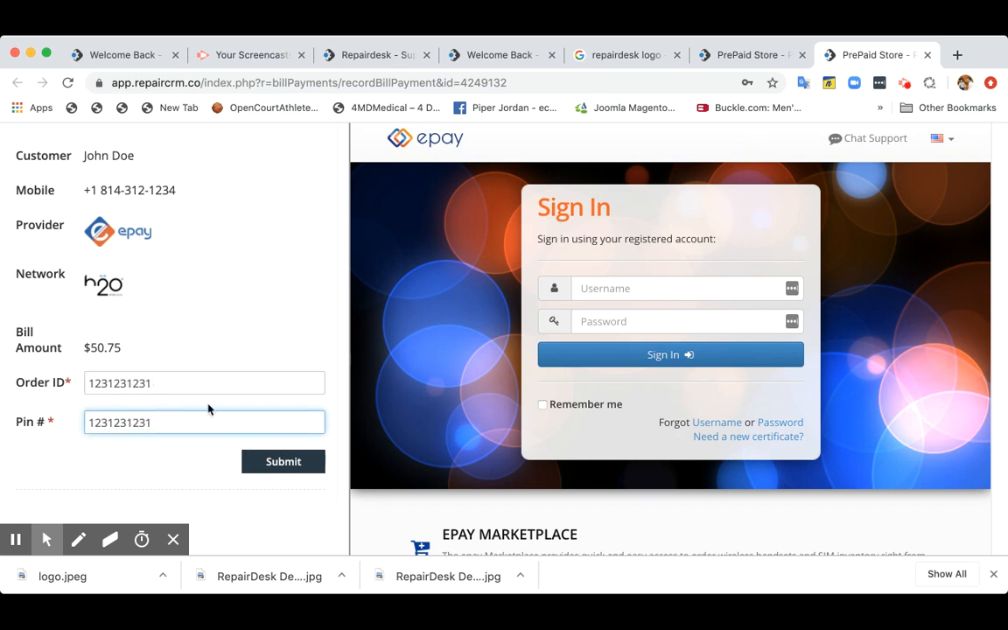
mouse_move(264, 461)
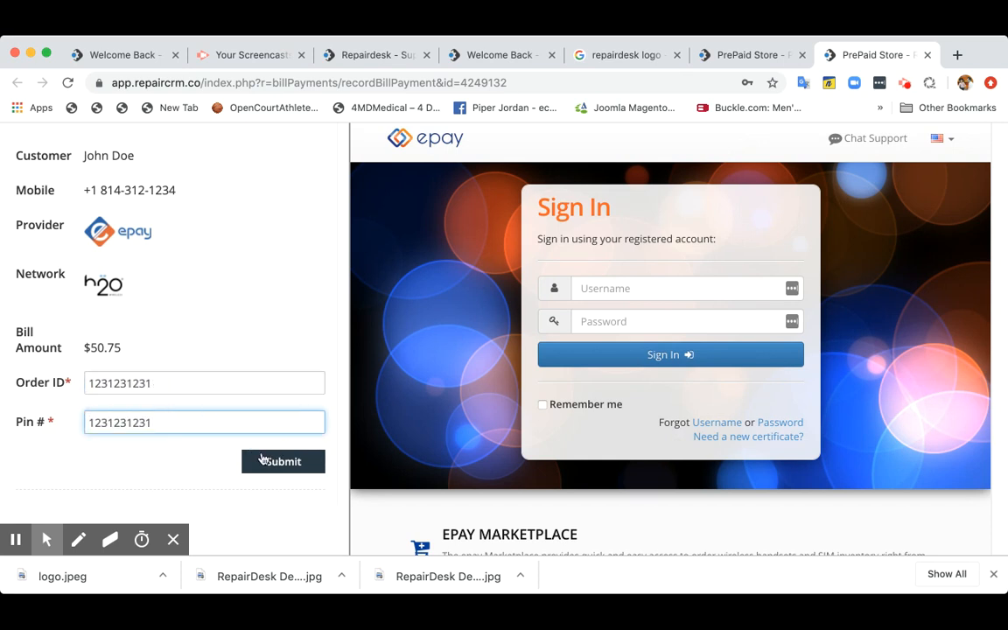
click(282, 461)
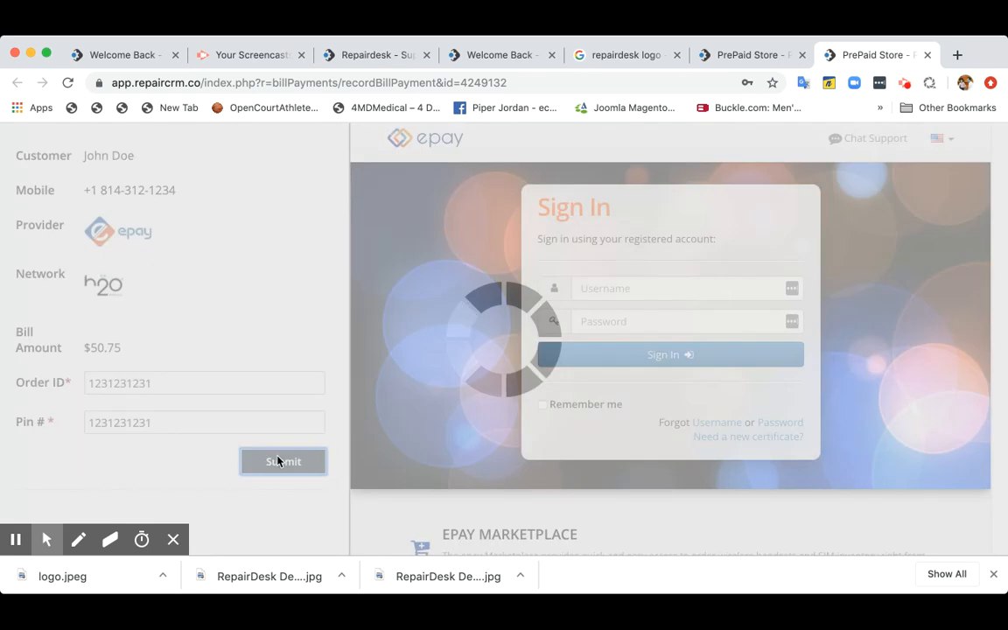
click(283, 462)
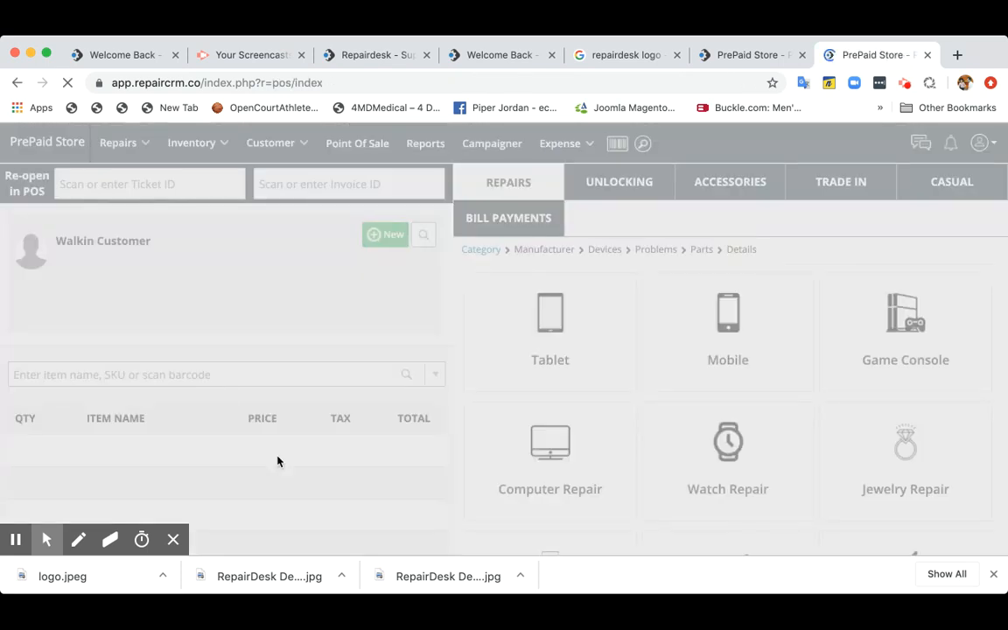
Check invoice history showing invoice 001 paid at $50.75, then close it and the Action popup.
click(748, 55)
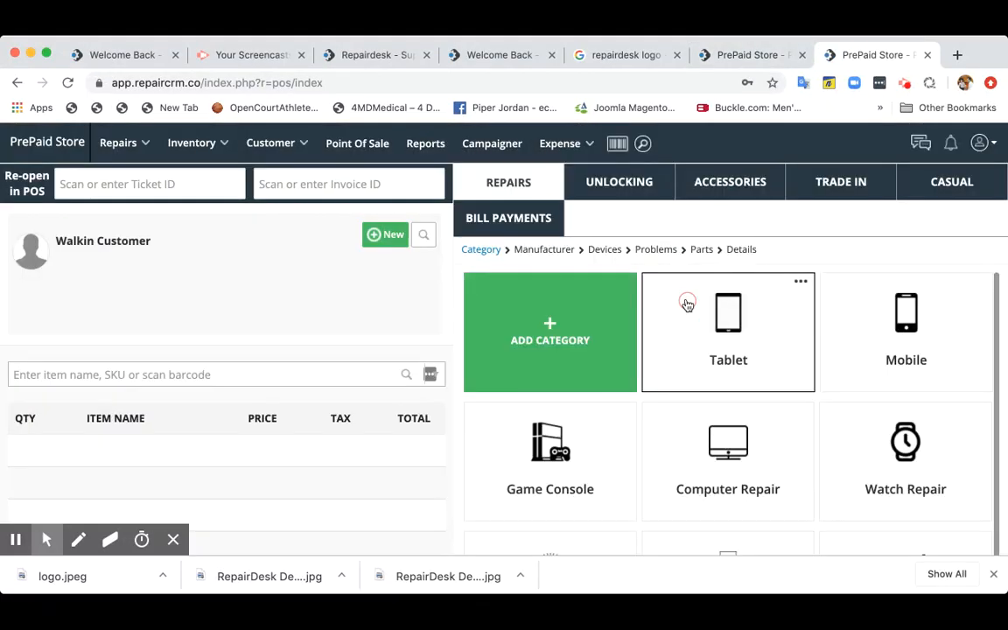
scroll(down, 3)
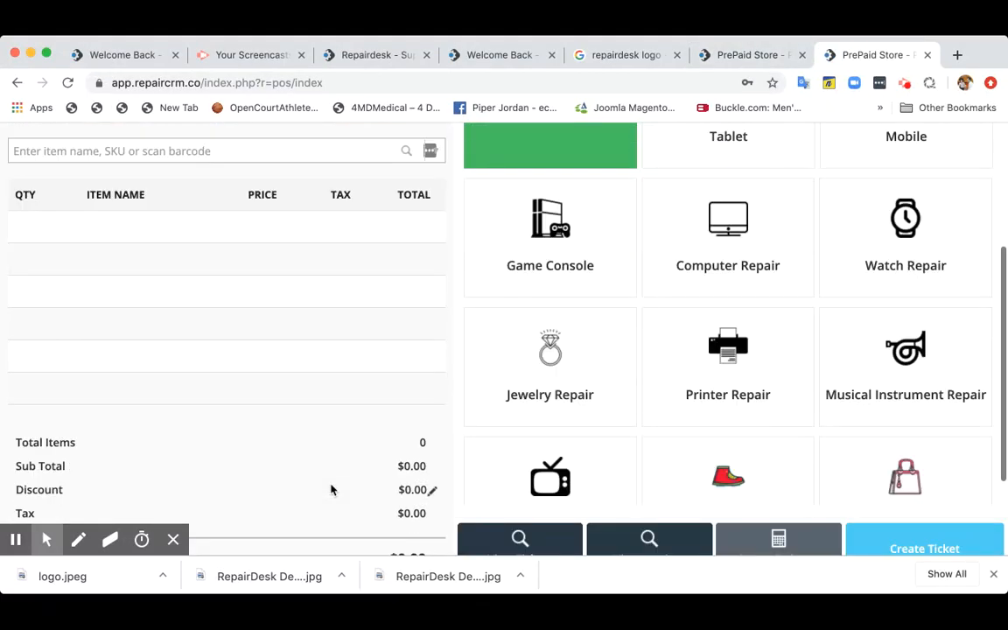
scroll(down, 3)
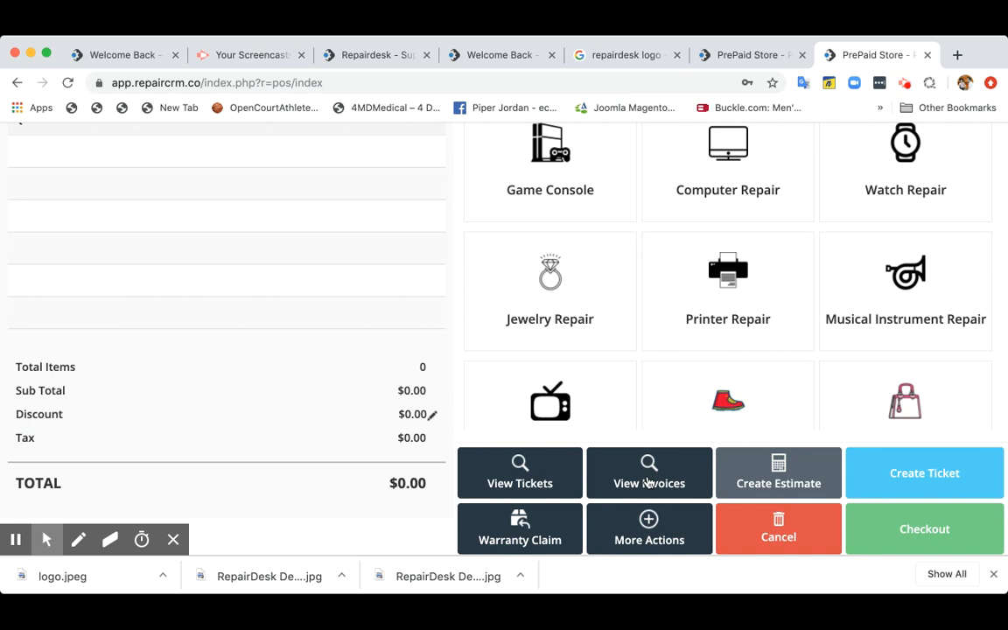
click(648, 472)
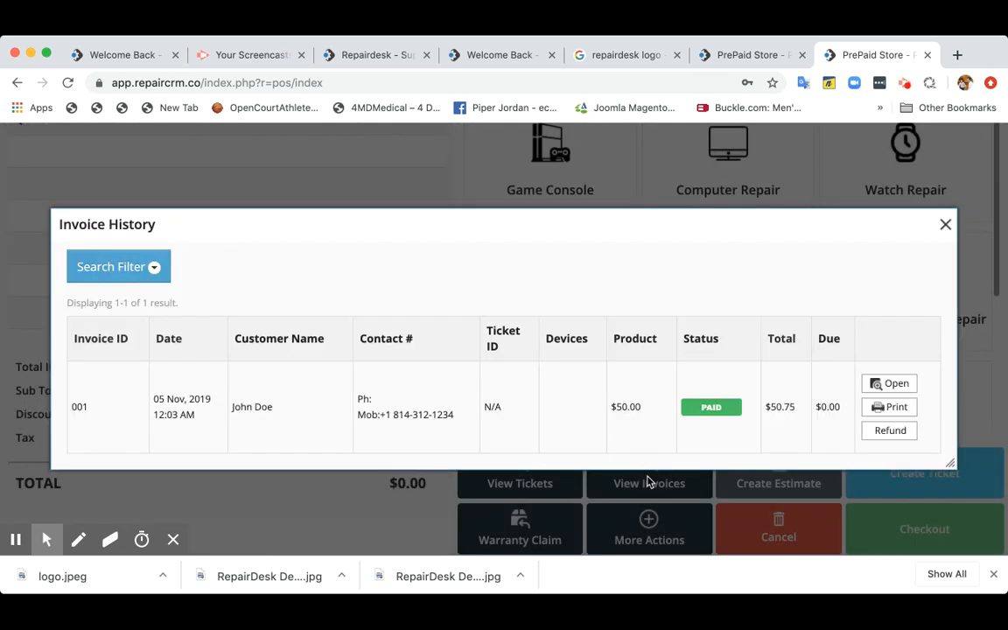
mouse_move(492, 403)
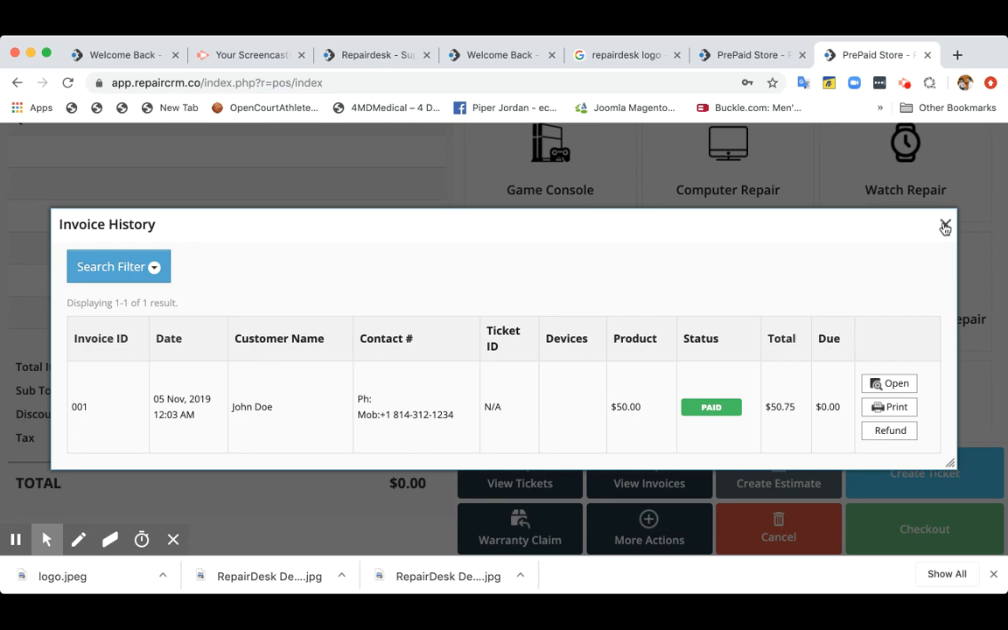
click(649, 529)
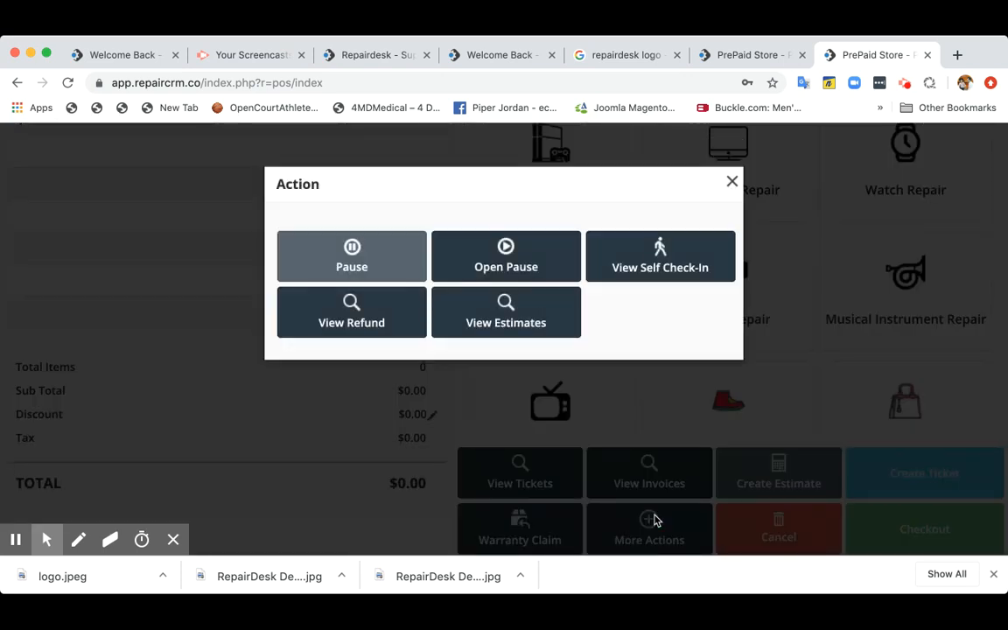
click(732, 181)
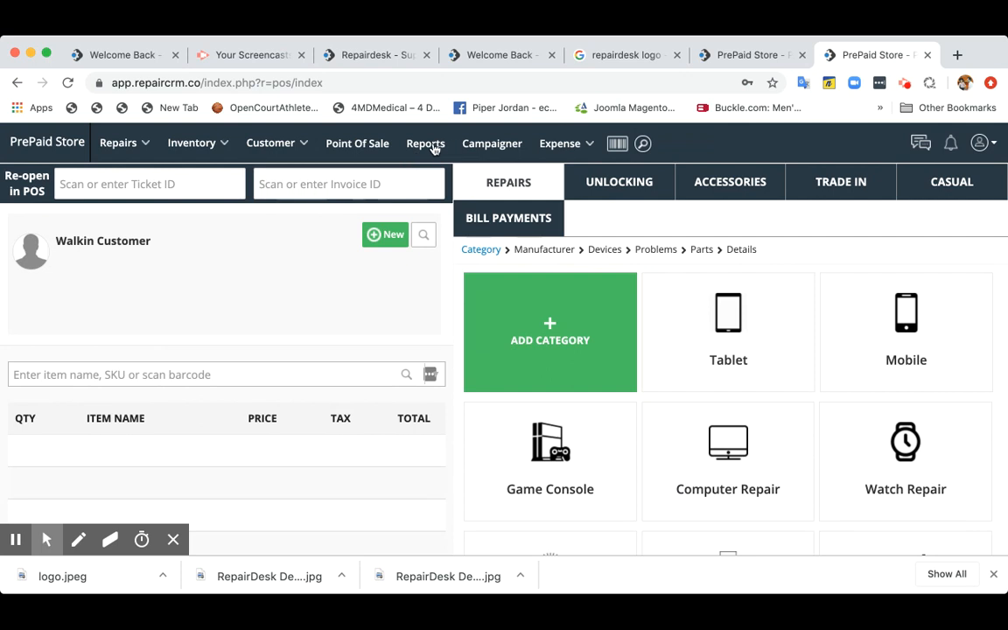
Open the Bill Payments Report listing invoice 001 for John Doe via epay.
click(425, 143)
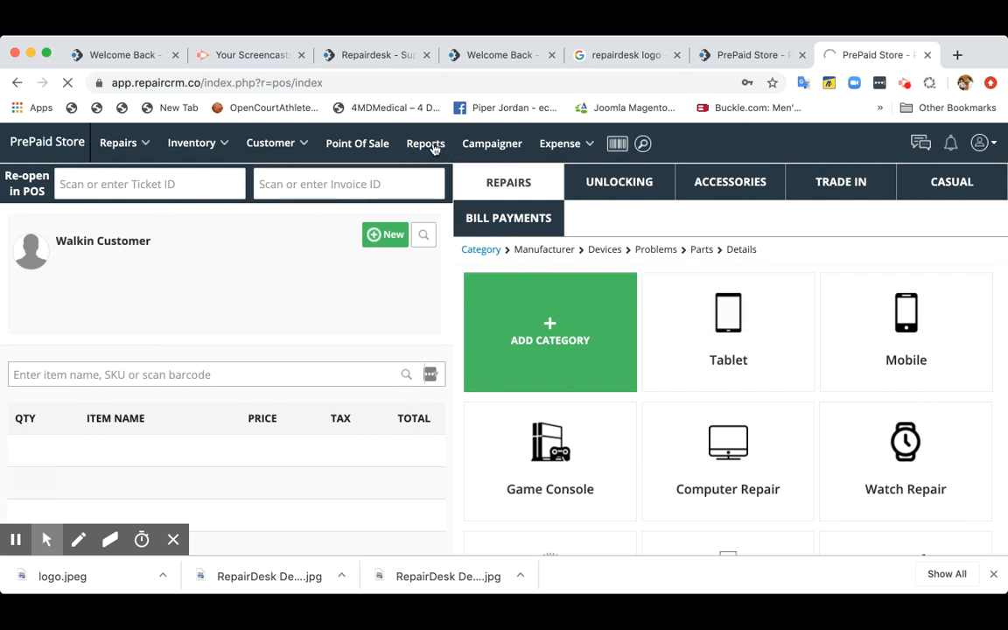
click(425, 143)
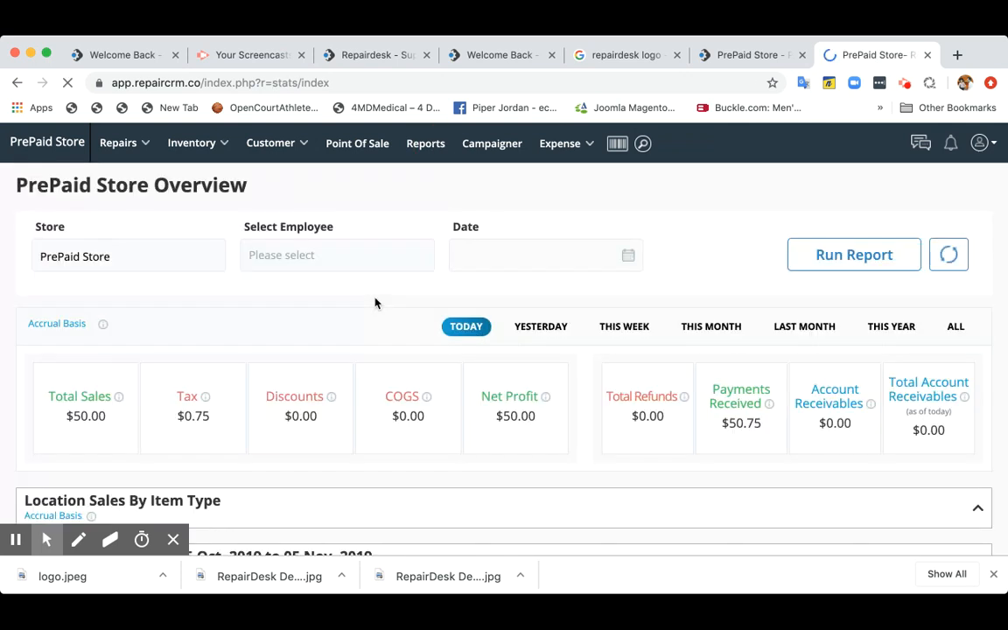
click(425, 143)
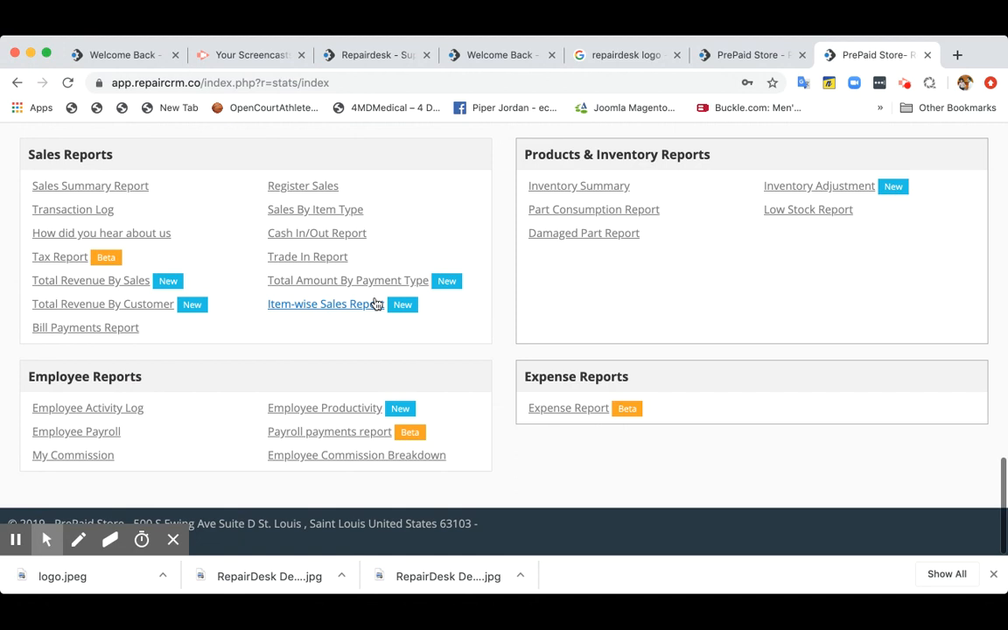
click(84, 328)
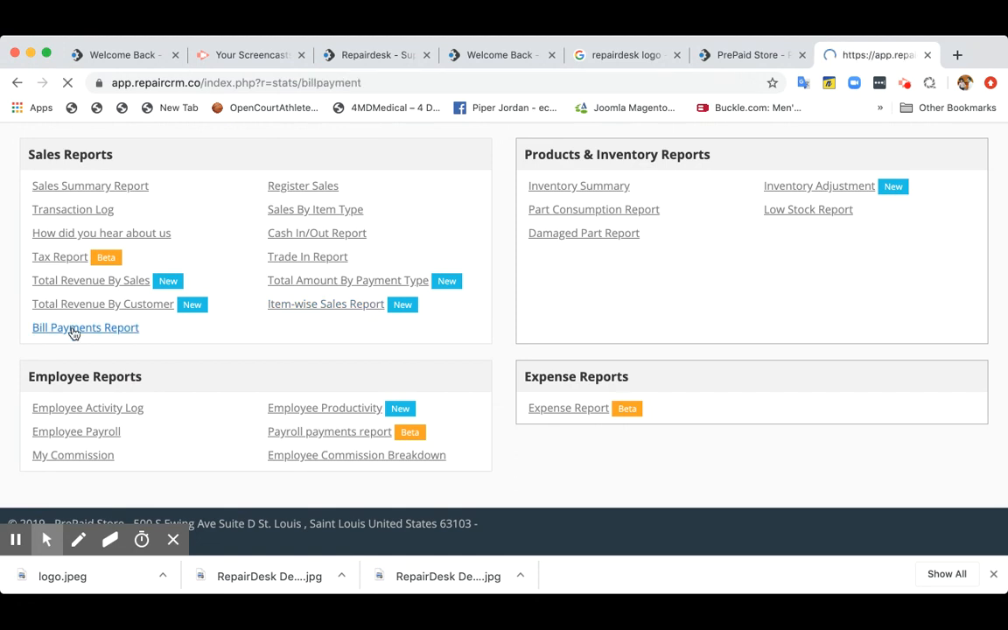
click(85, 327)
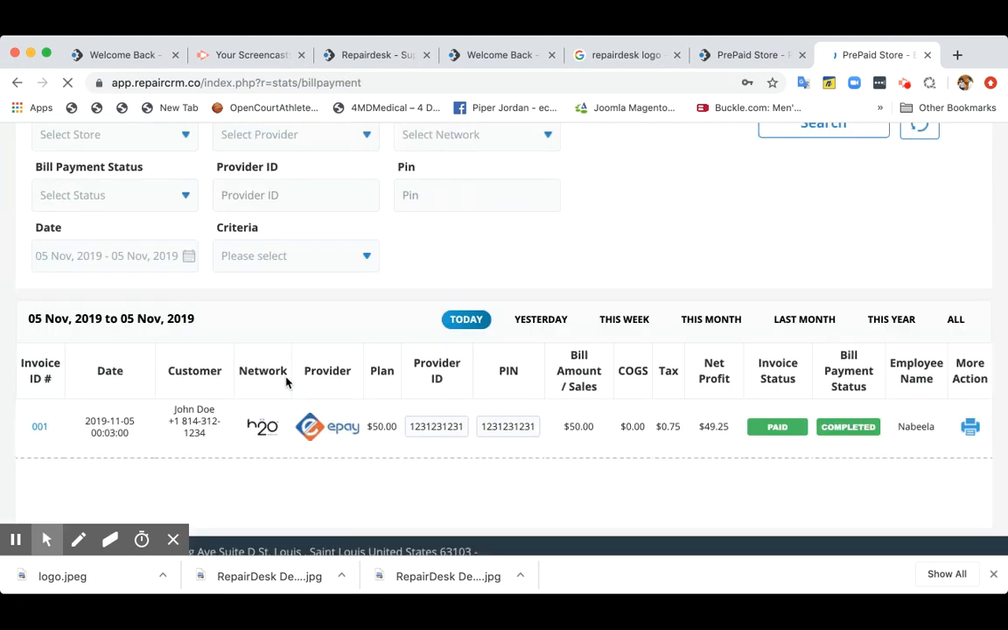
scroll(down, 3)
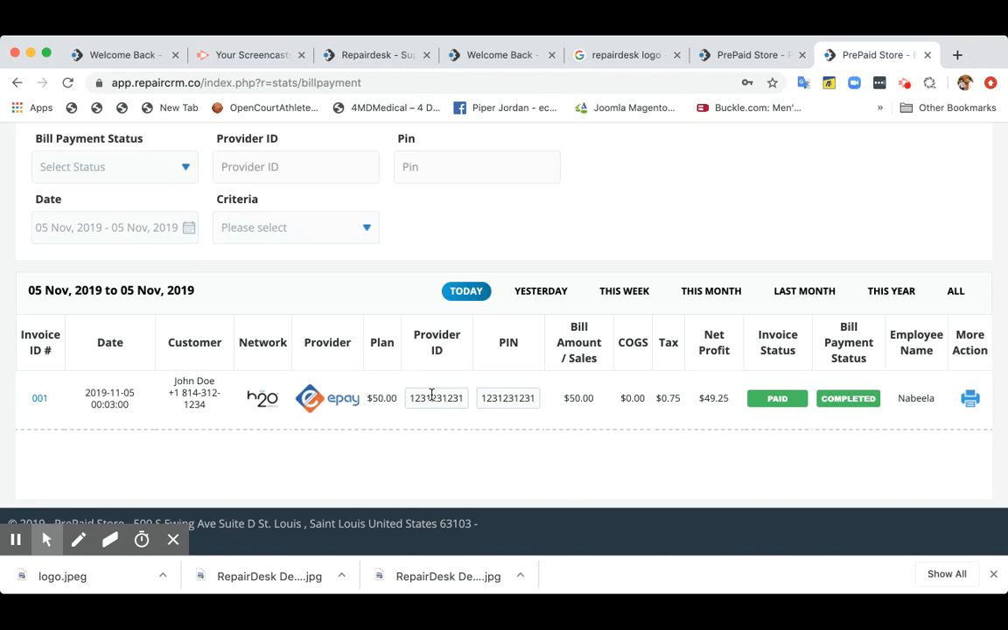
mouse_move(846, 344)
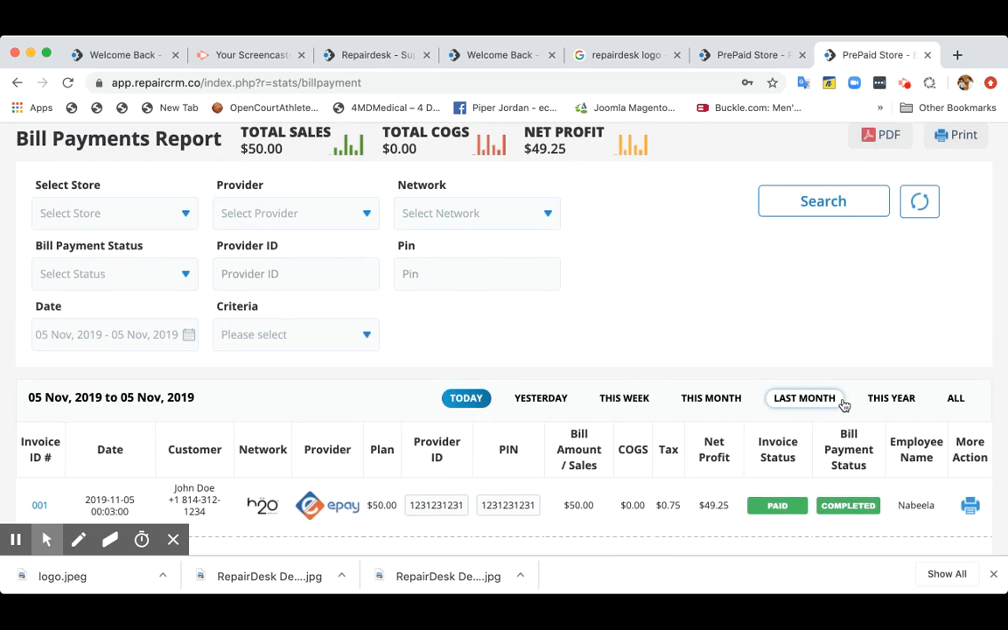
scroll(down, 3)
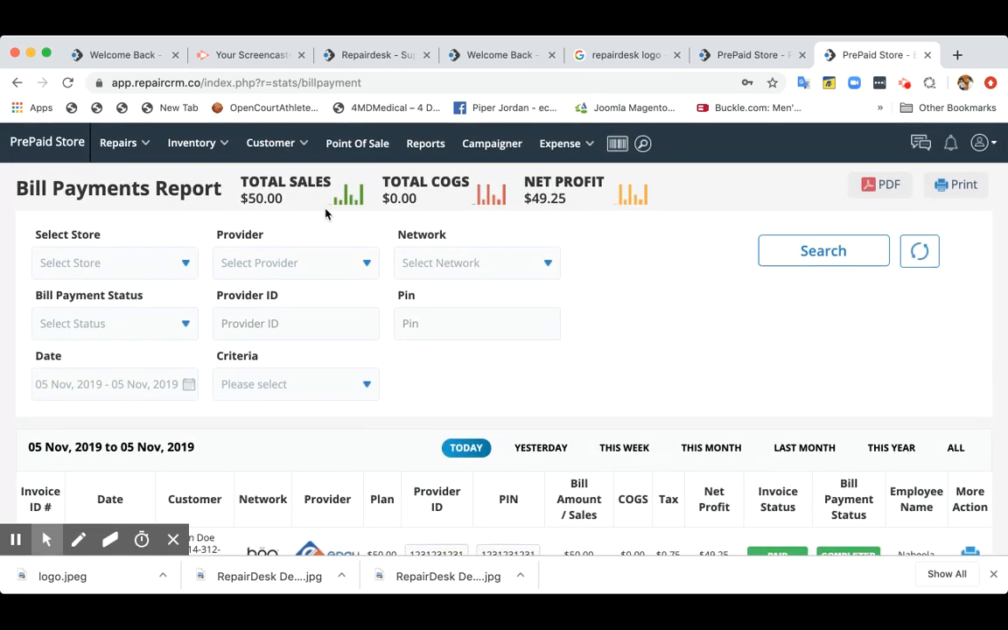
click(191, 142)
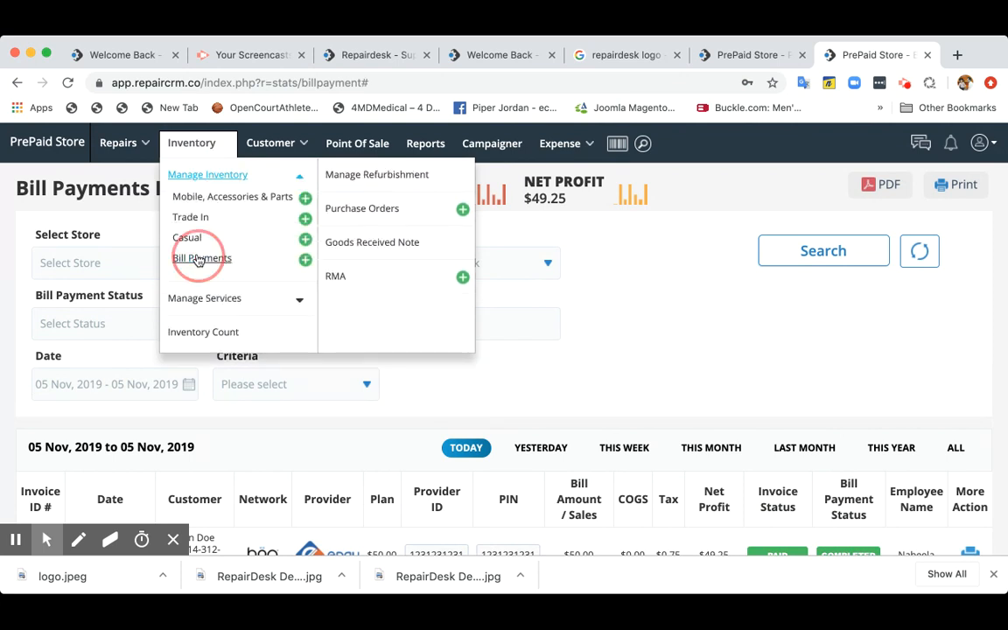
Open Inventory > Bill Payments and choose Update for the $100.00 Verizon plan RDIN-072.
click(203, 257)
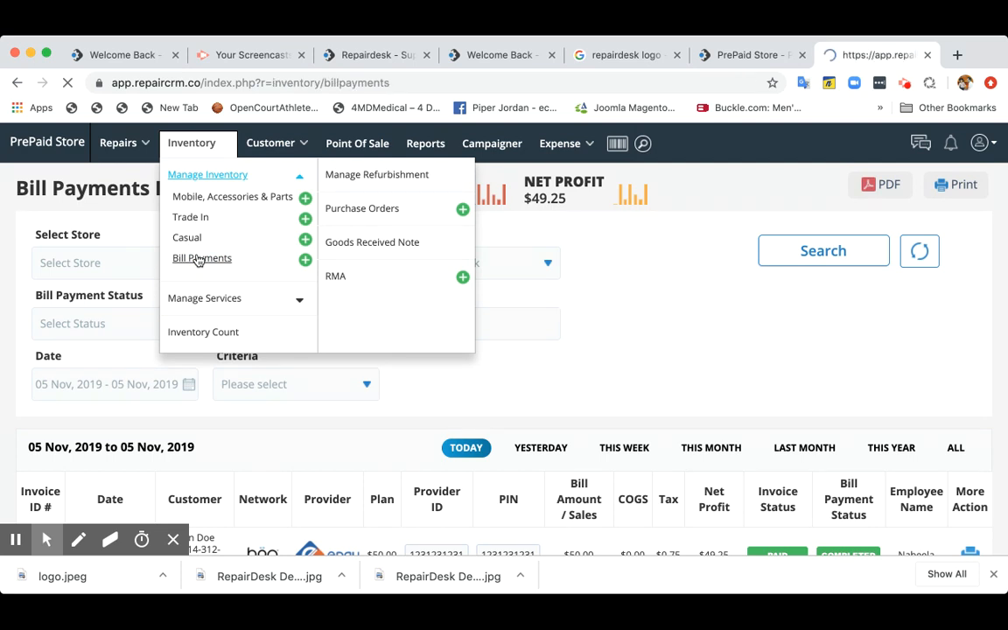
click(202, 257)
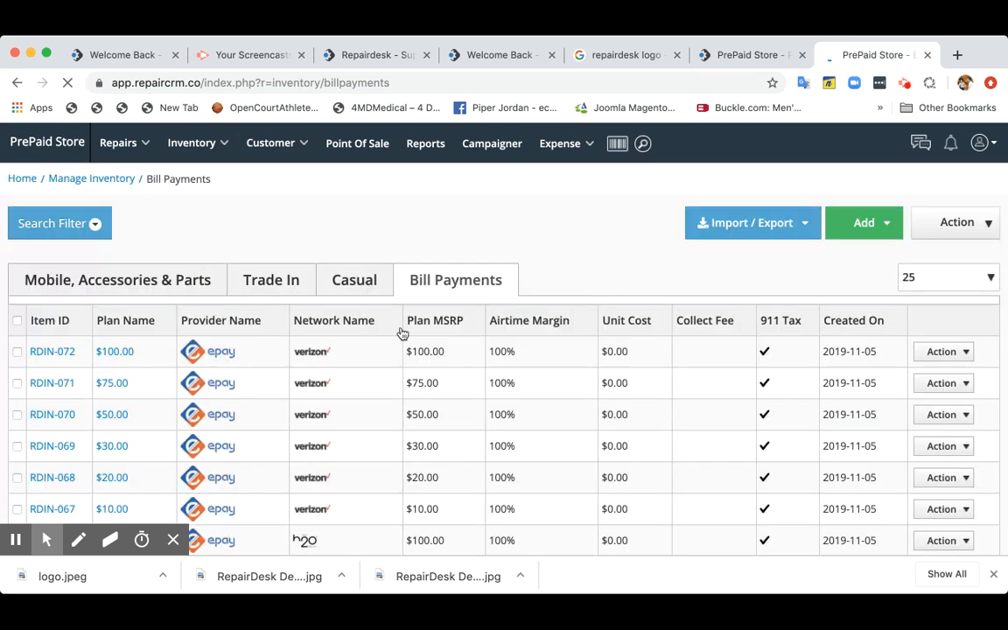
scroll(down, 3)
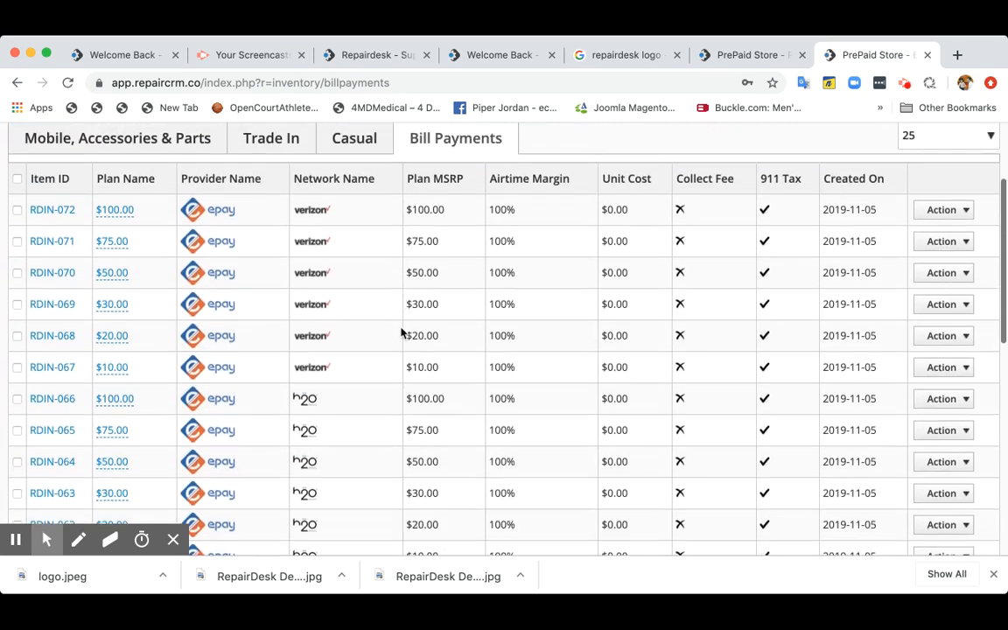
scroll(down, 3)
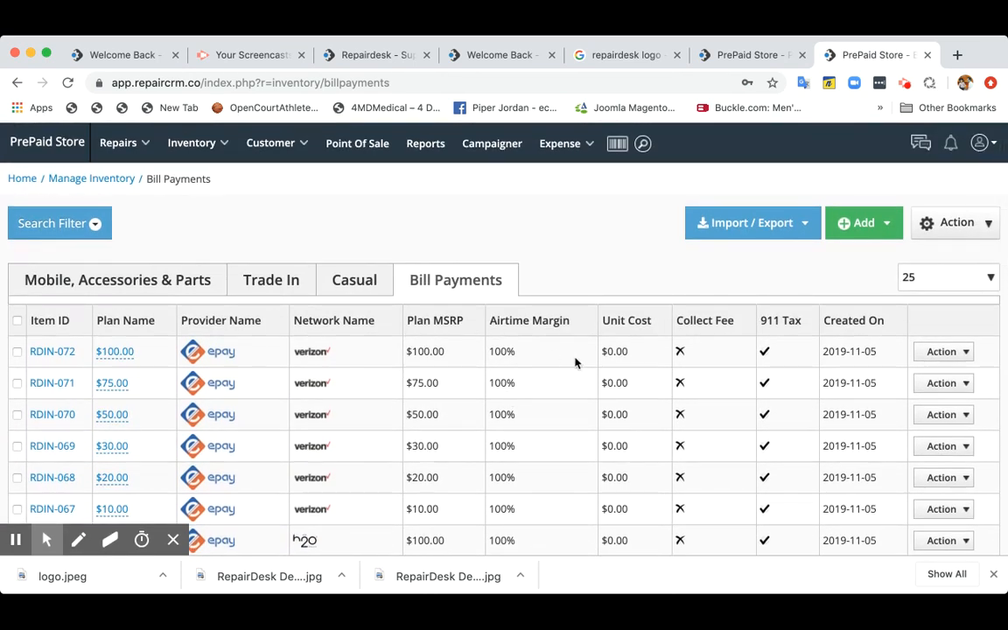
mouse_move(943, 351)
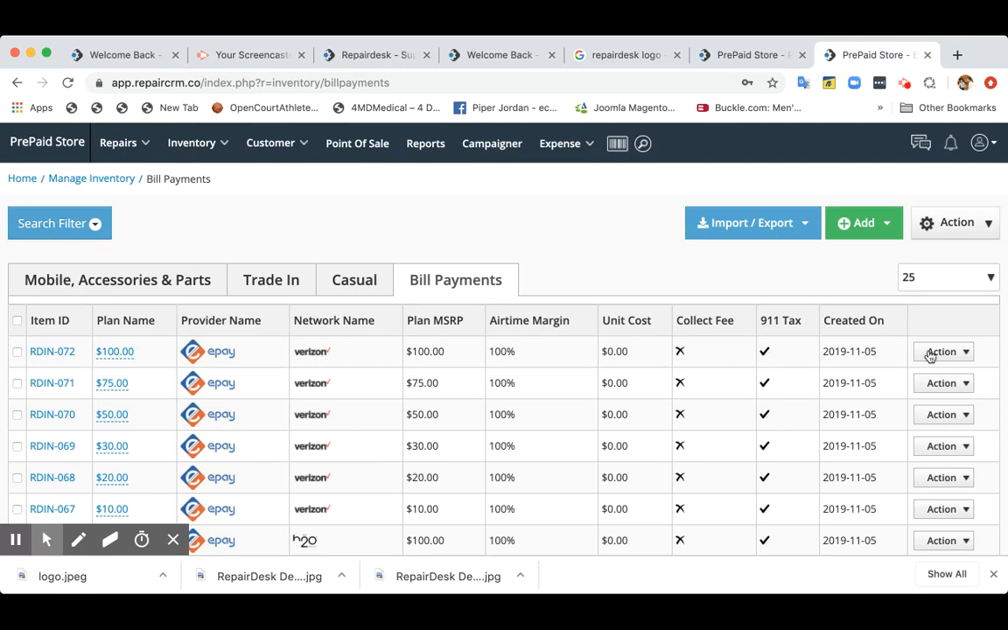
click(943, 351)
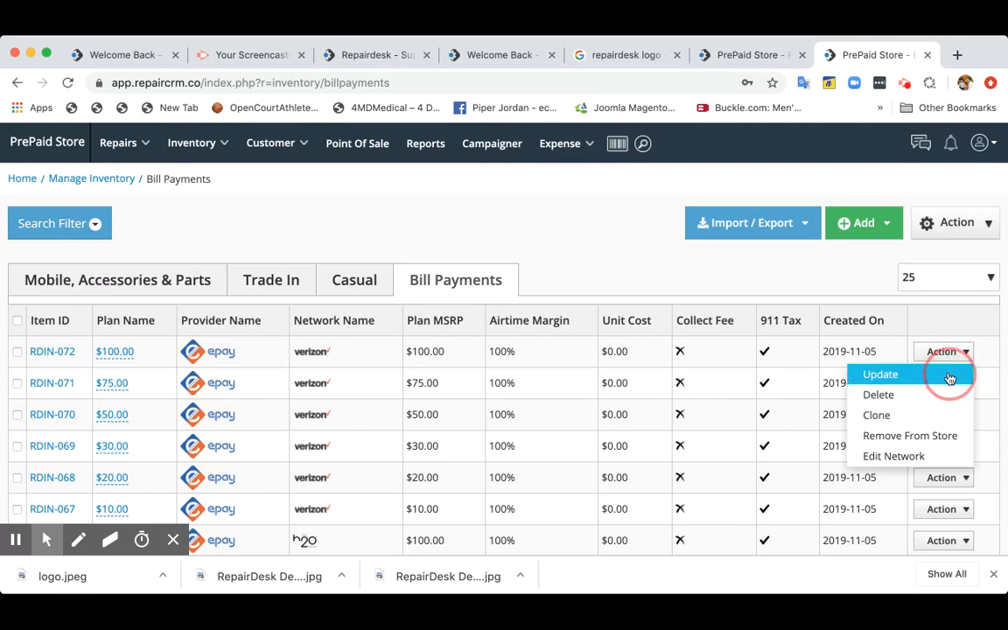
click(880, 374)
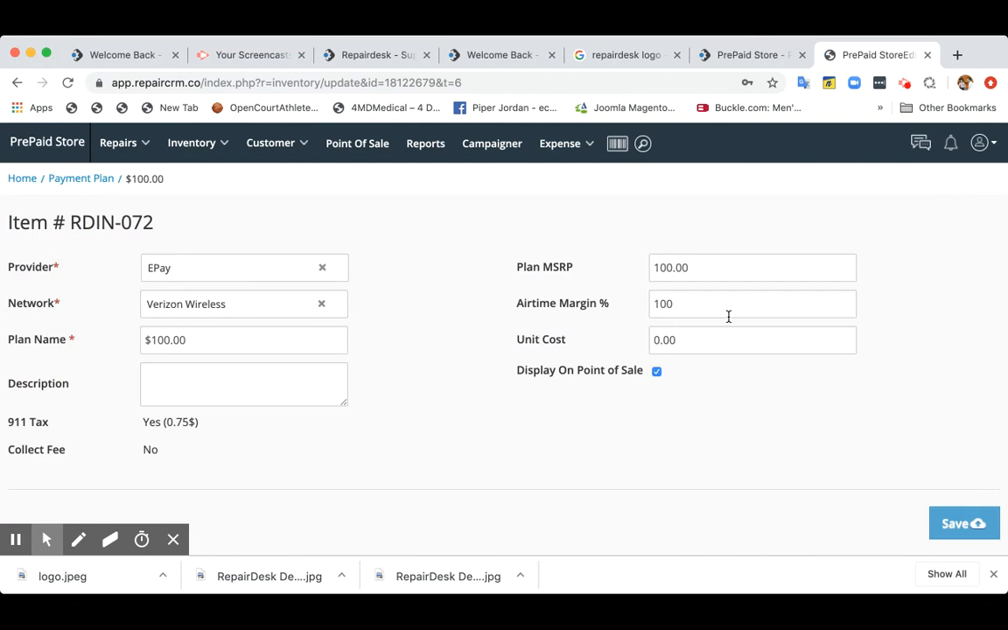
Change plan RDIN-072's Airtime Margin to 8%, giving a 92.00 unit cost, and save.
click(752, 303)
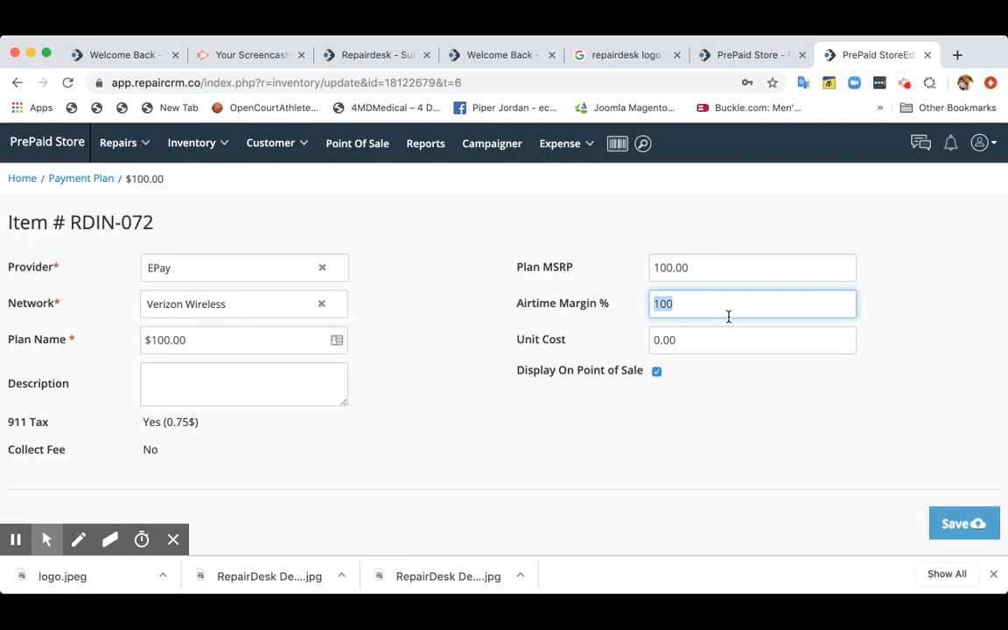
text(8)
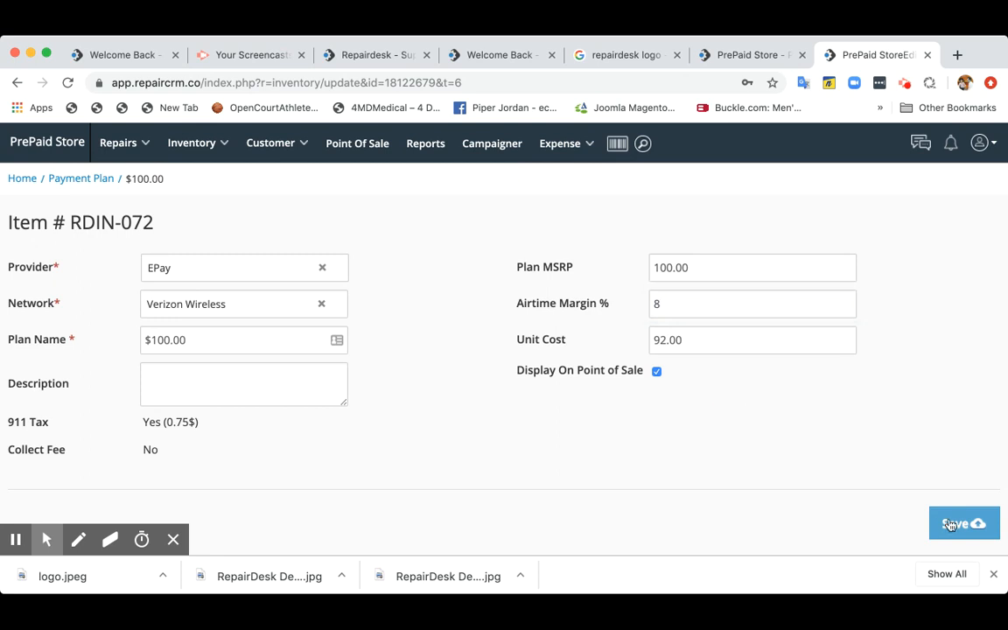
scroll(down, 3)
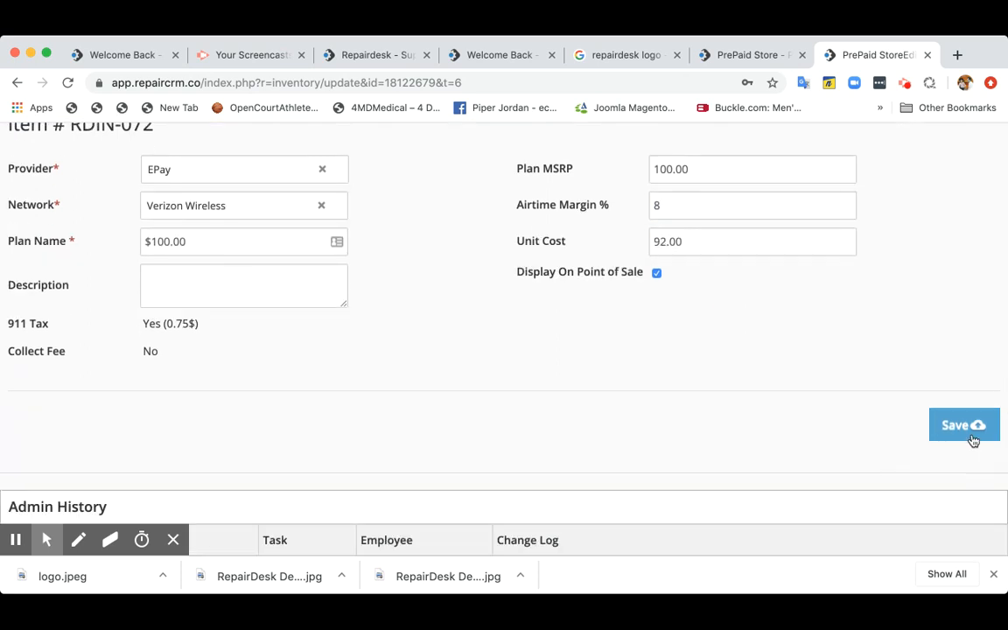
click(963, 425)
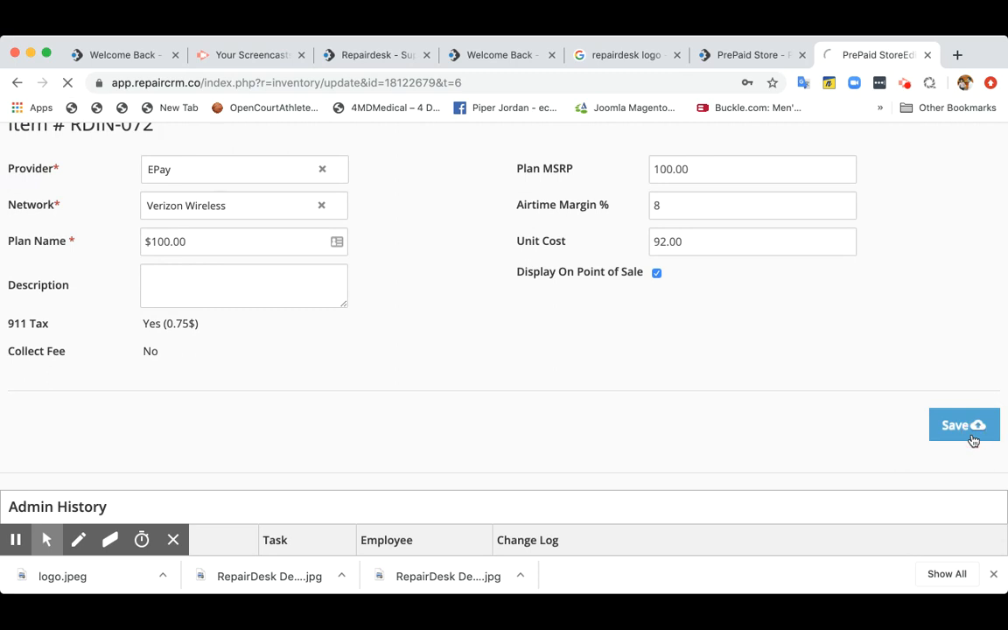
click(963, 426)
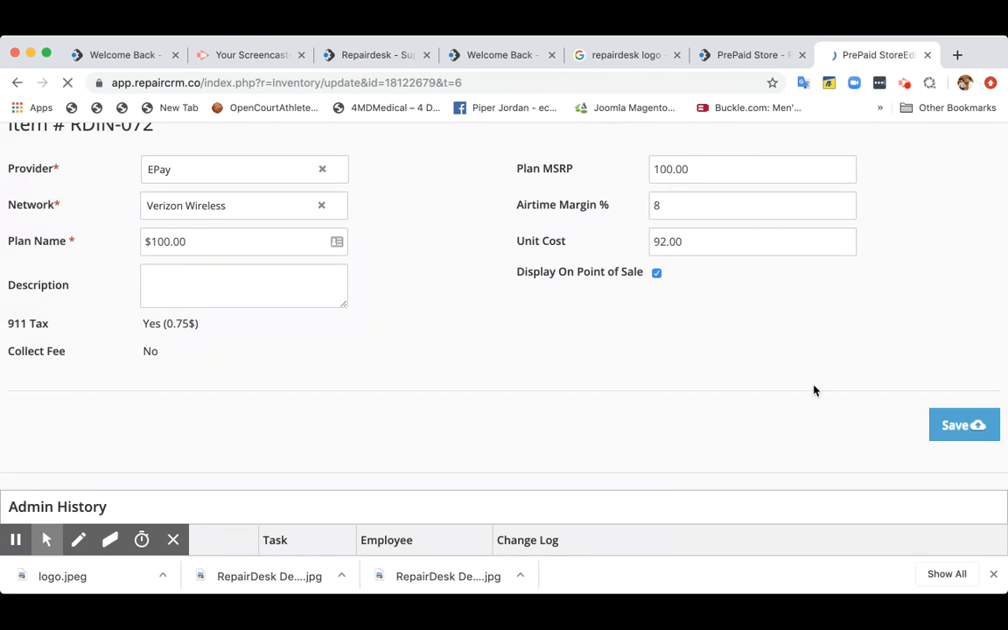
scroll(down, 3)
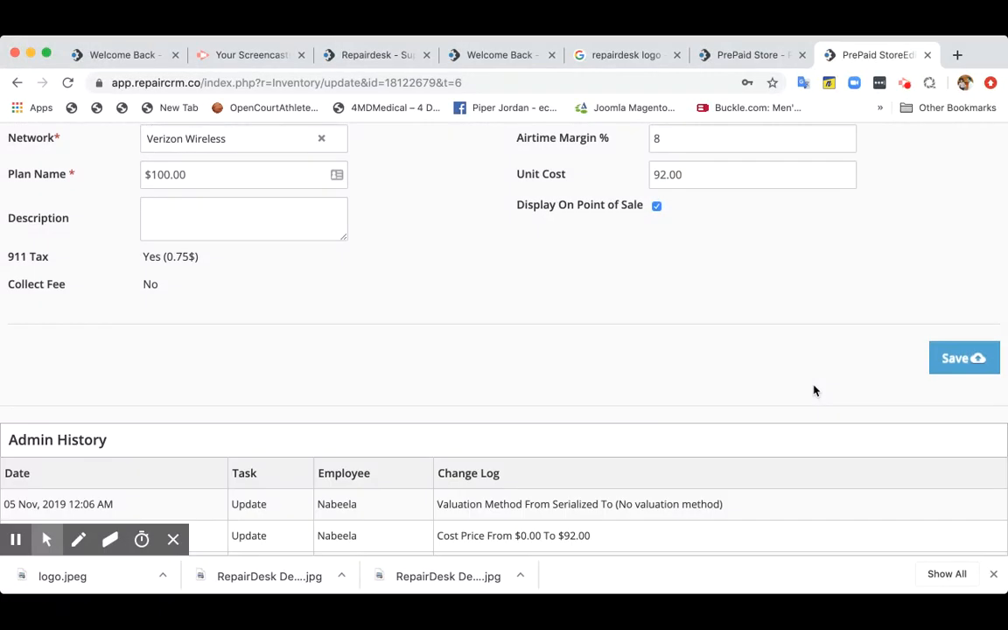
scroll(down, 3)
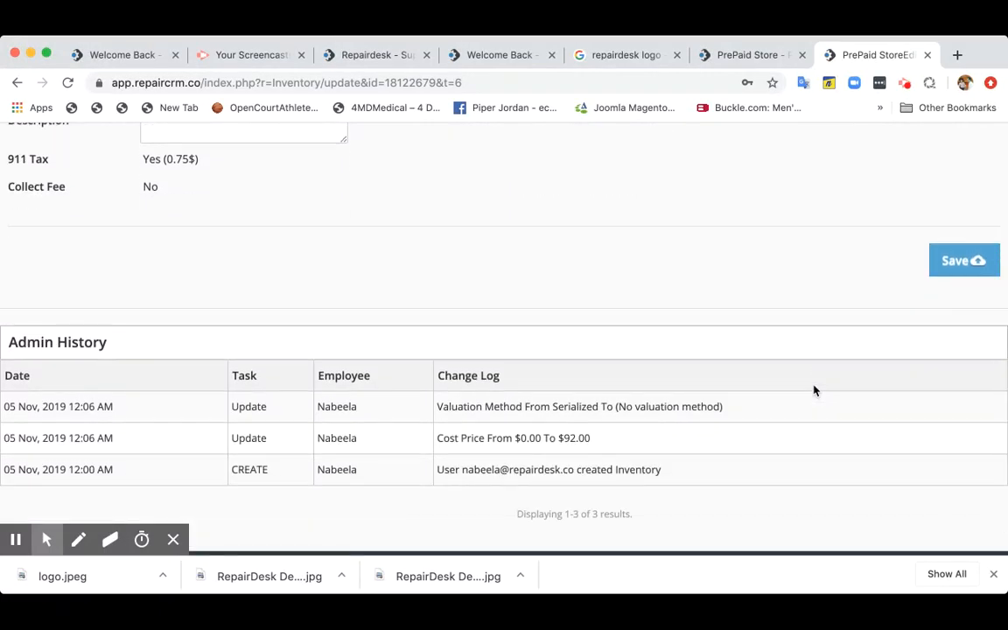
click(964, 260)
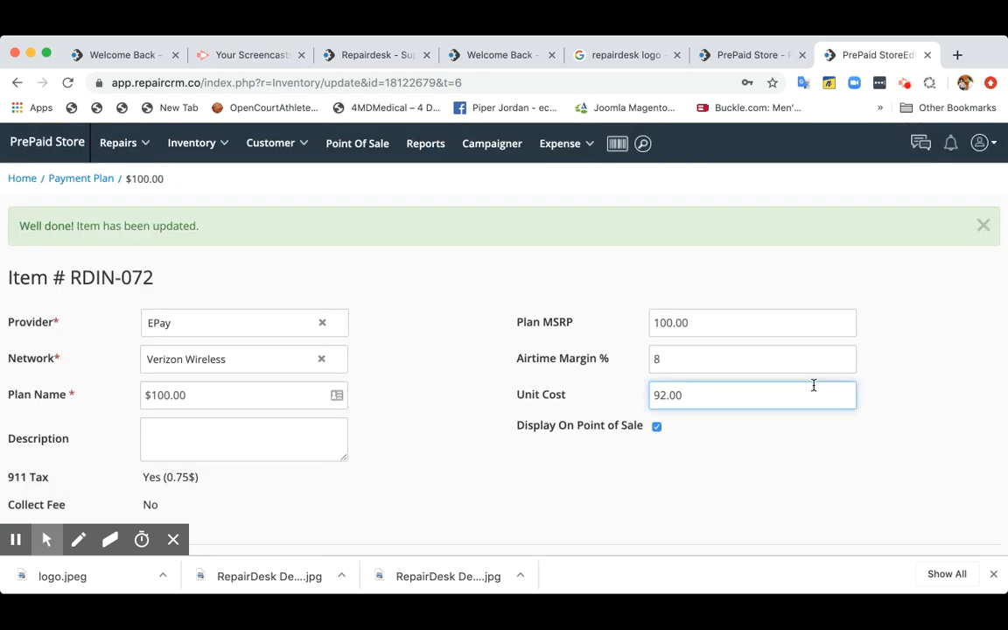
mouse_move(372, 388)
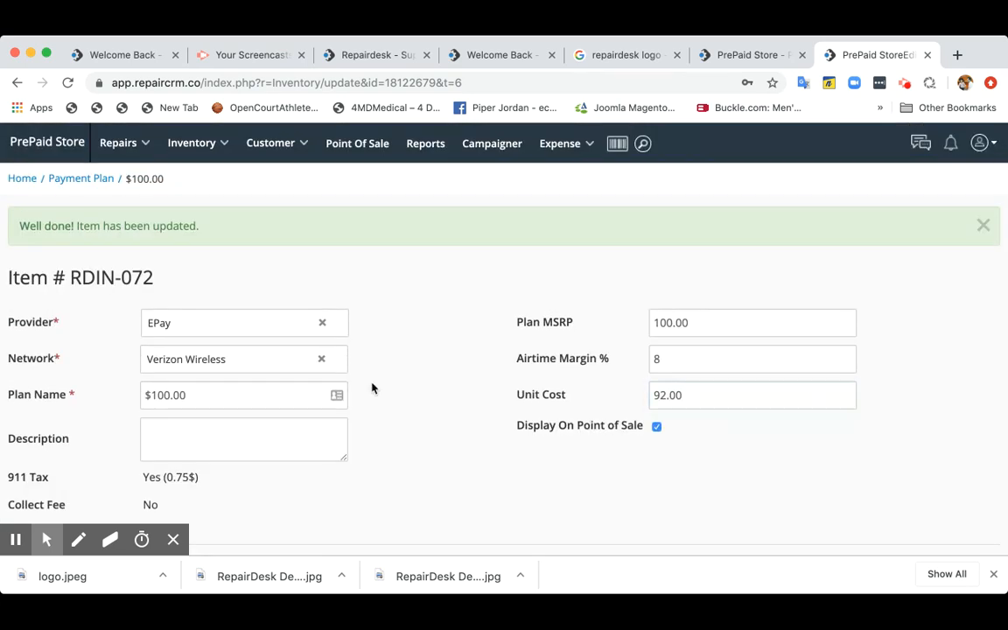